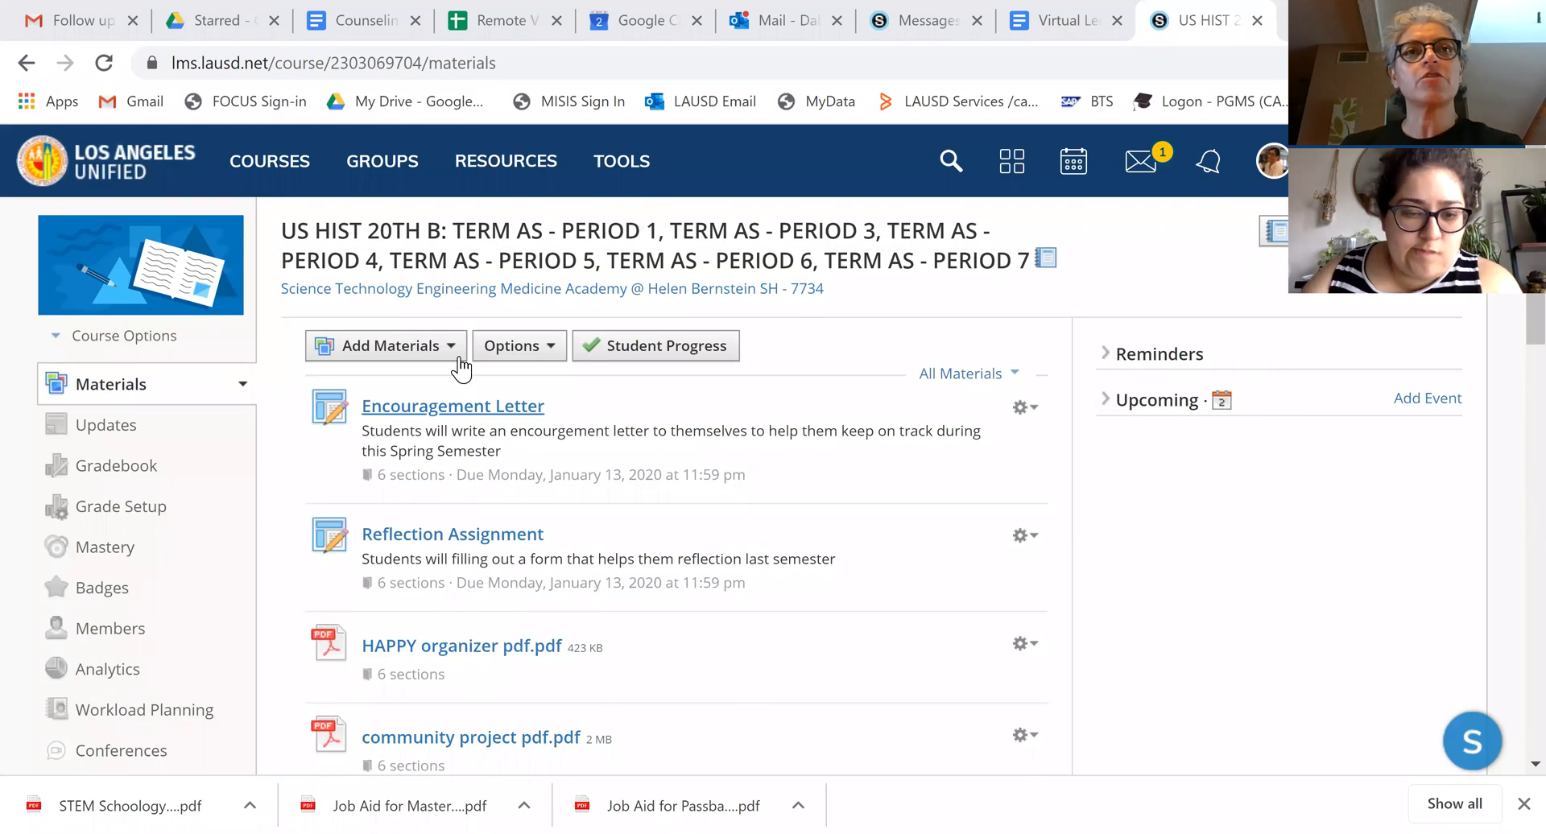
- Add an External Tool to the materials with Zoom Meeting as the provider
{"action": "left_click", "coordinate": [386, 345]}
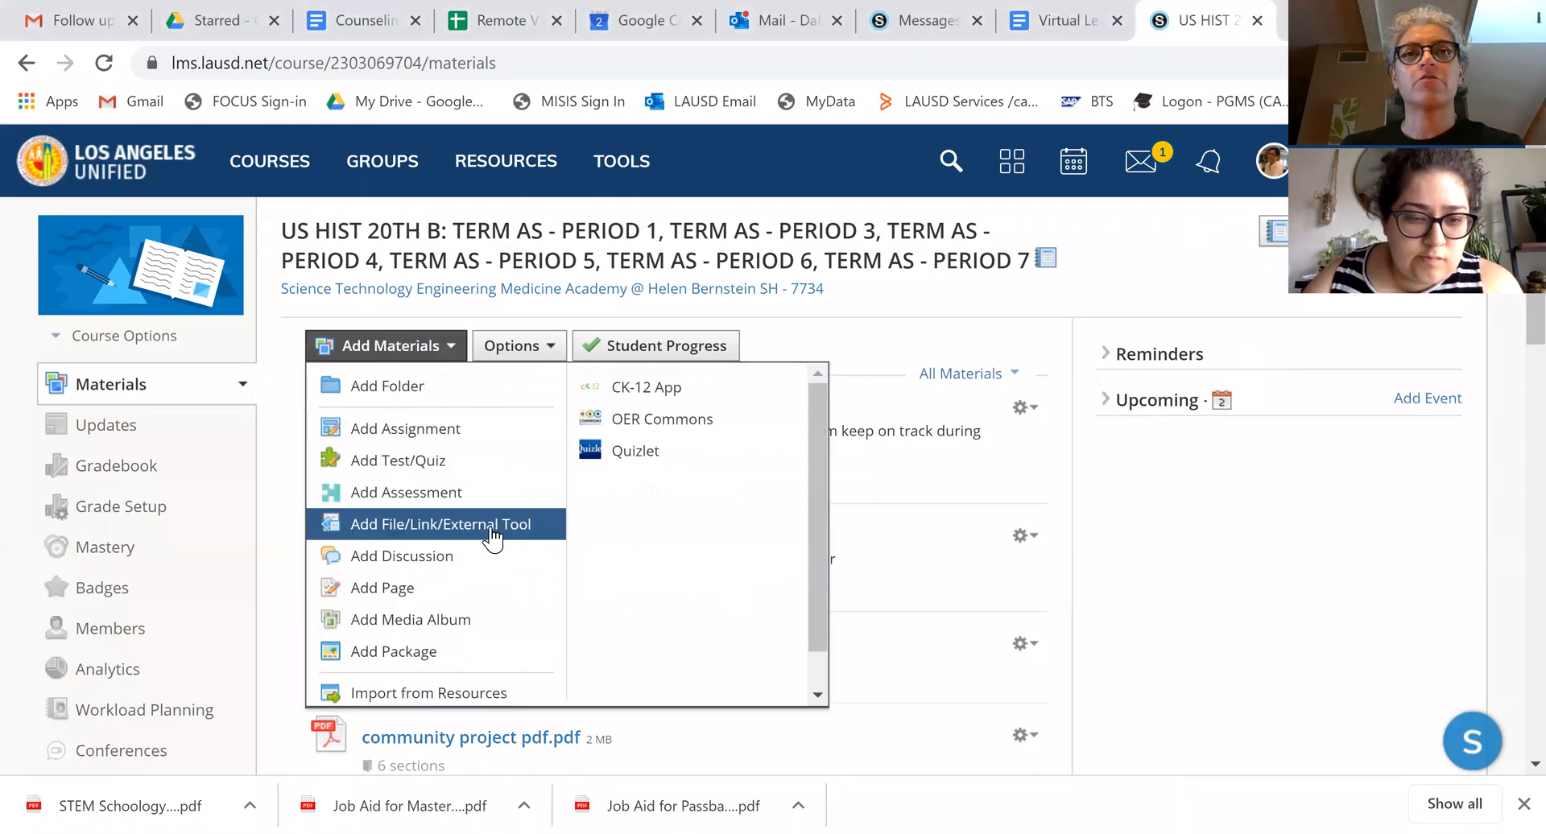
{"action": "left_click", "coordinate": [440, 524]}
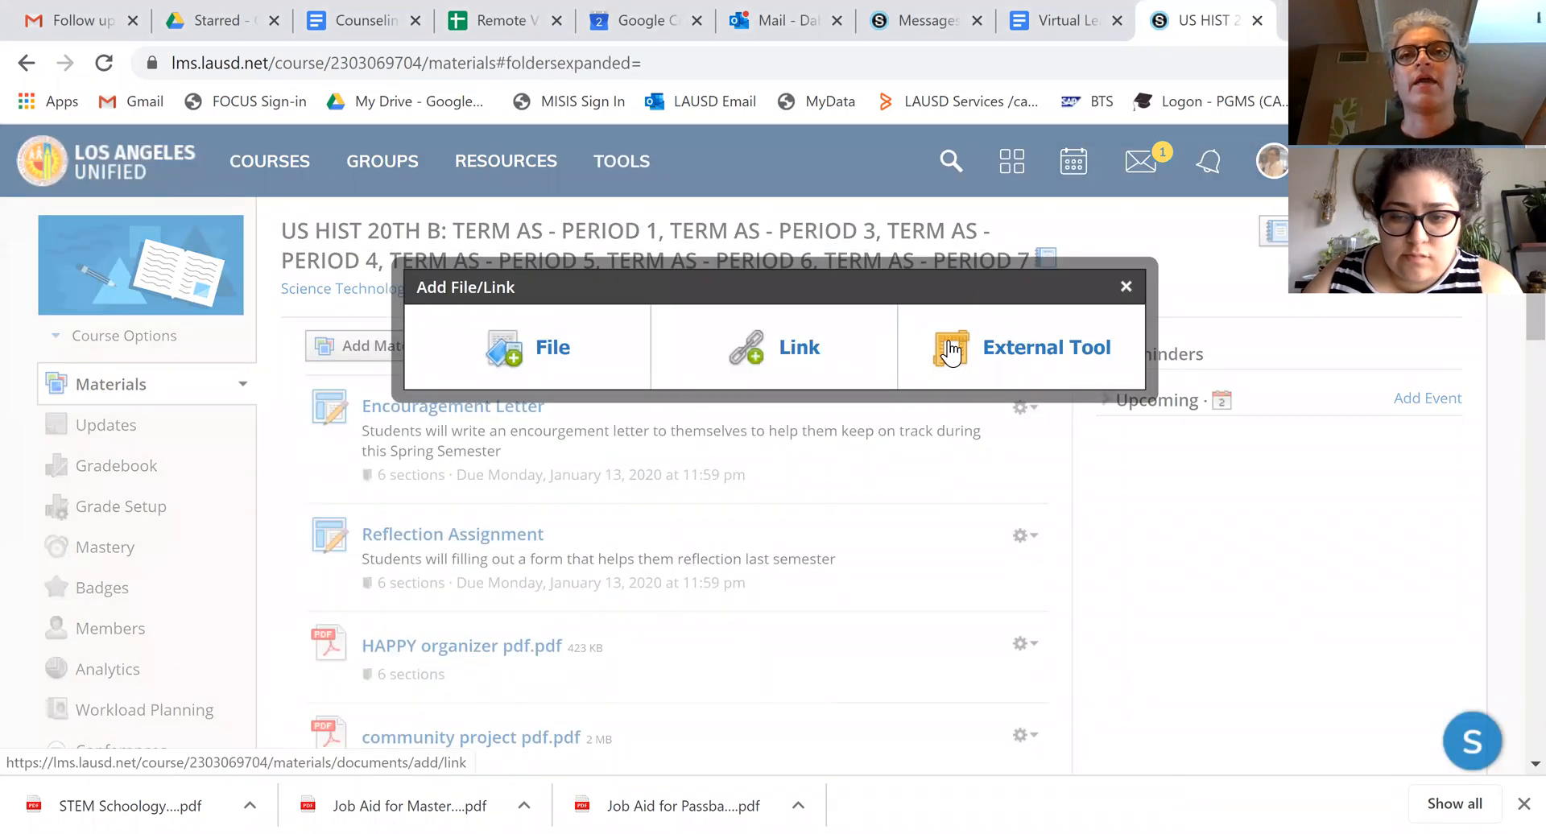
{"action": "left_click", "coordinate": [1045, 348]}
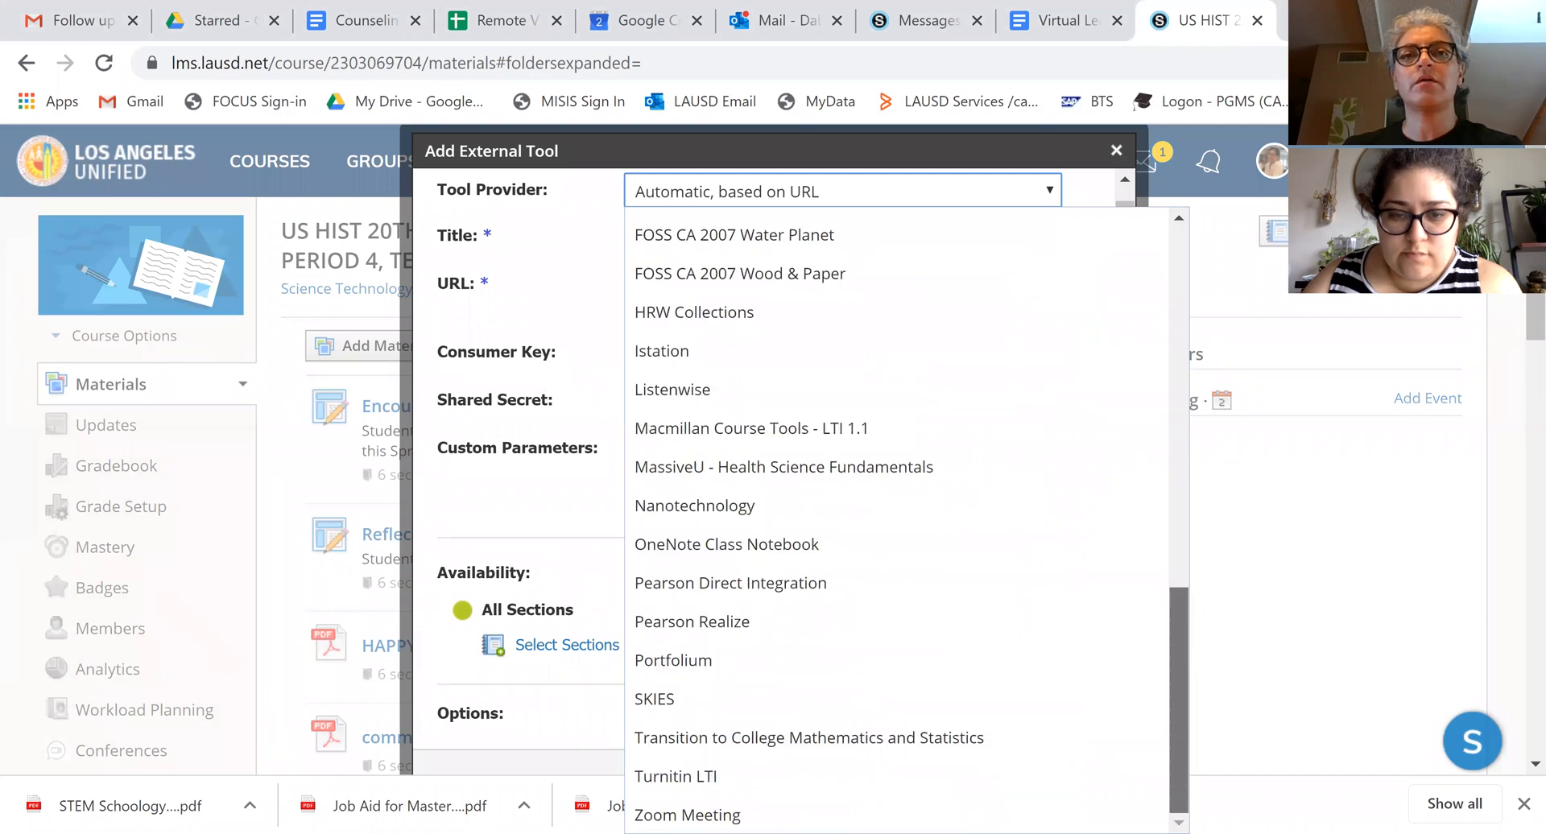
{"action": "left_click", "coordinate": [687, 815]}
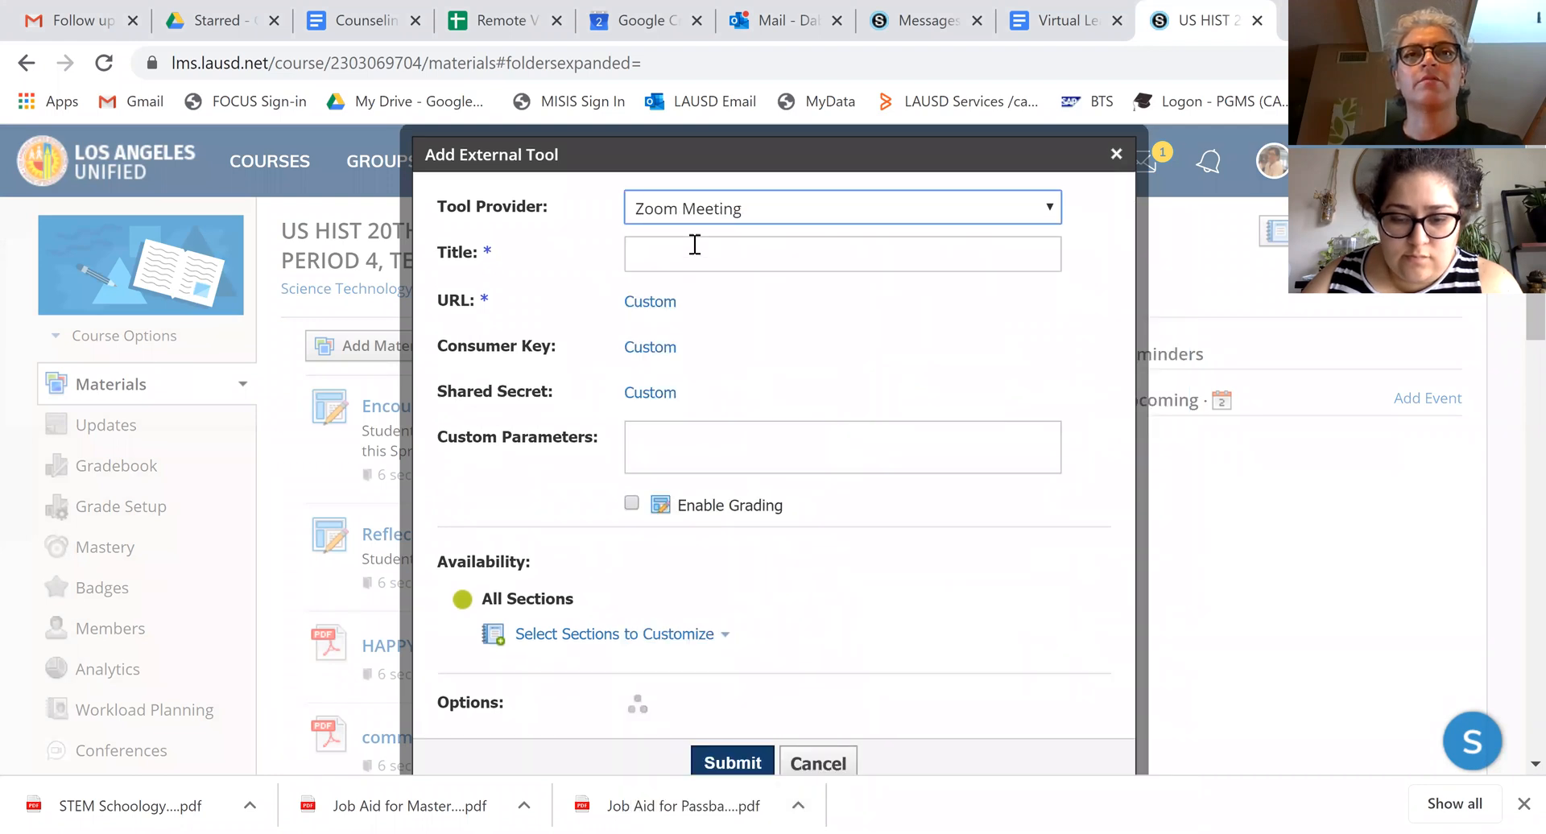
- Title the tool 'Class Hours' and make it available only to TERM AS - PERIOD 1
{"action": "left_click", "coordinate": [842, 254]}
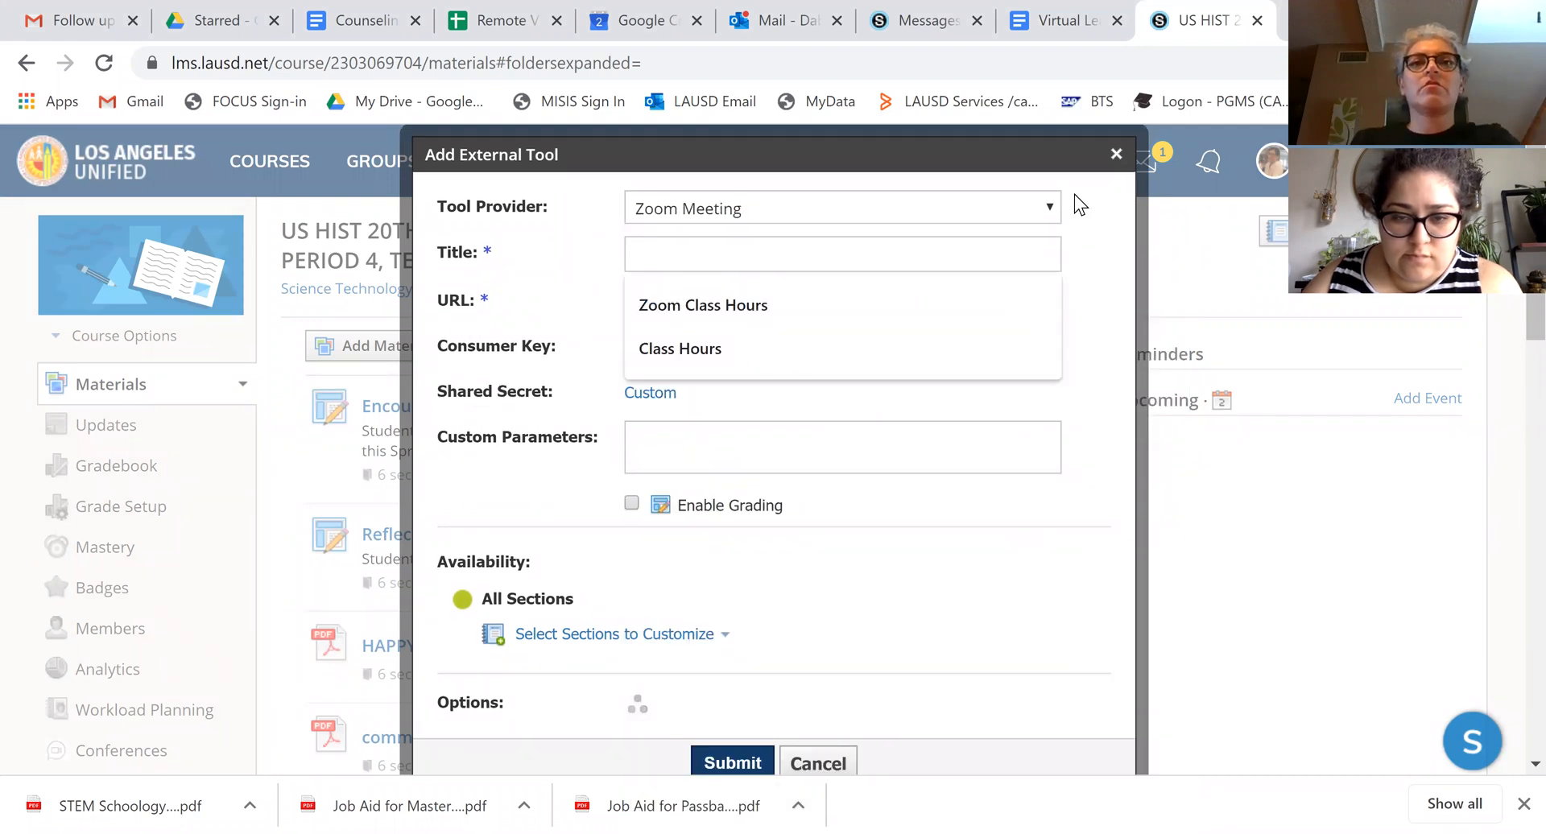
{"action": "left_click", "coordinate": [680, 348]}
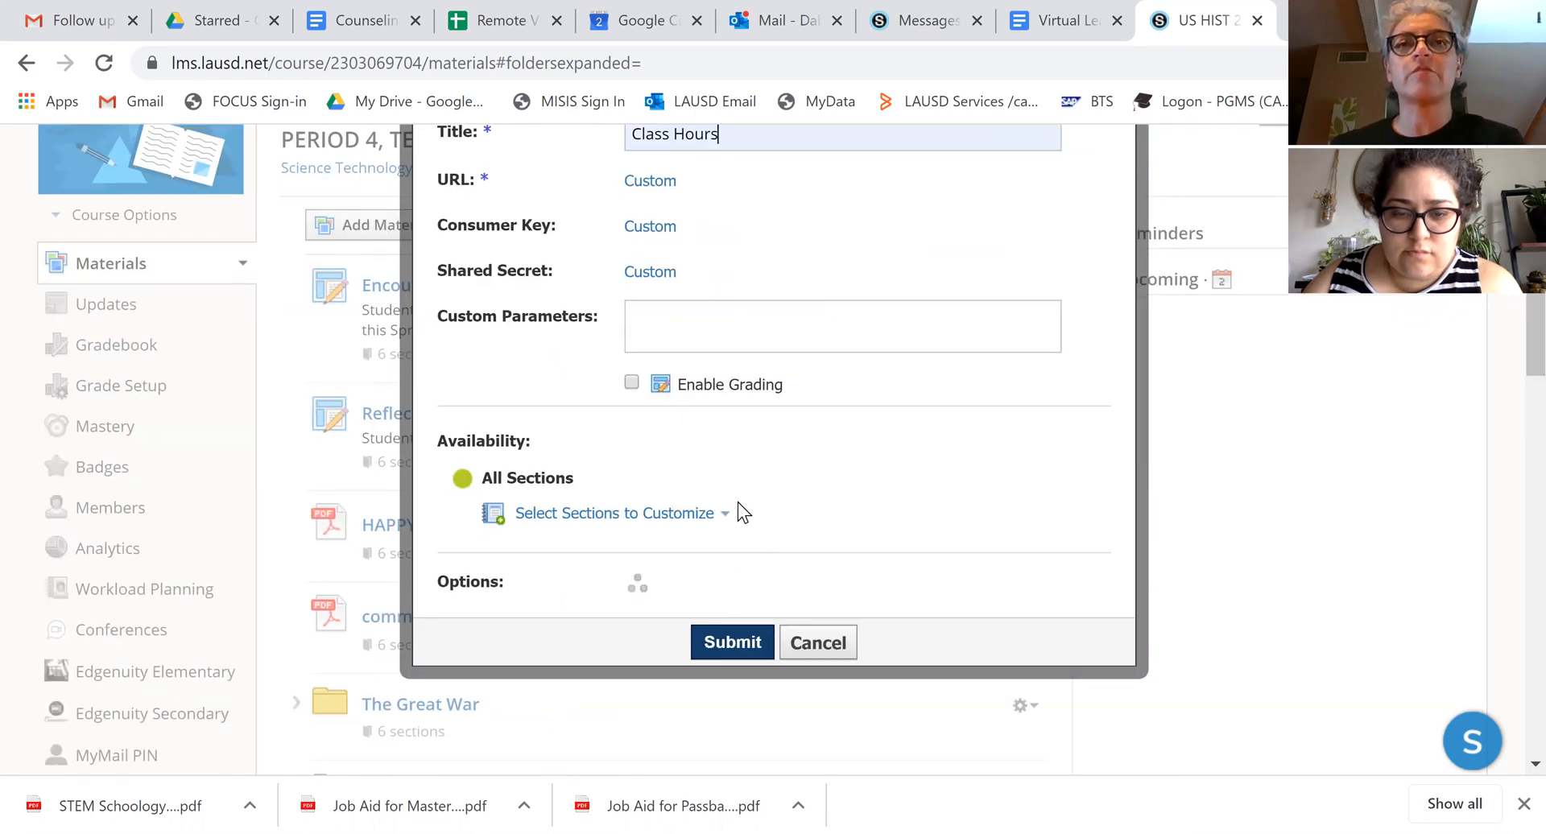
{"action": "left_click", "coordinate": [615, 513]}
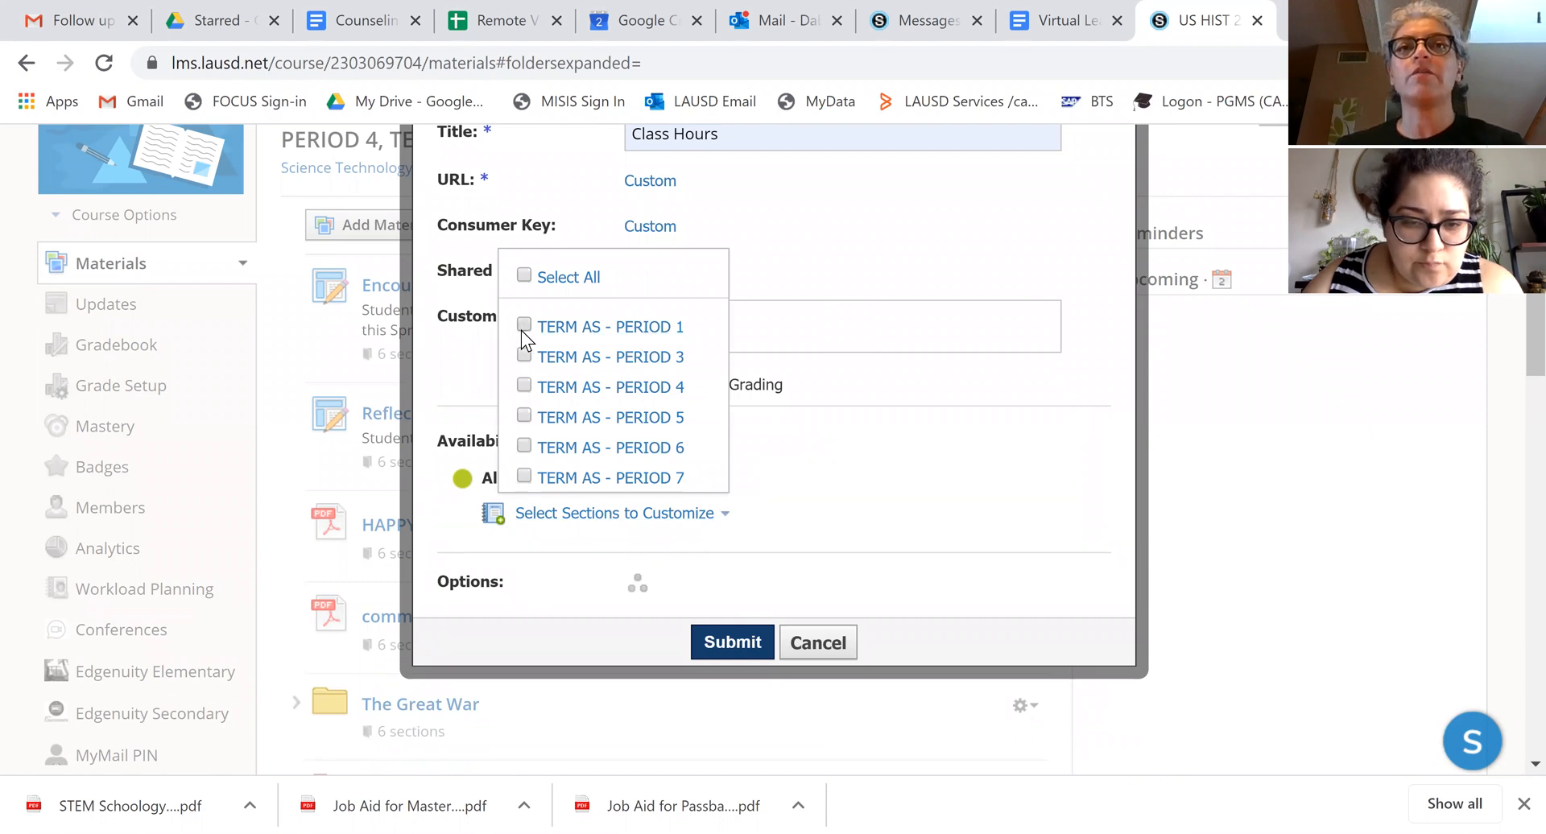
{"action": "left_click", "coordinate": [524, 326]}
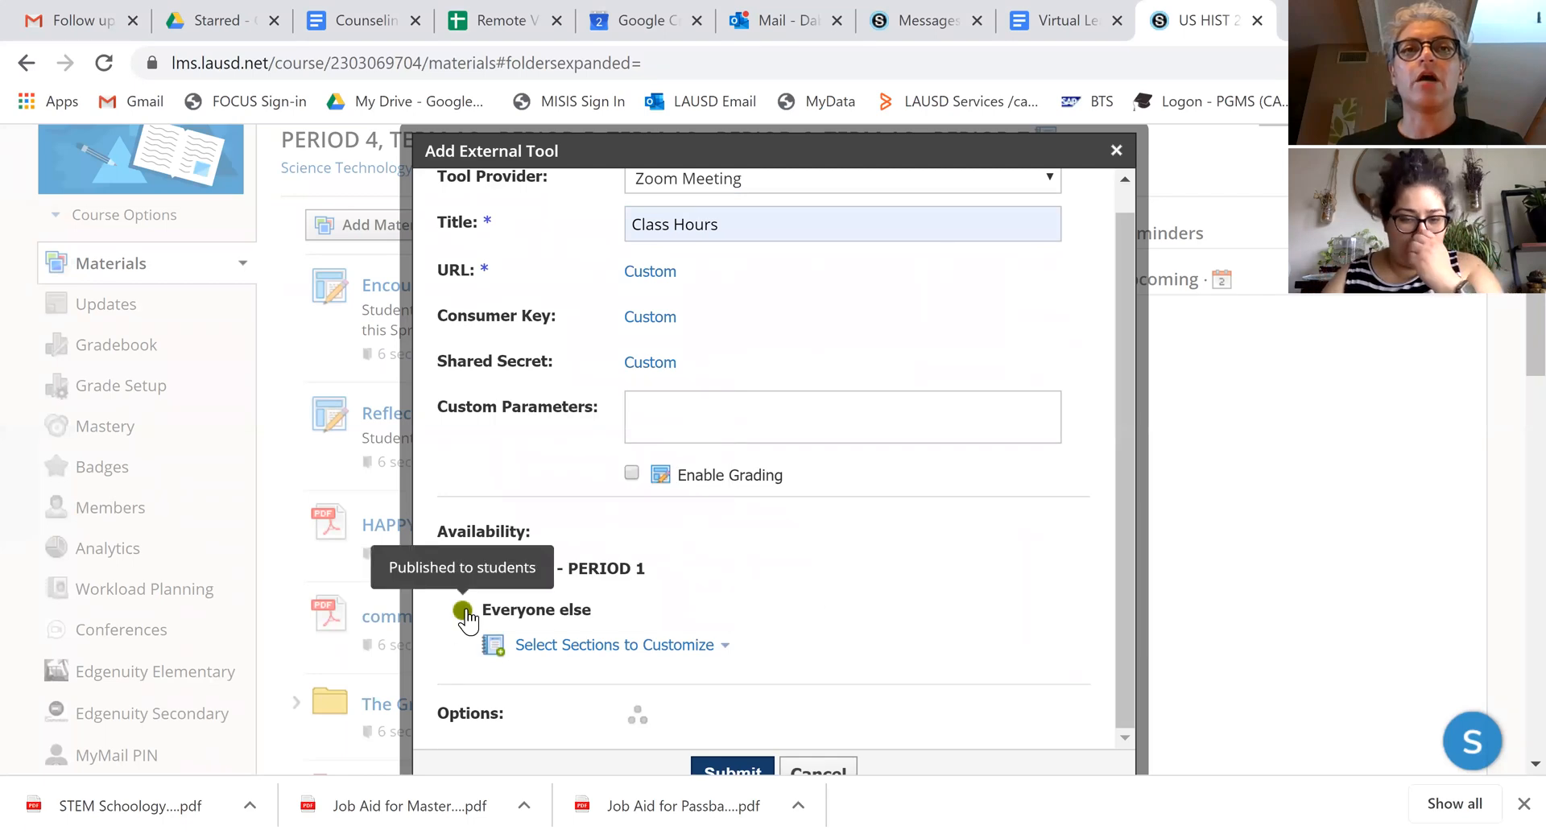
{"action": "left_click", "coordinate": [462, 568]}
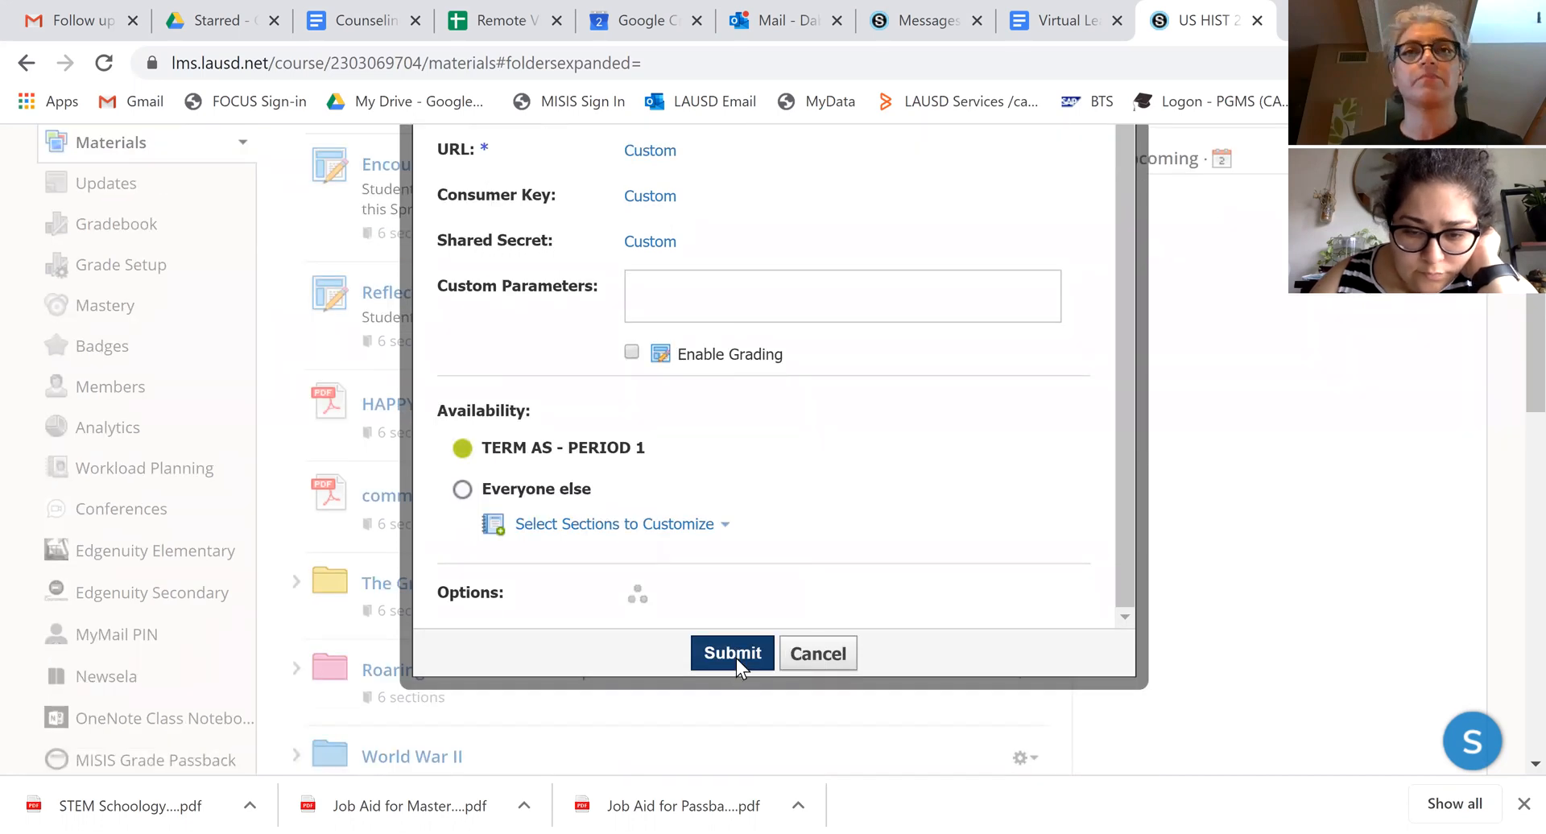
- Submit the Class Hours tool, check it in the materials list, and launch it
{"action": "left_click", "coordinate": [732, 653]}
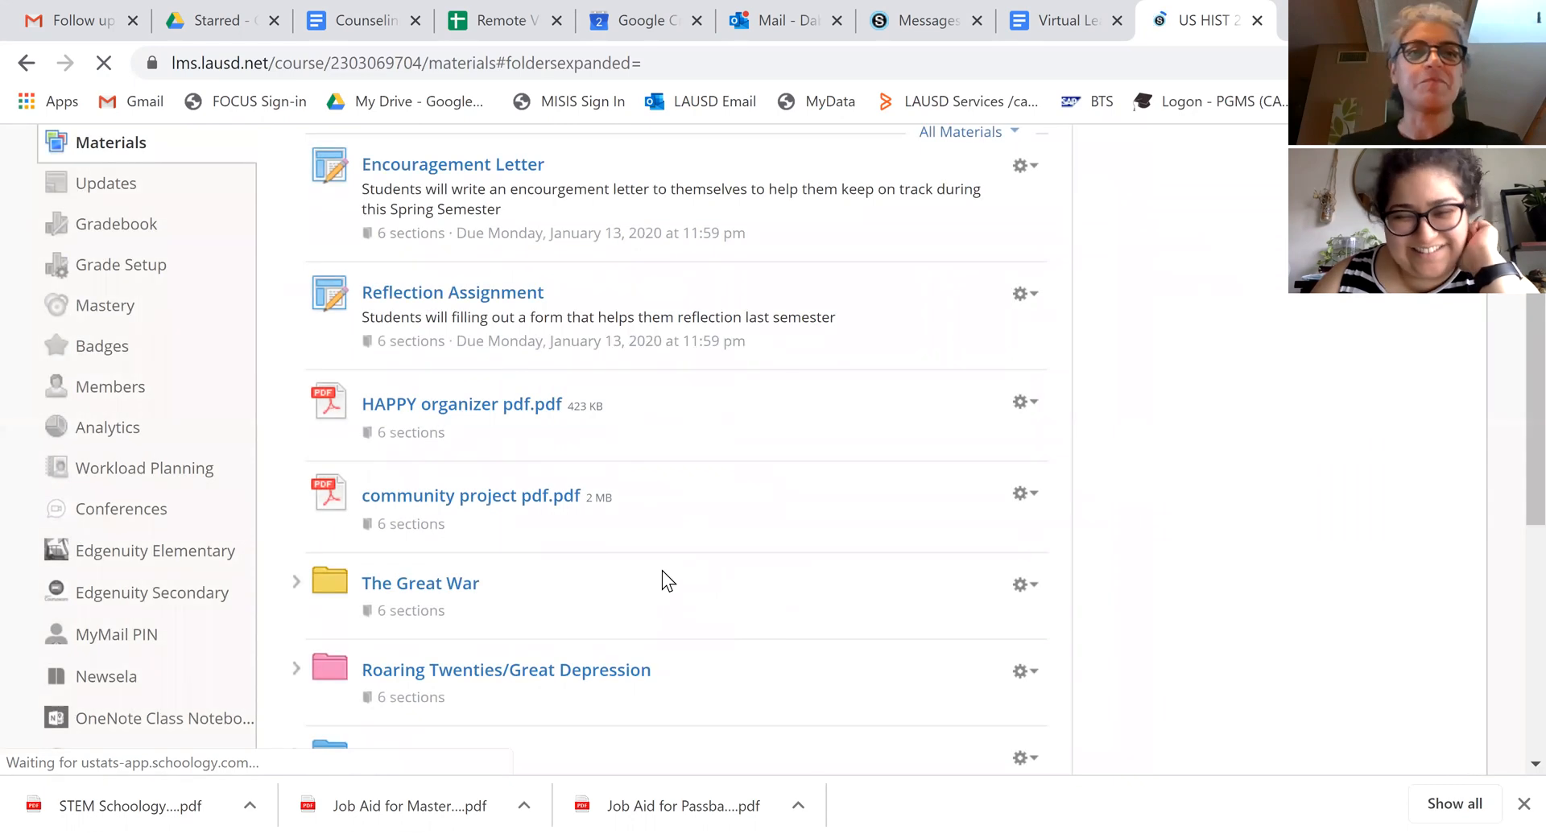
{"action": "scroll", "scroll_direction": "down", "scroll_amount": 3}
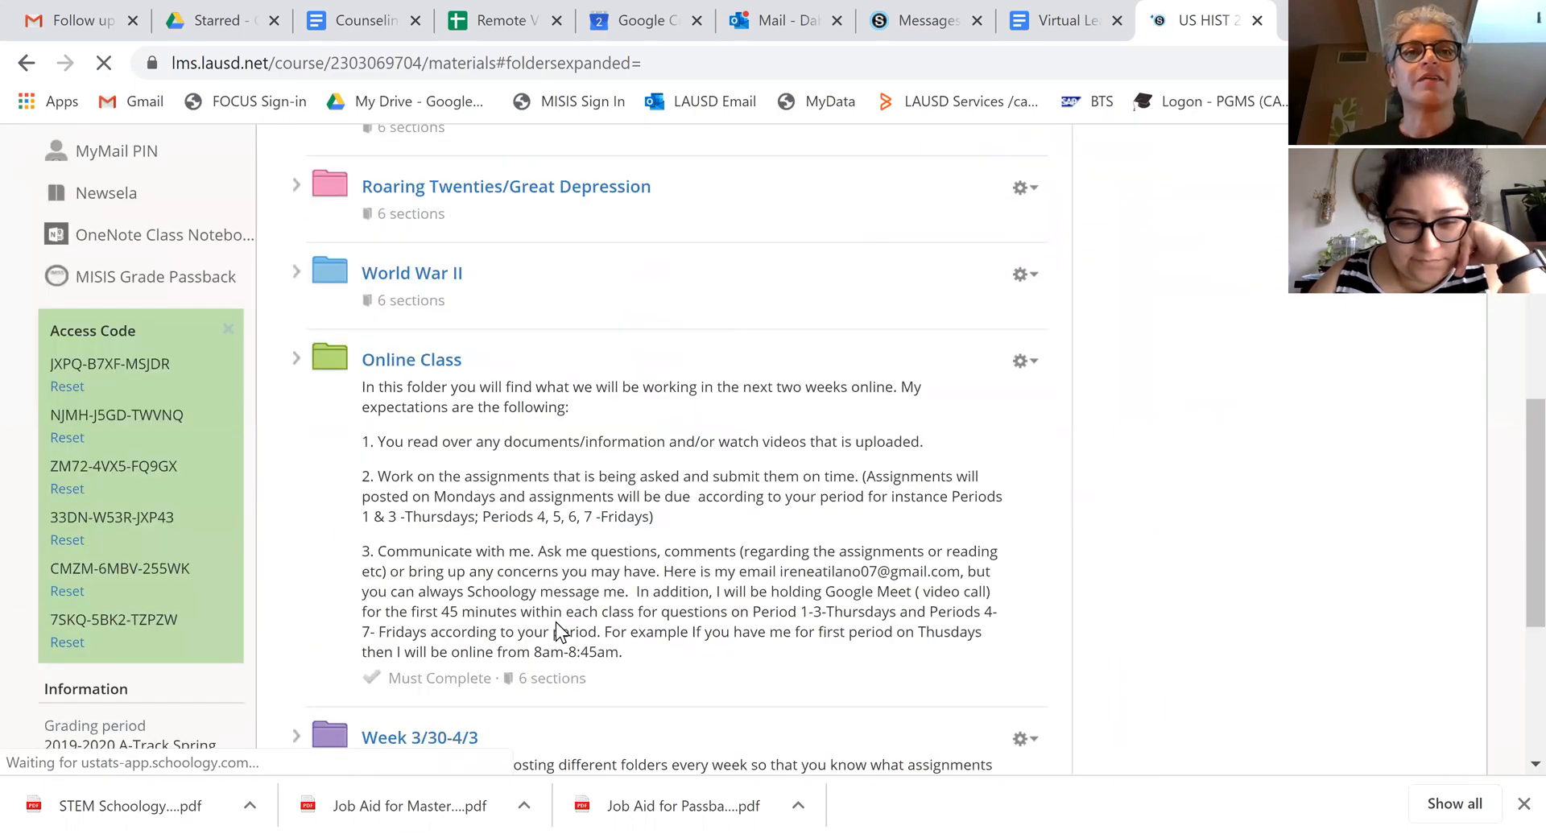
{"action": "scroll", "scroll_direction": "down", "scroll_amount": 3}
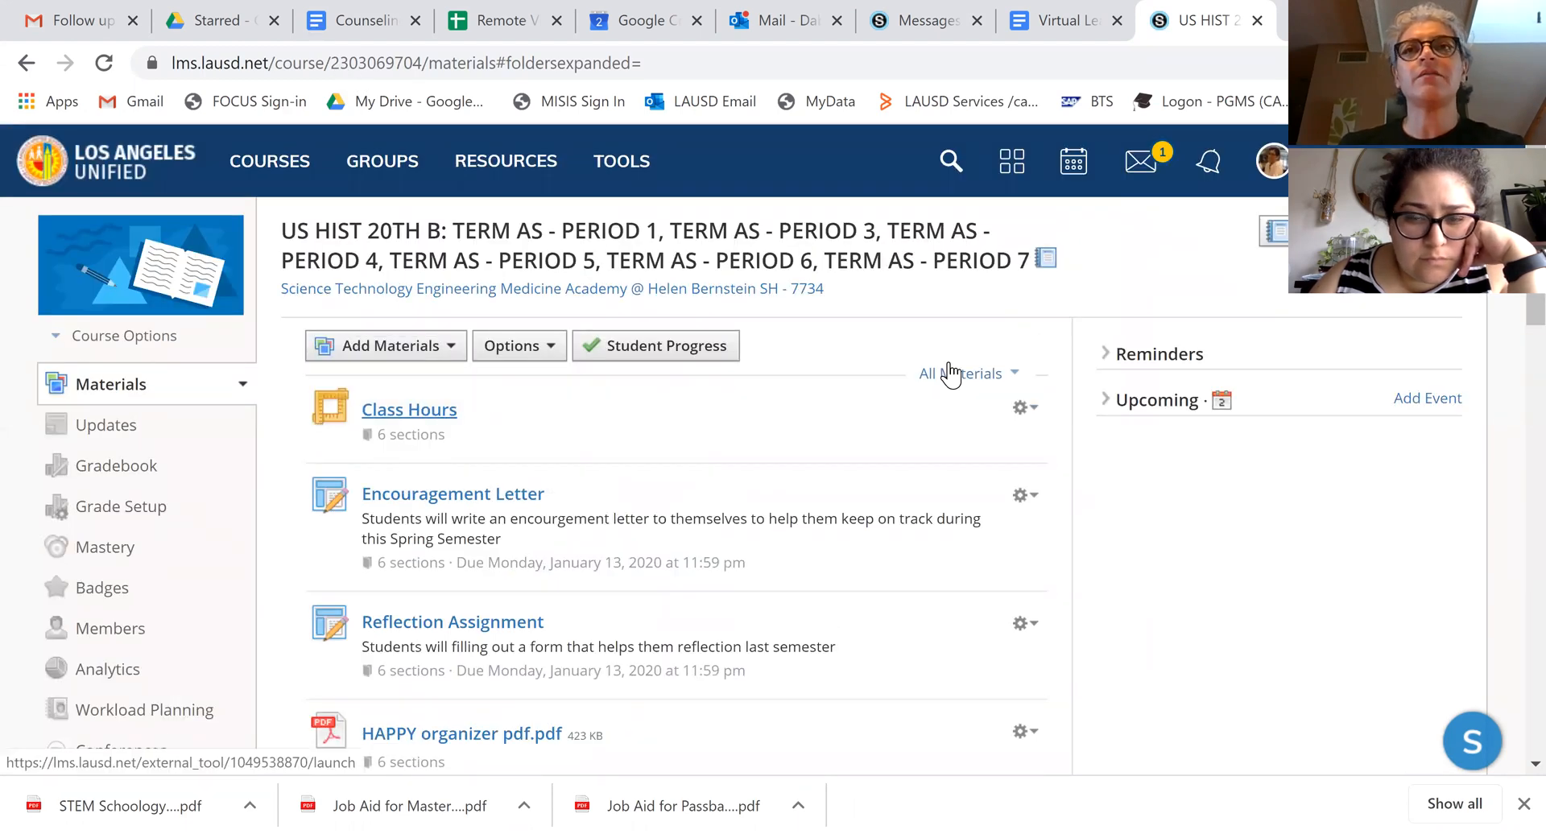
{"action": "left_click", "coordinate": [409, 409]}
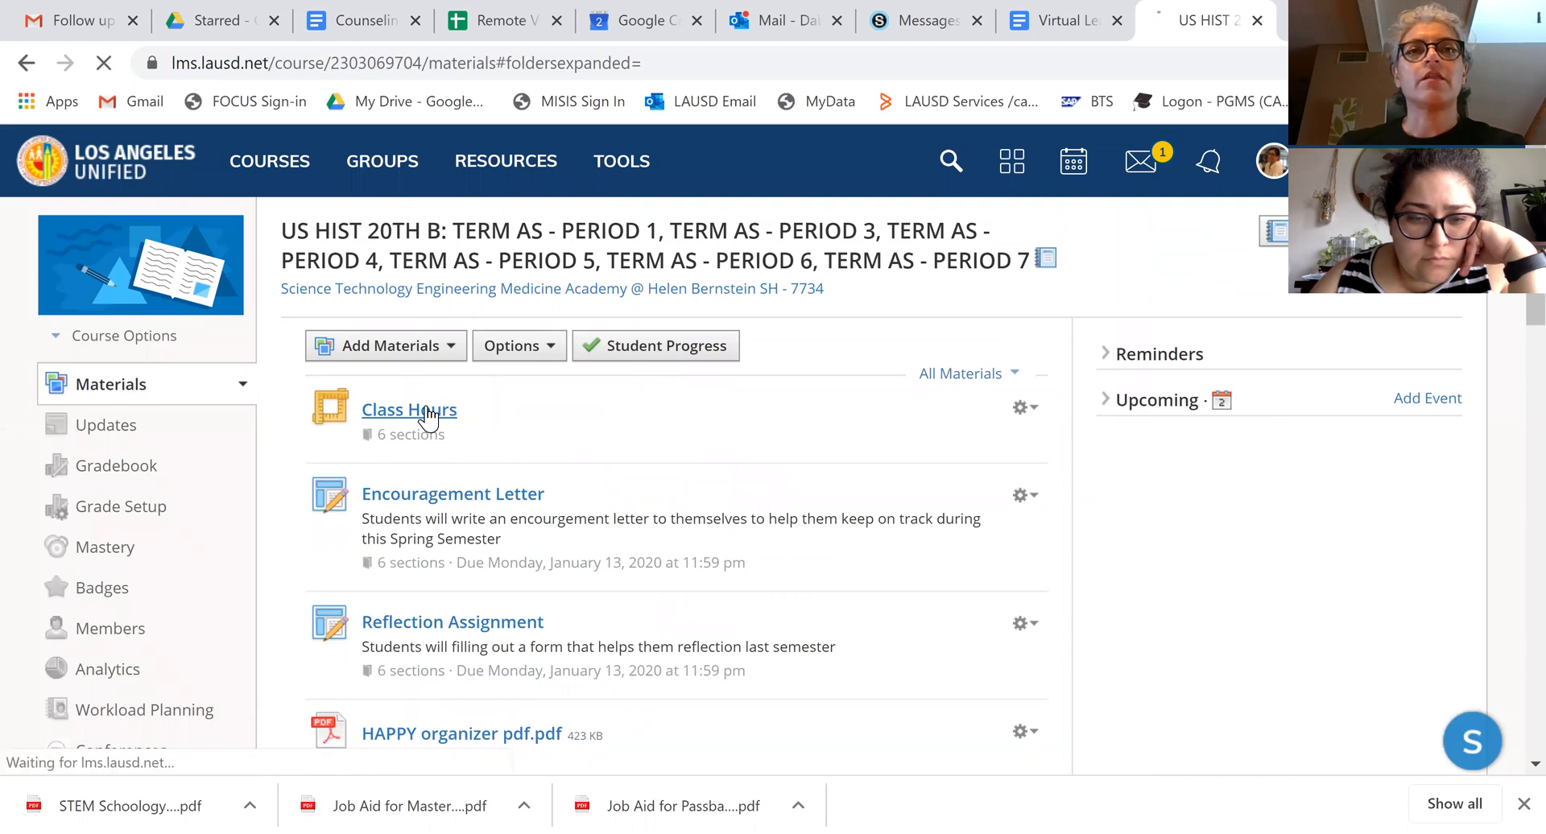
{"action": "left_click", "coordinate": [408, 409]}
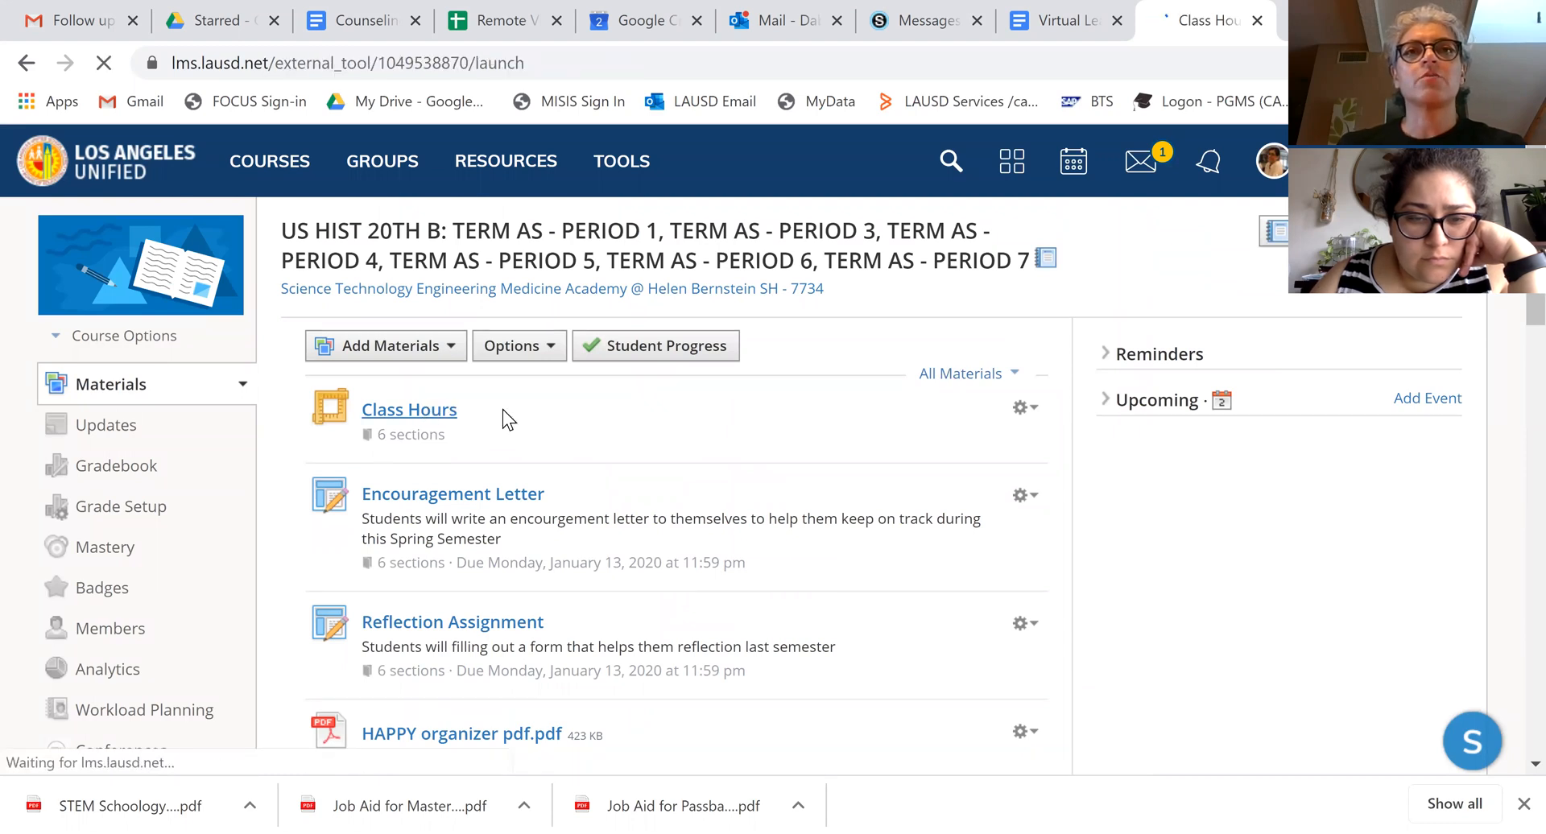
- Start scheduling a new Zoom meeting and trim its topic to 'Period 1'
{"action": "left_click", "coordinate": [408, 409]}
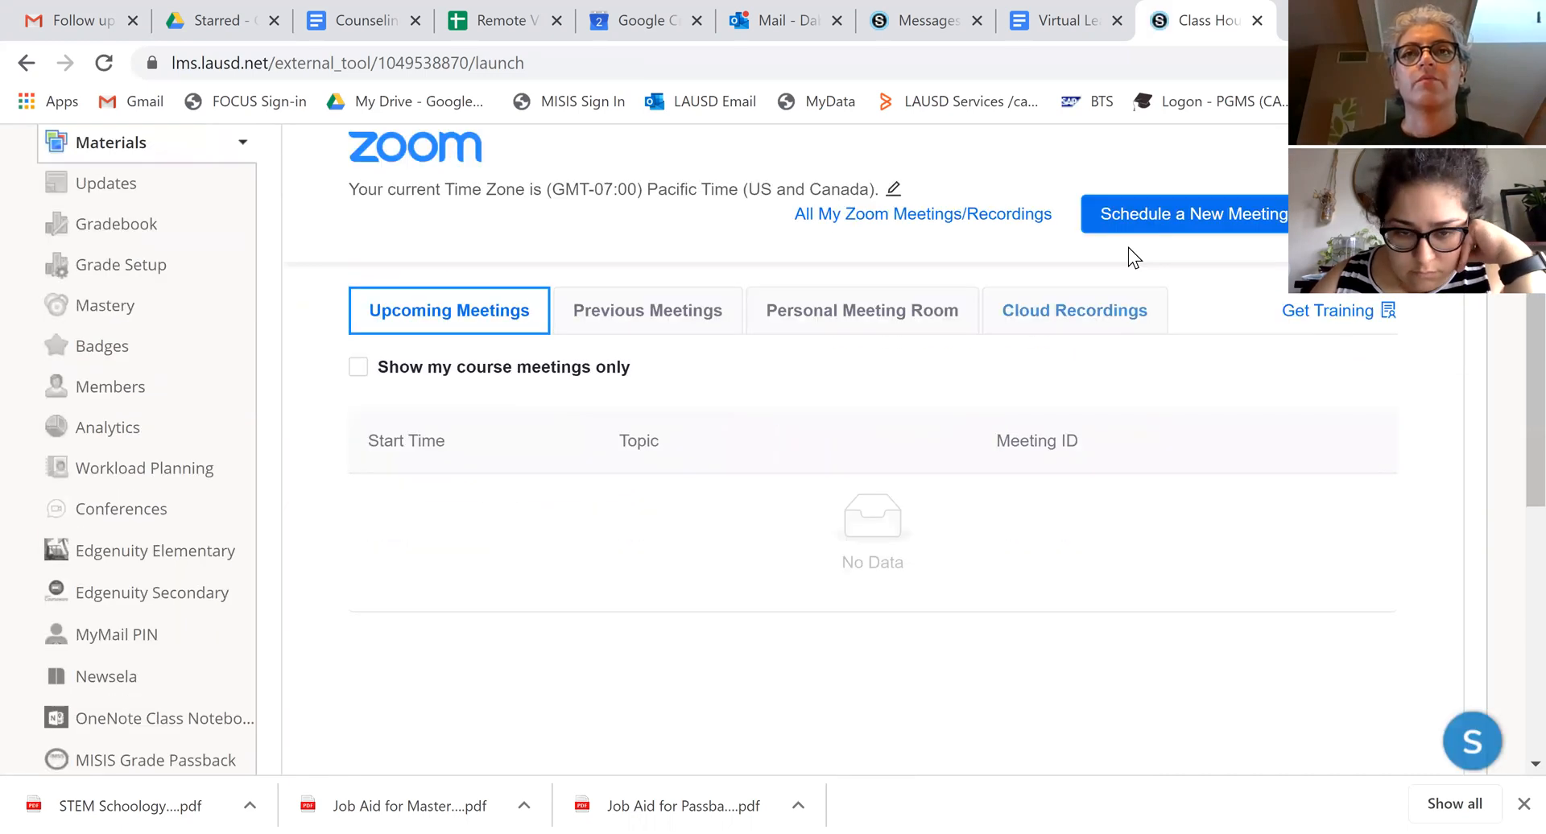
{"action": "left_click", "coordinate": [1187, 214]}
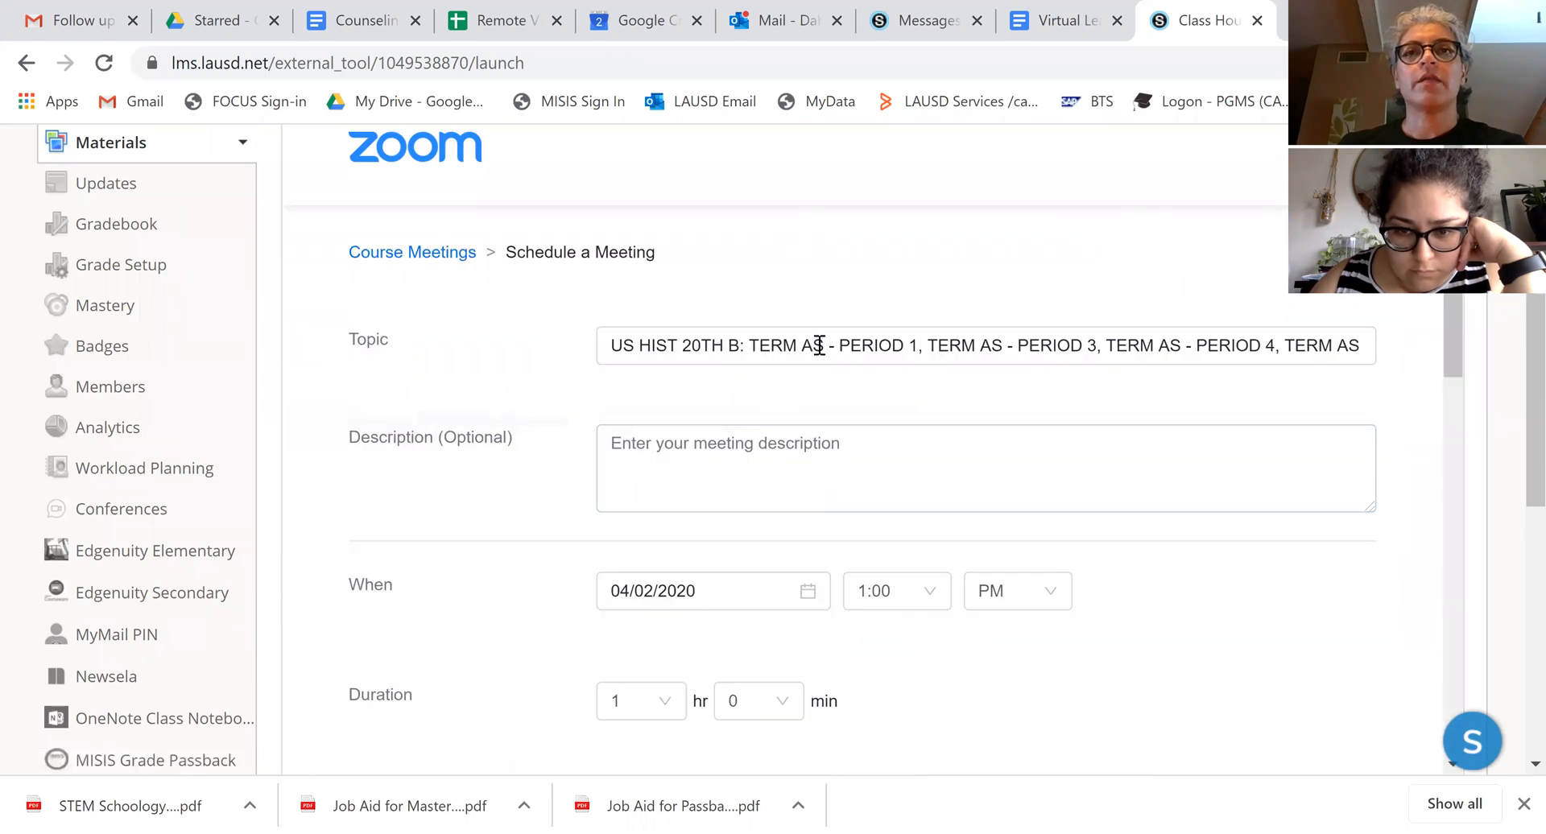
{"action": "left_click", "coordinate": [819, 345]}
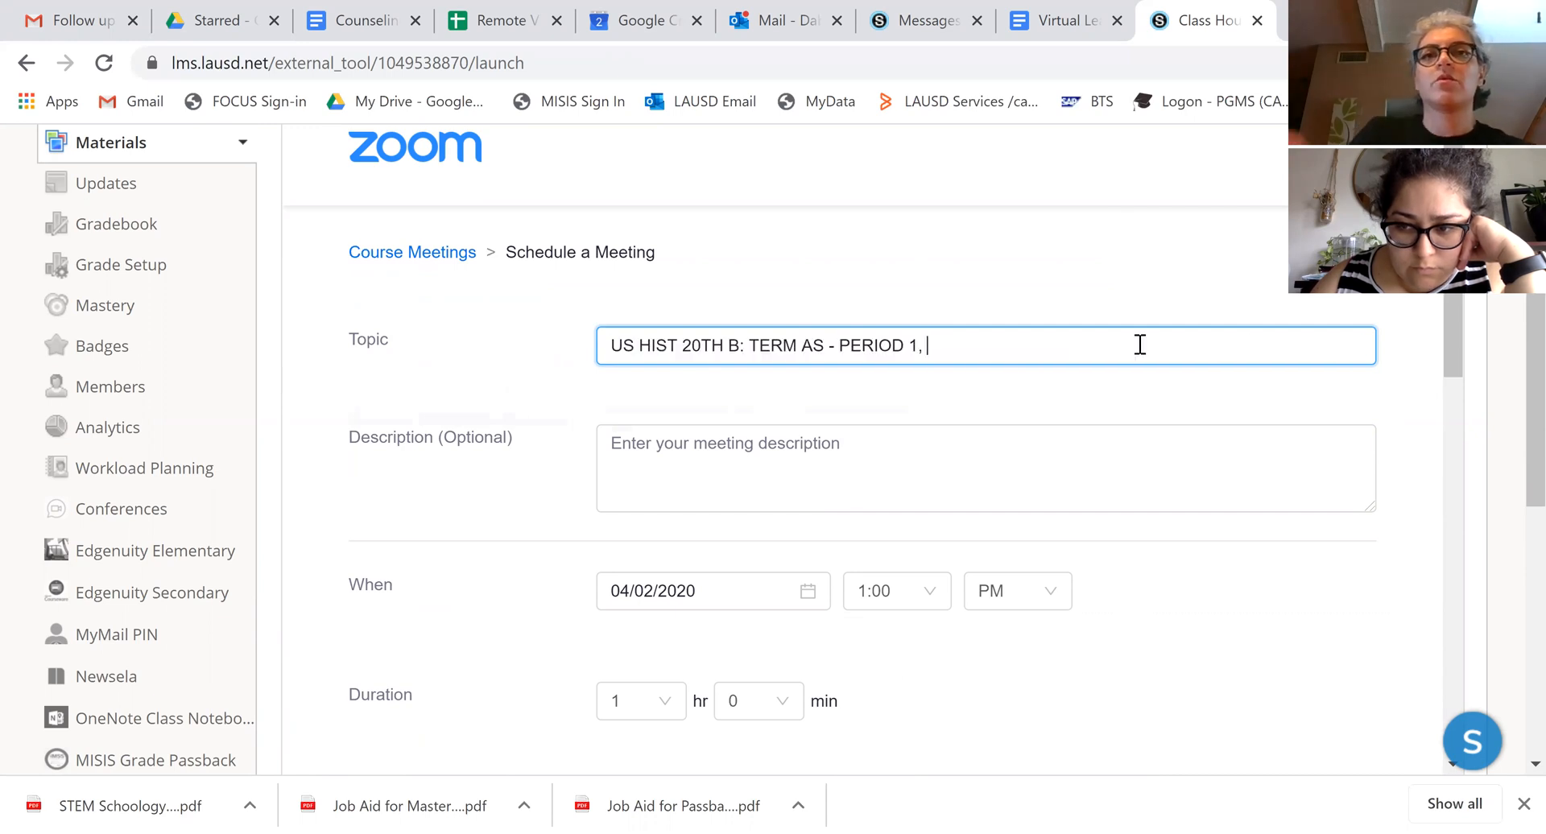
{"action": "scroll", "scroll_direction": "down", "scroll_amount": 3}
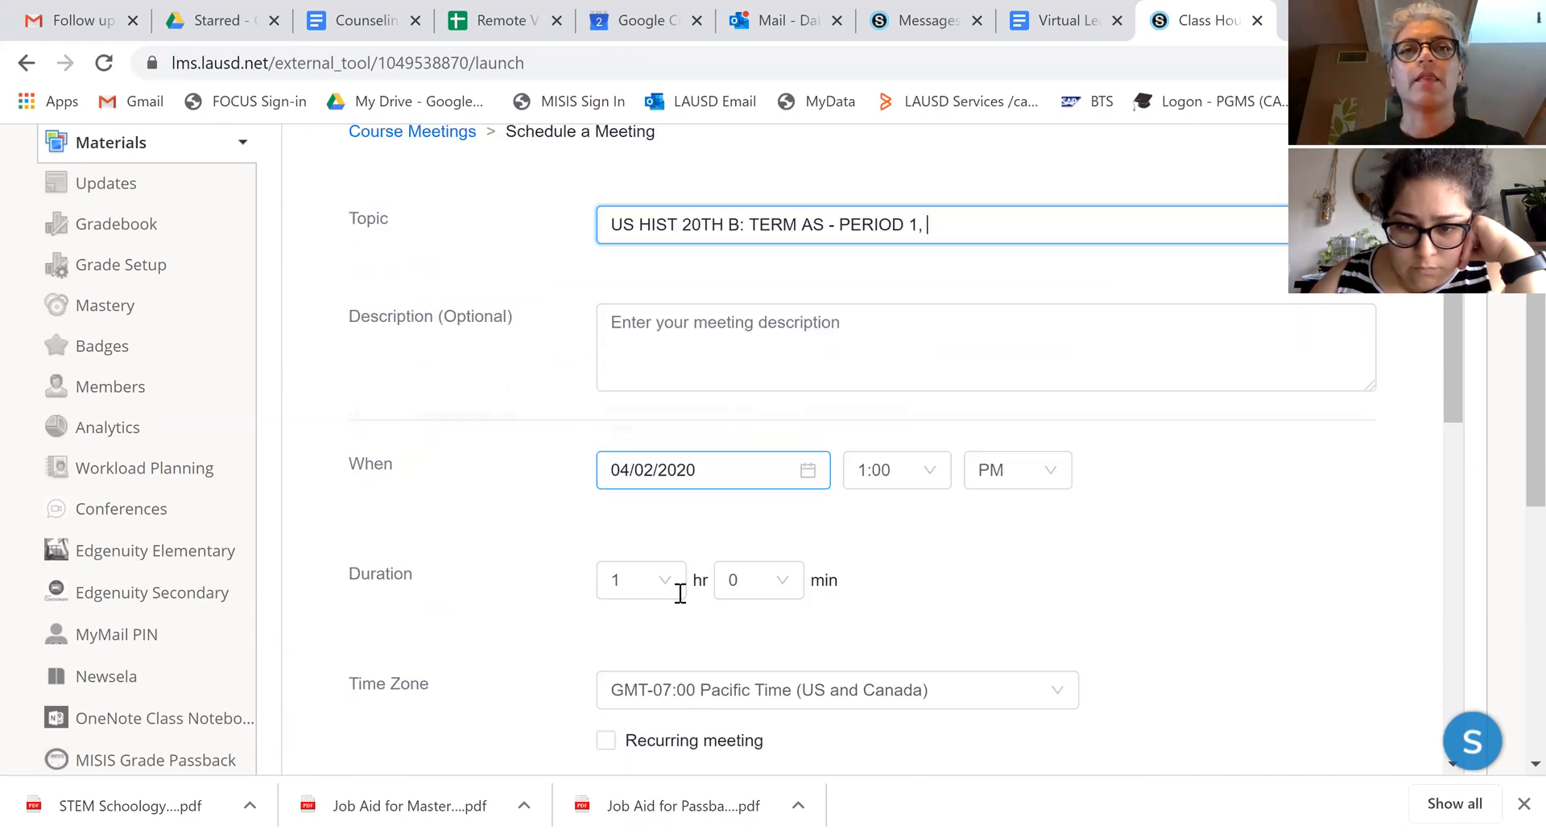
{"action": "scroll", "scroll_direction": "down", "scroll_amount": 3}
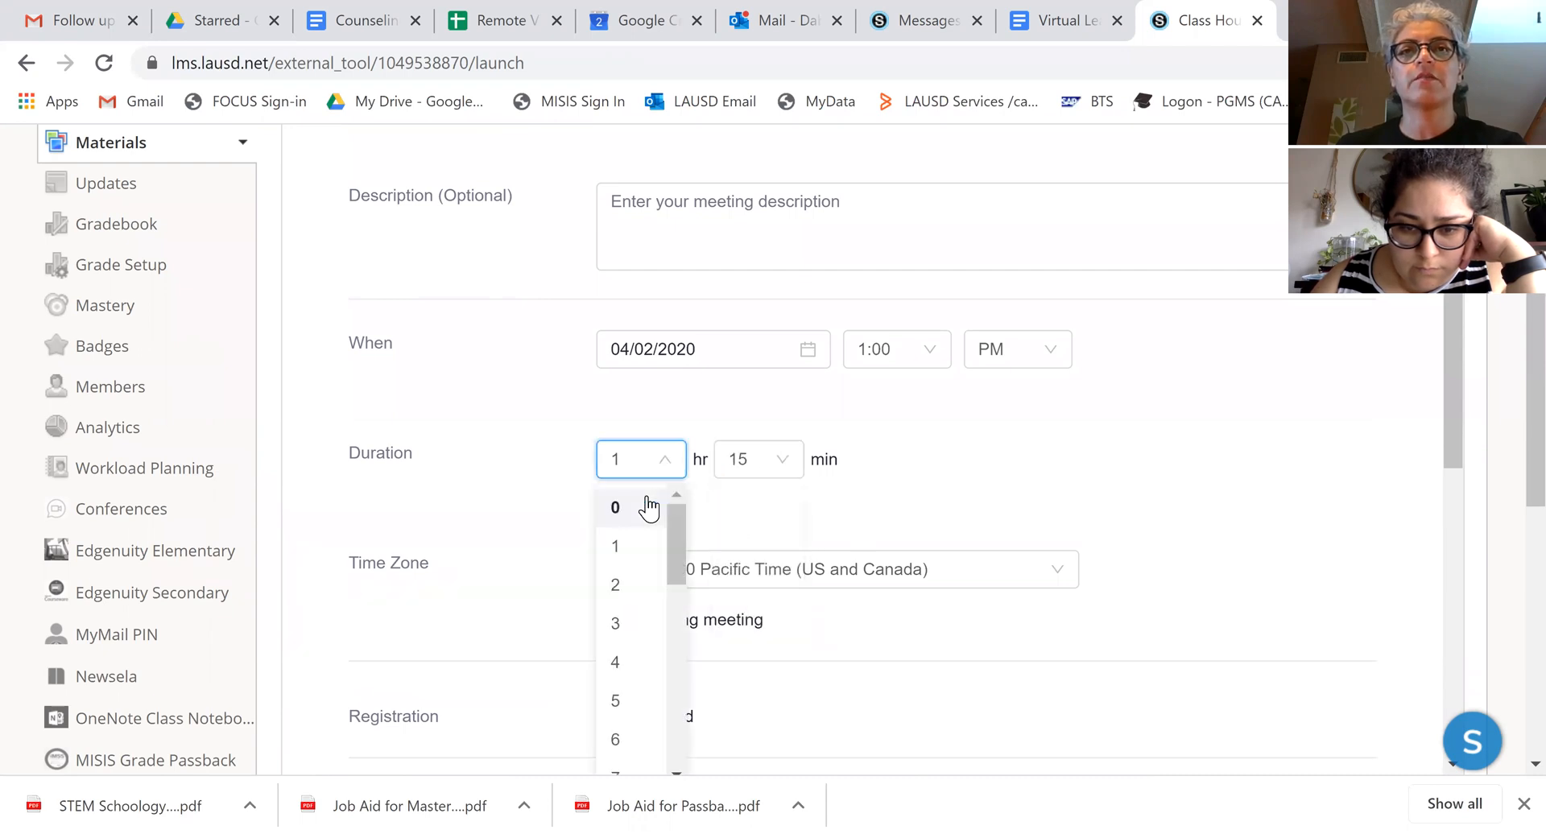
- Set the meeting to start 04/02/2020 at 8:30 AM, lasting 0 hr 15 min
{"action": "left_click", "coordinate": [895, 350]}
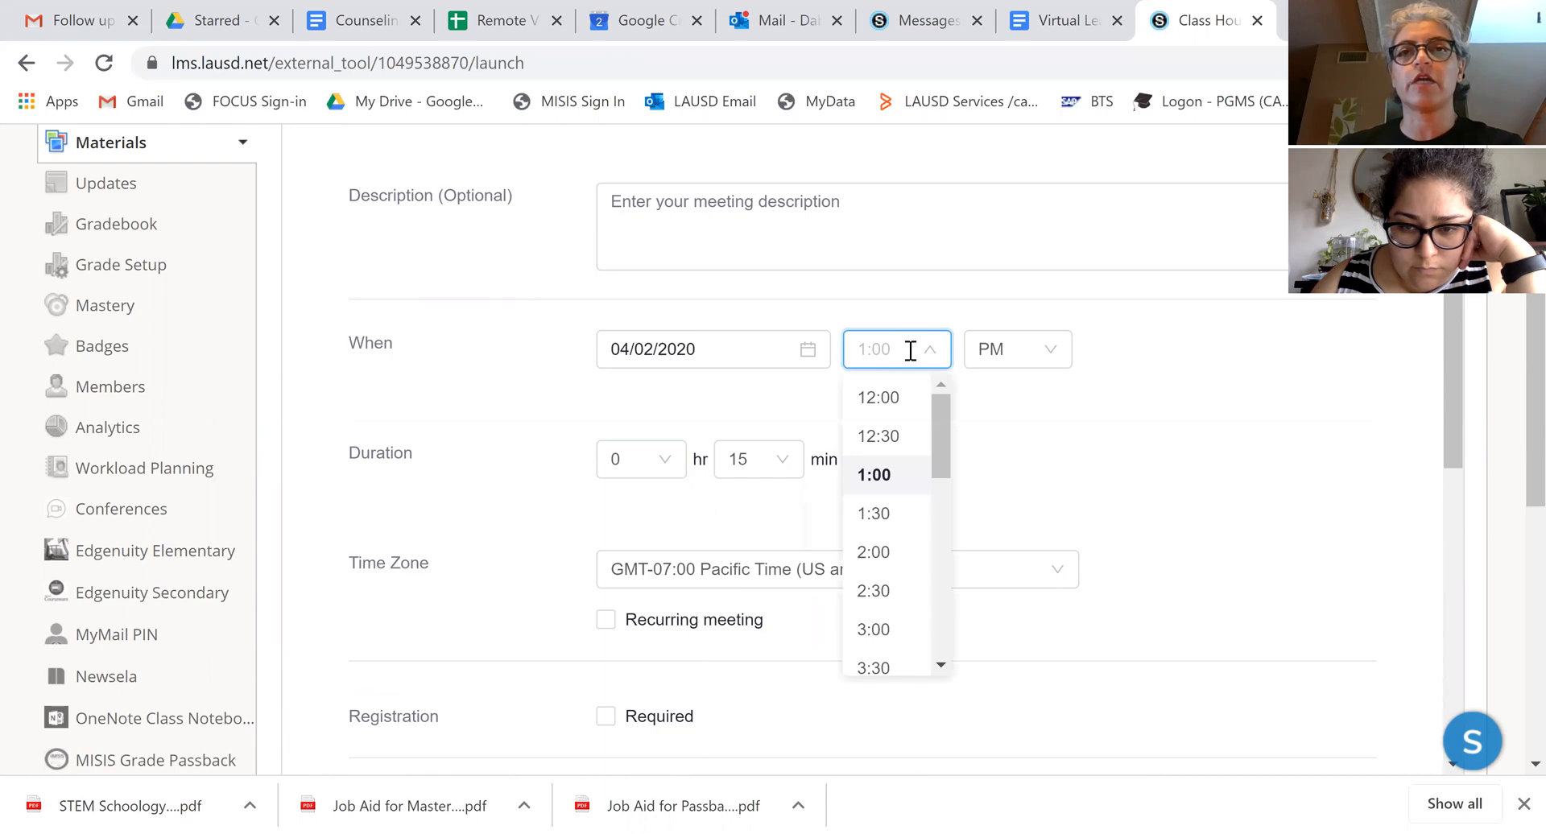
{"action": "scroll", "scroll_direction": "down", "scroll_amount": 3}
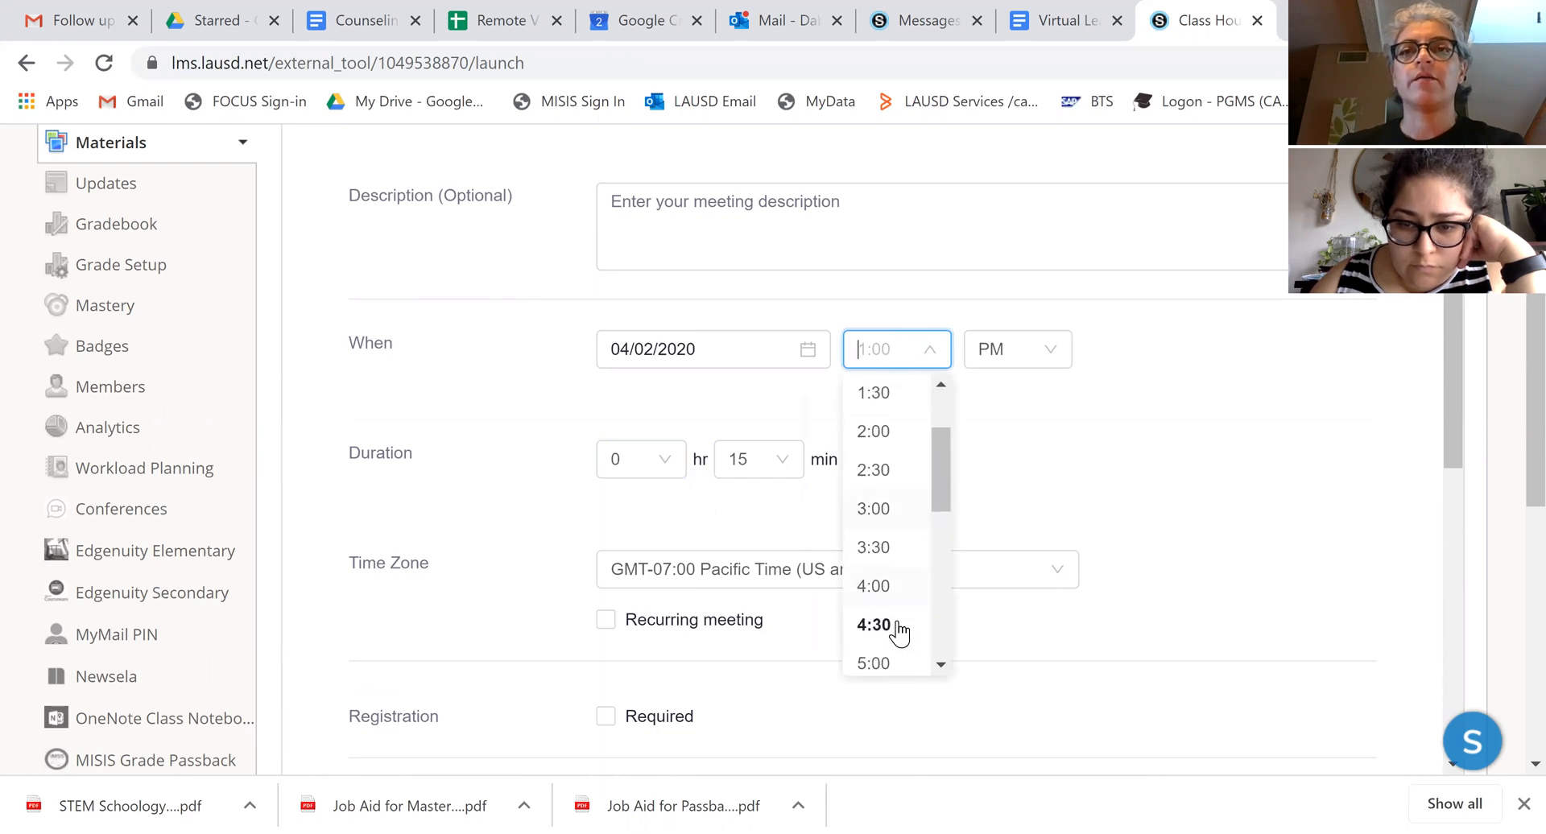
{"action": "scroll", "scroll_direction": "down", "scroll_amount": 3}
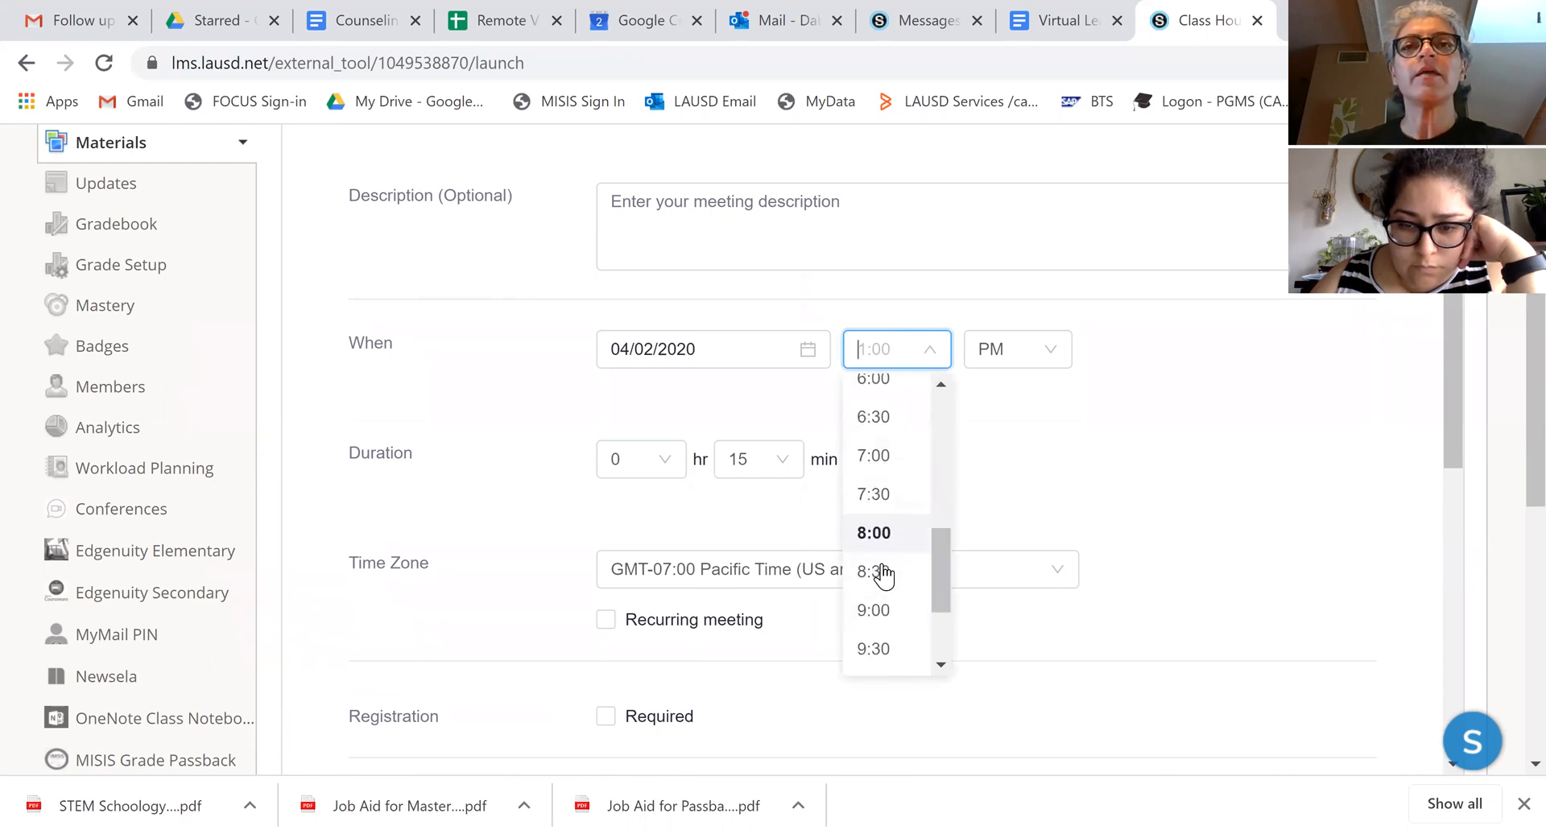
{"action": "left_click", "coordinate": [872, 571]}
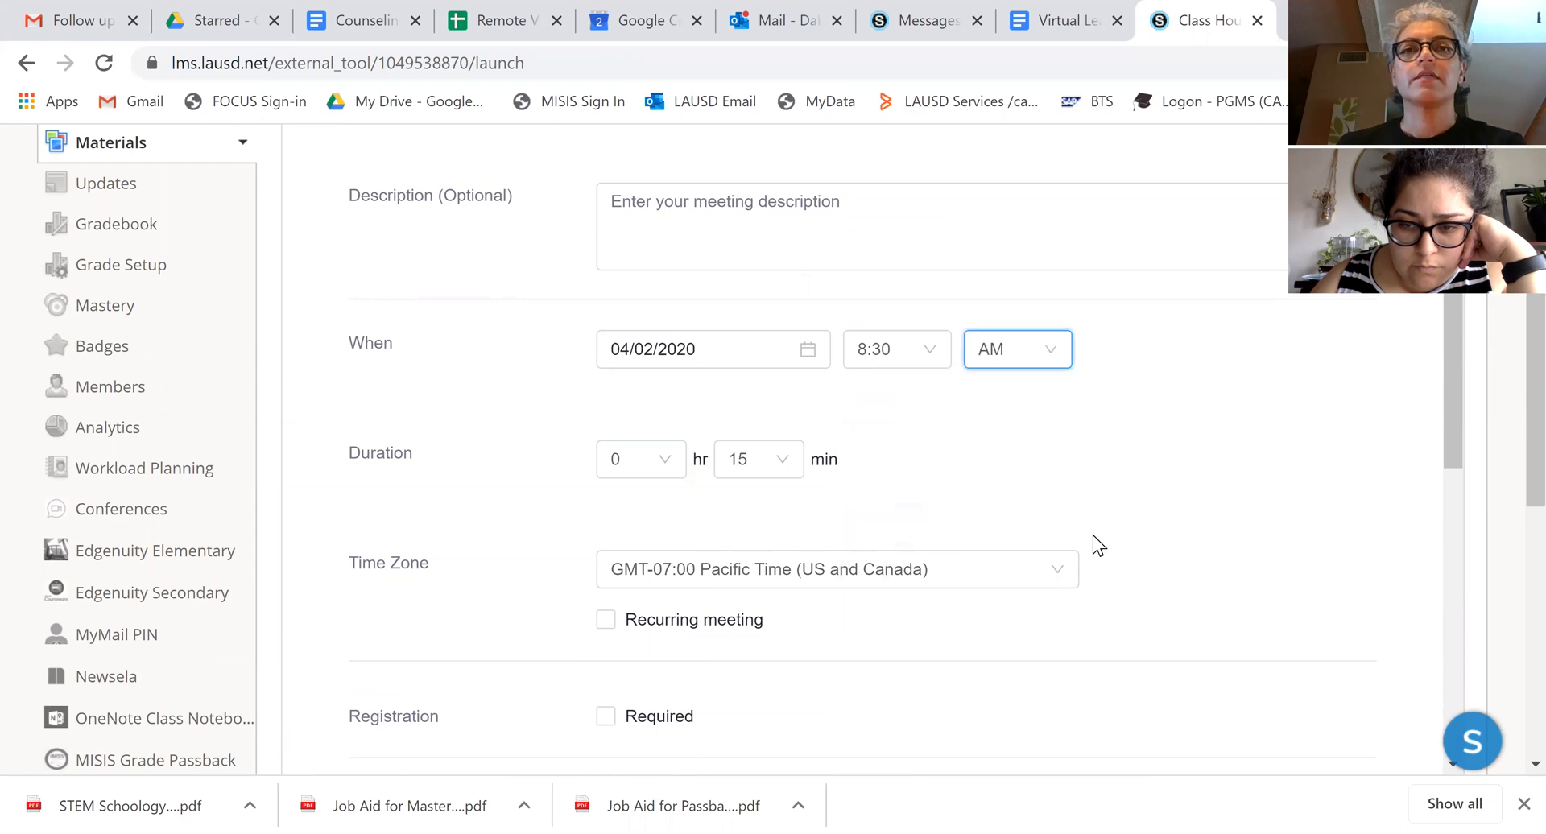
- Make the meeting recur weekly on Tuesdays, ending 05/12/2020
{"action": "scroll", "scroll_direction": "down", "scroll_amount": 3}
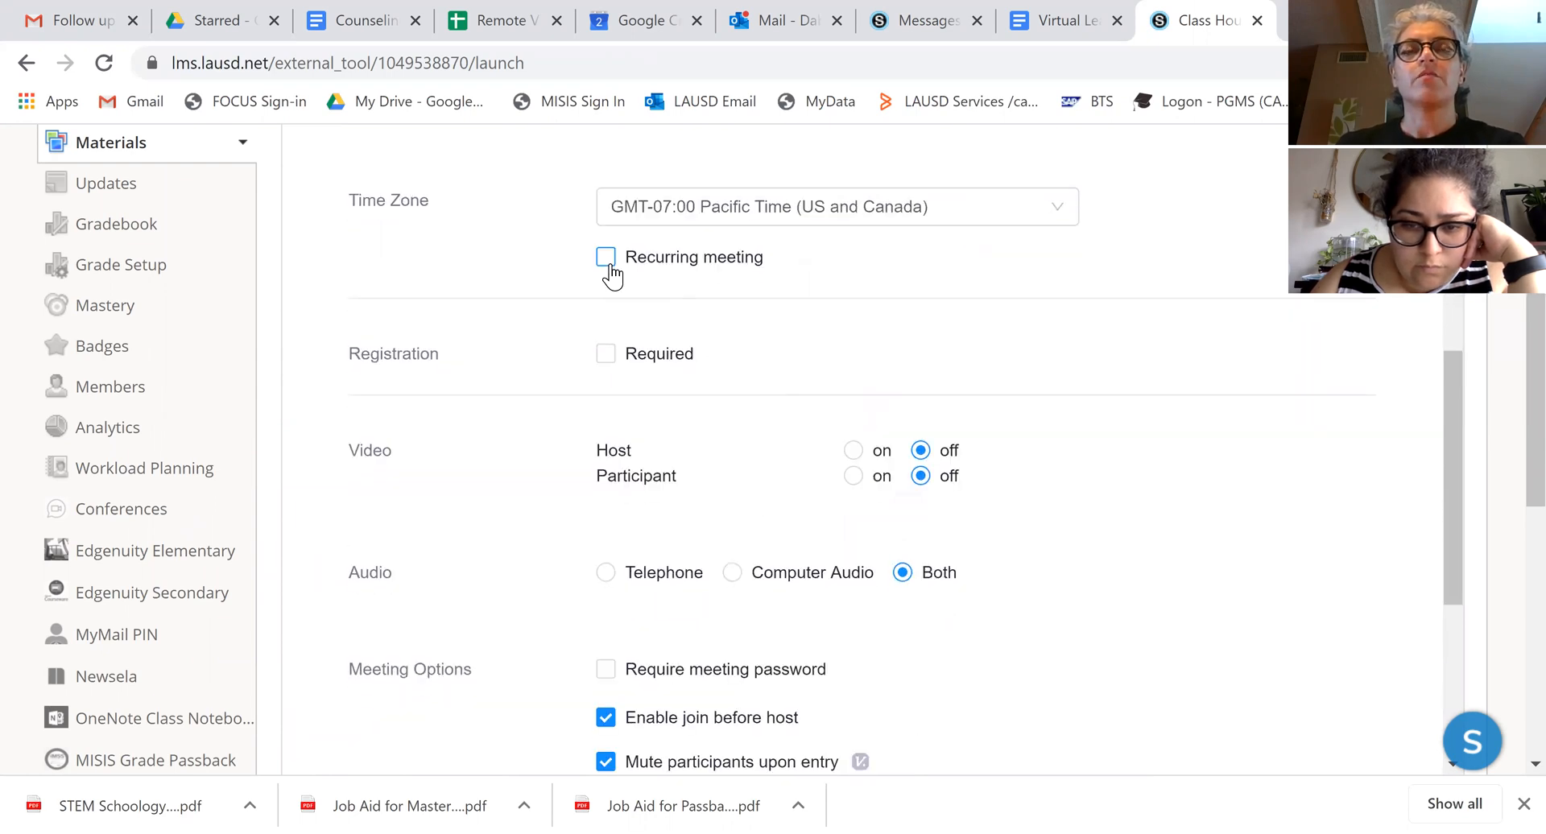
{"action": "left_click", "coordinate": [606, 256]}
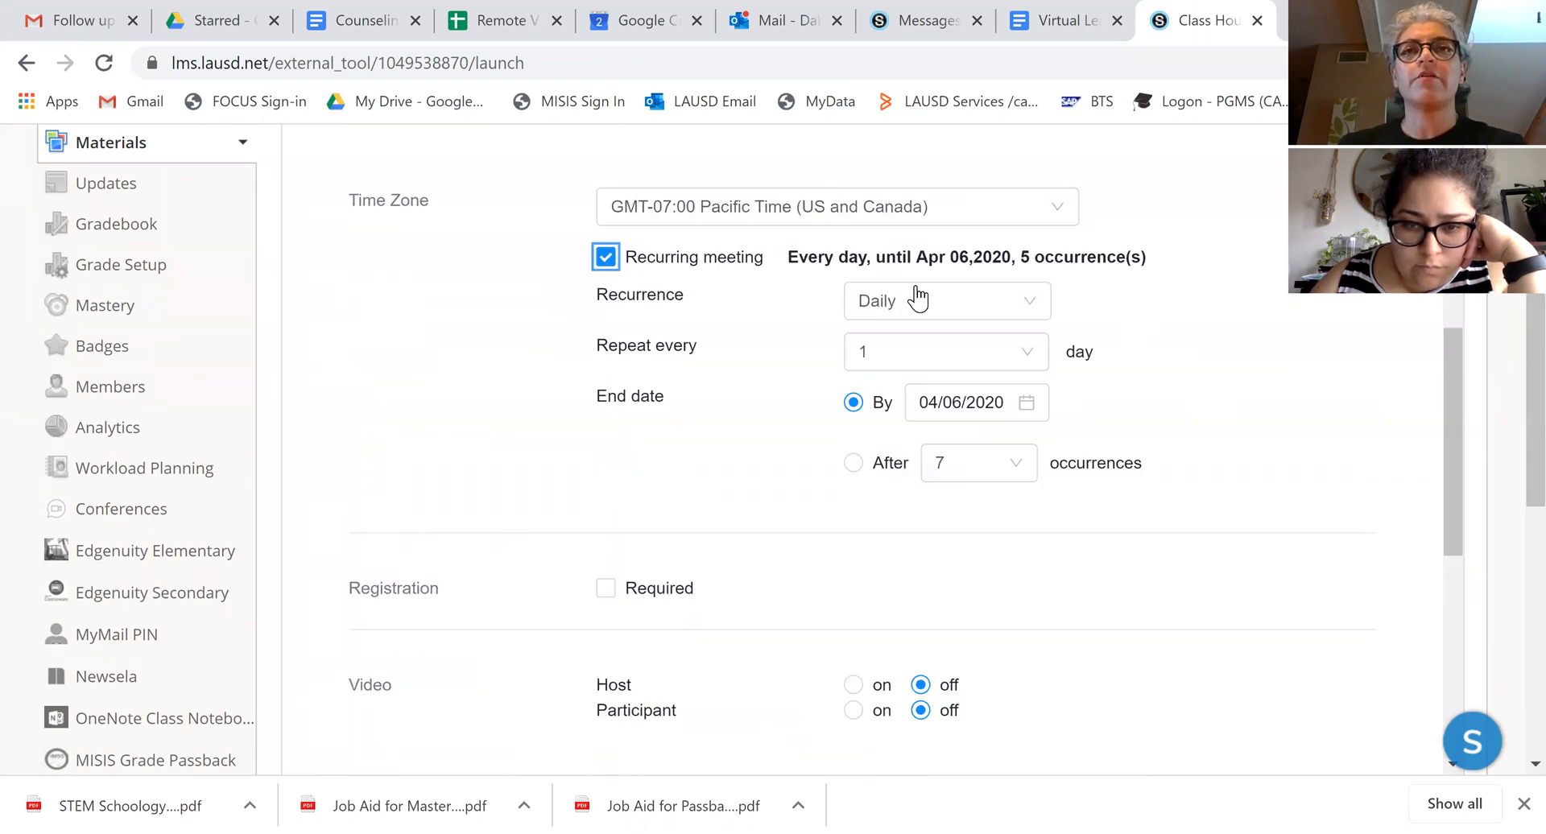
{"action": "left_click", "coordinate": [945, 300]}
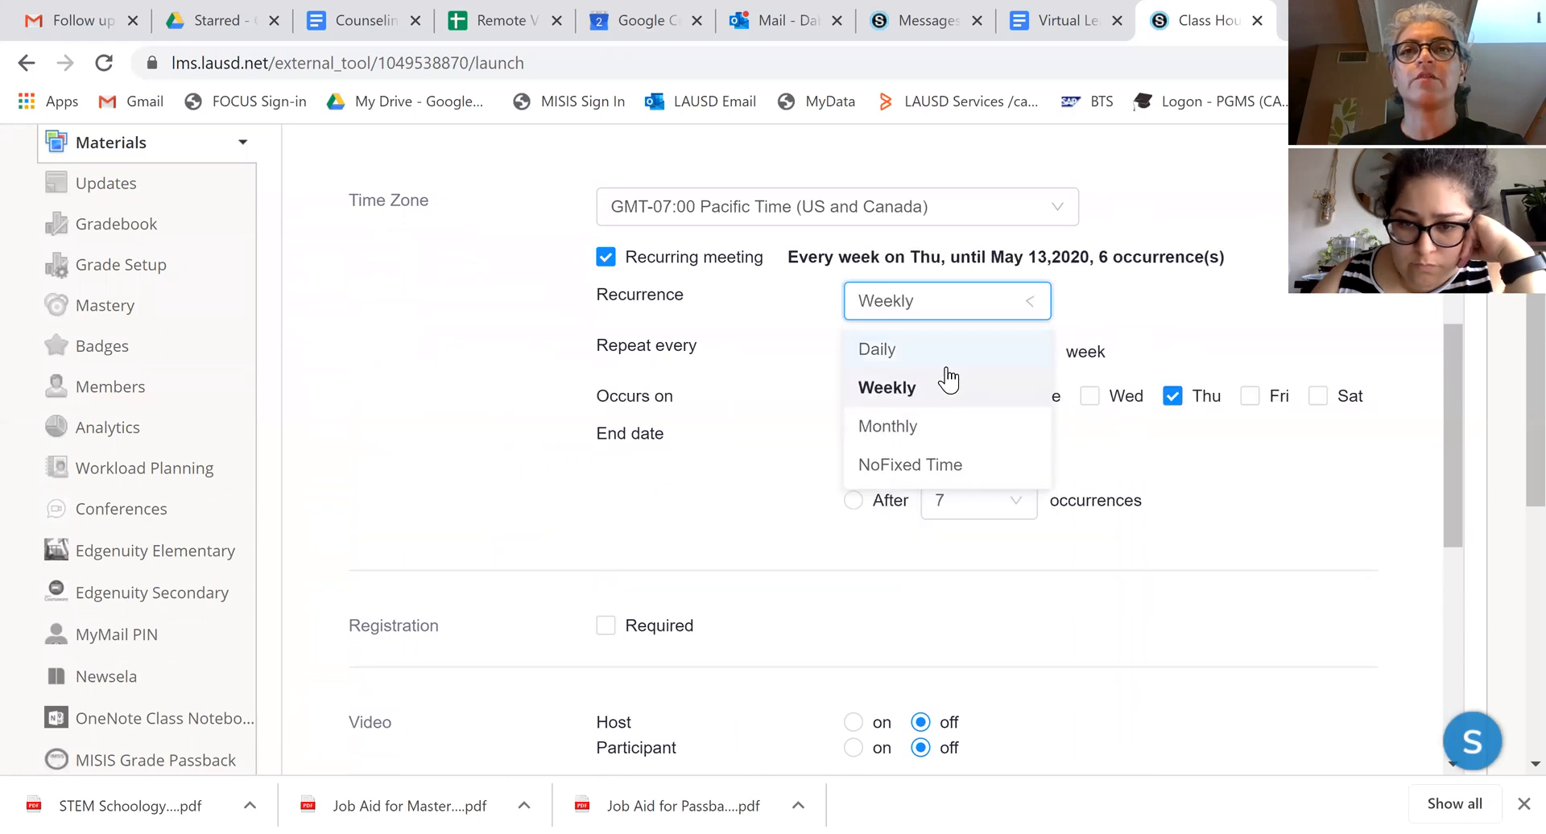
{"action": "left_click", "coordinate": [886, 386]}
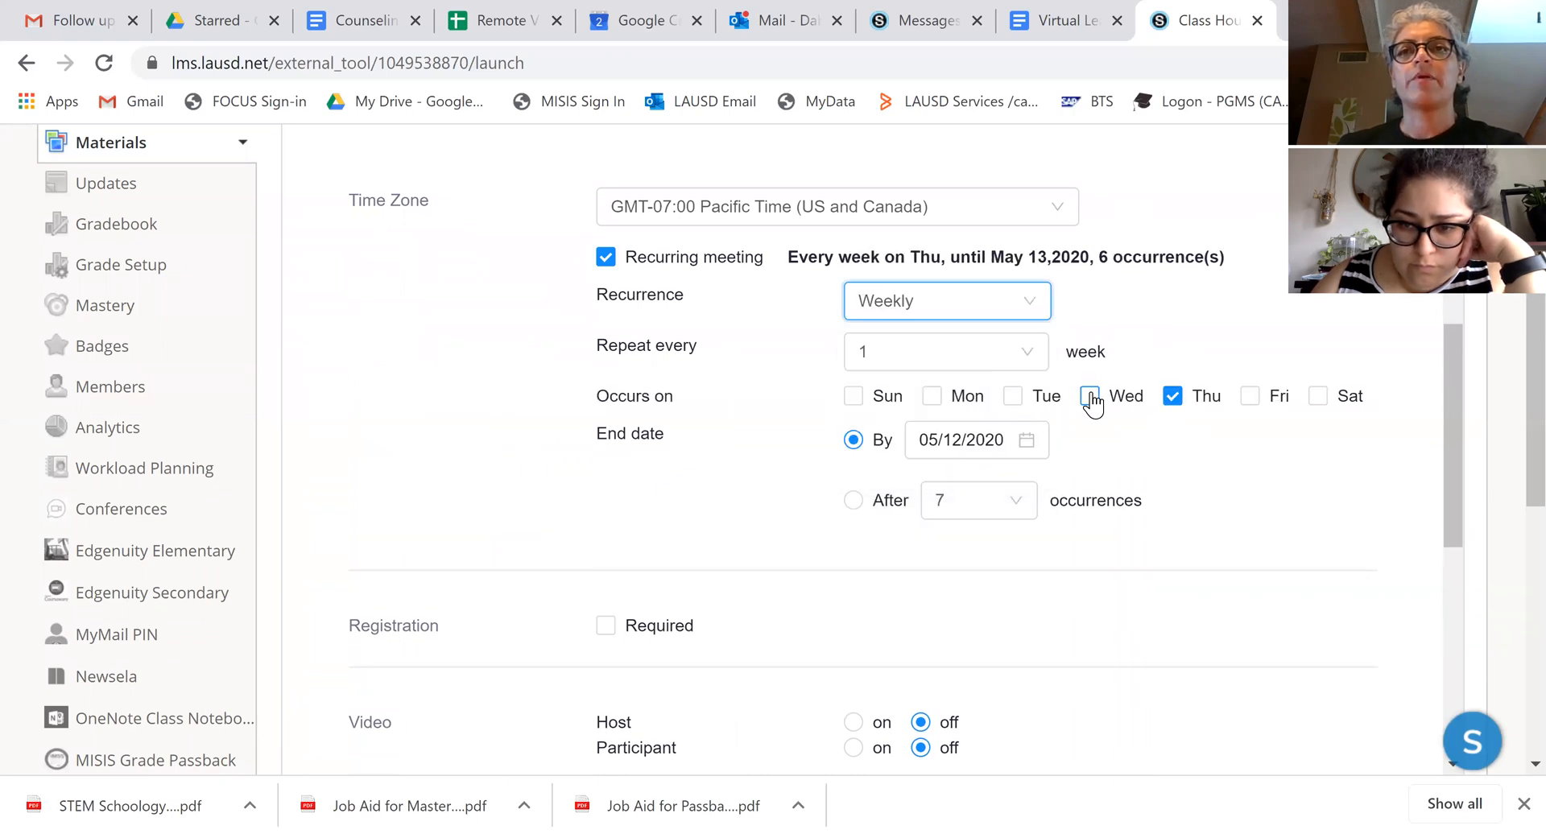
{"action": "left_click", "coordinate": [1011, 395]}
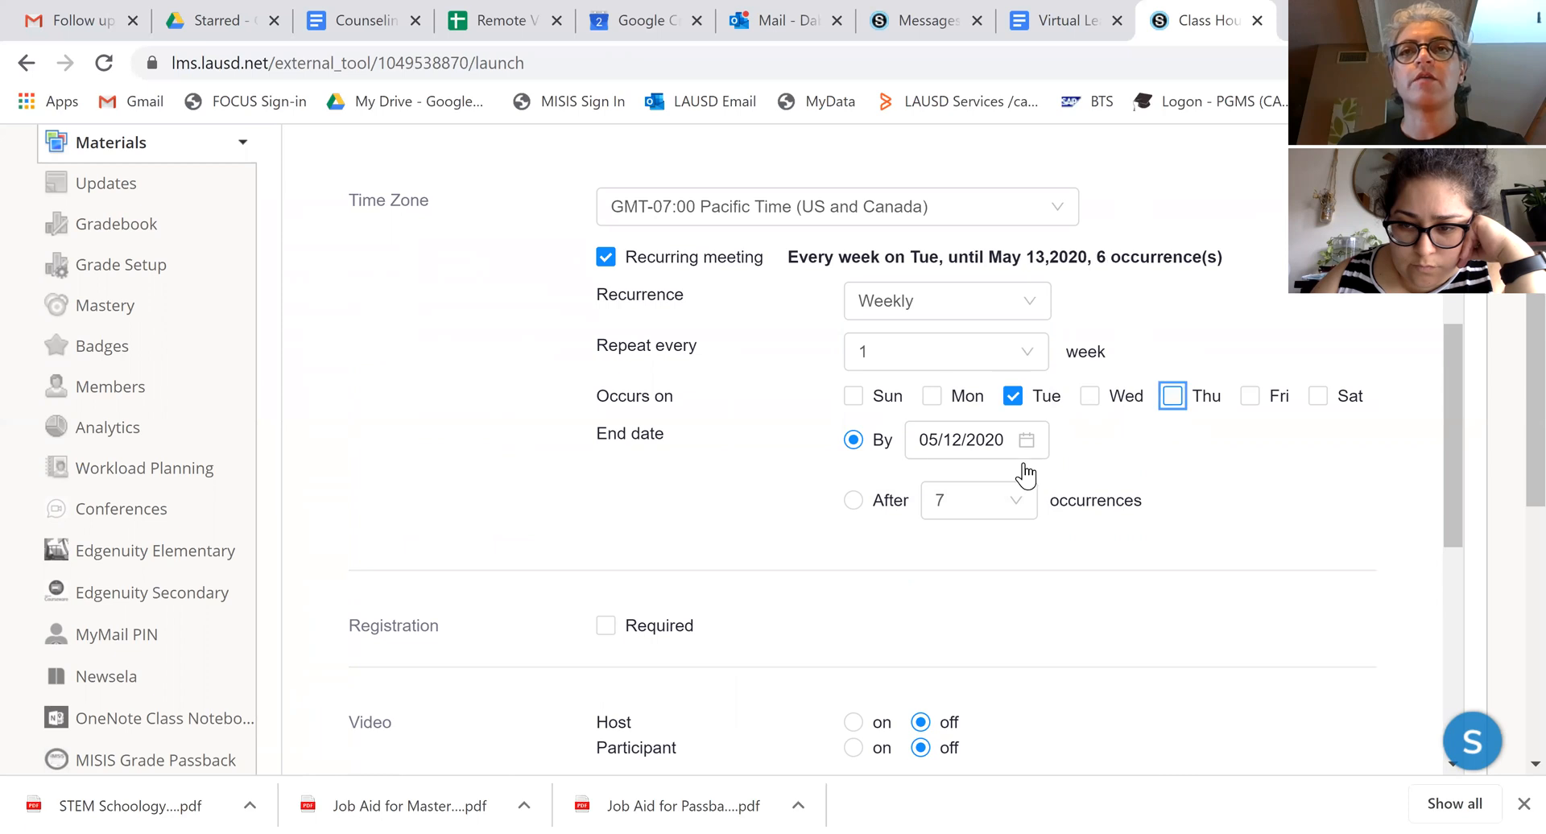
{"action": "left_click", "coordinate": [961, 439]}
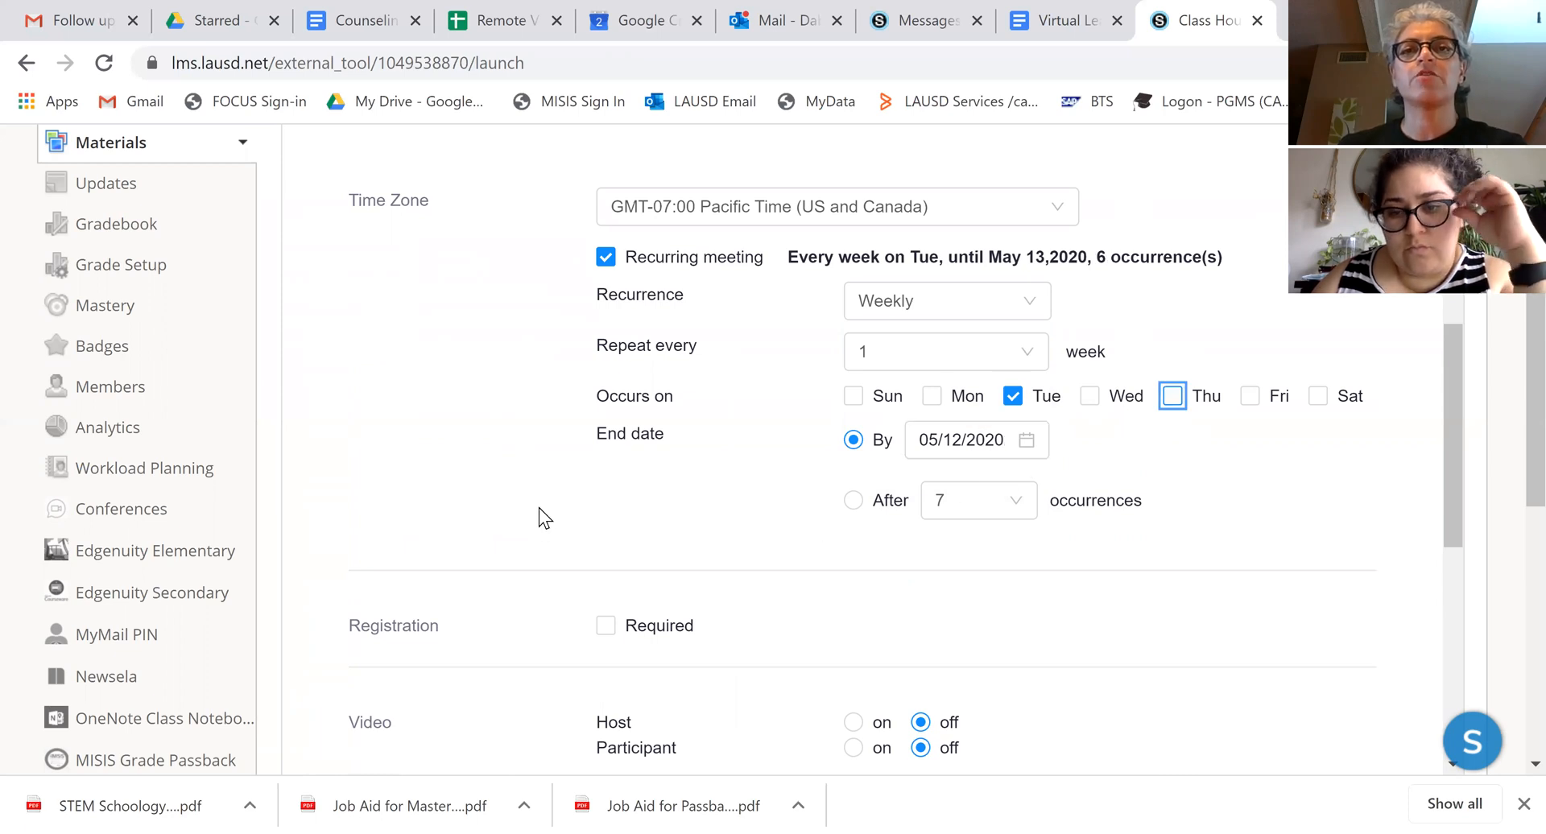
- Turn host video on, disable join before host, and enable the waiting room
{"action": "scroll", "scroll_direction": "down", "scroll_amount": 3}
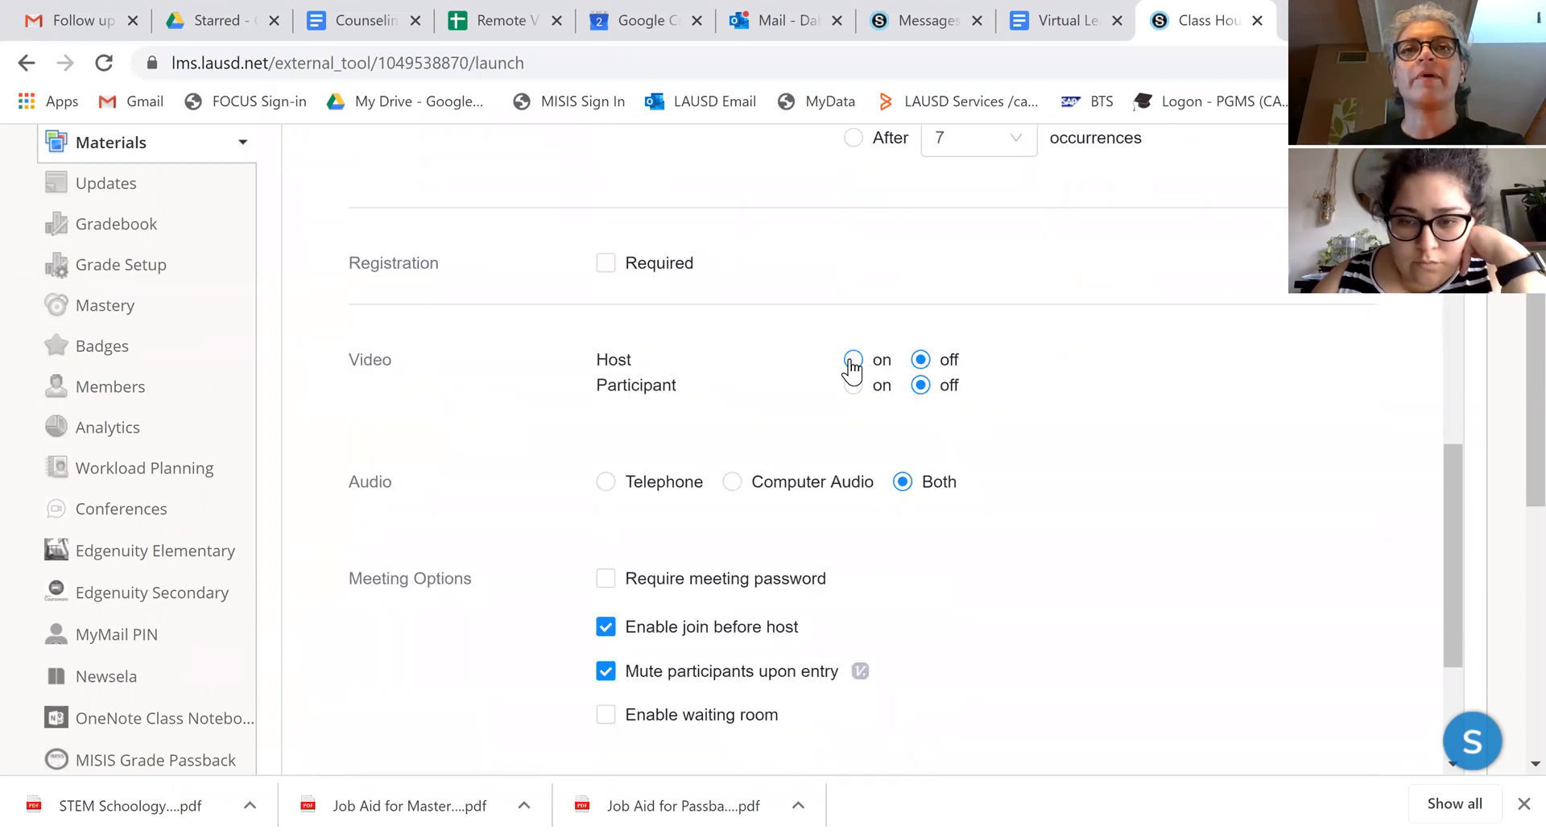
{"action": "left_click", "coordinate": [852, 359]}
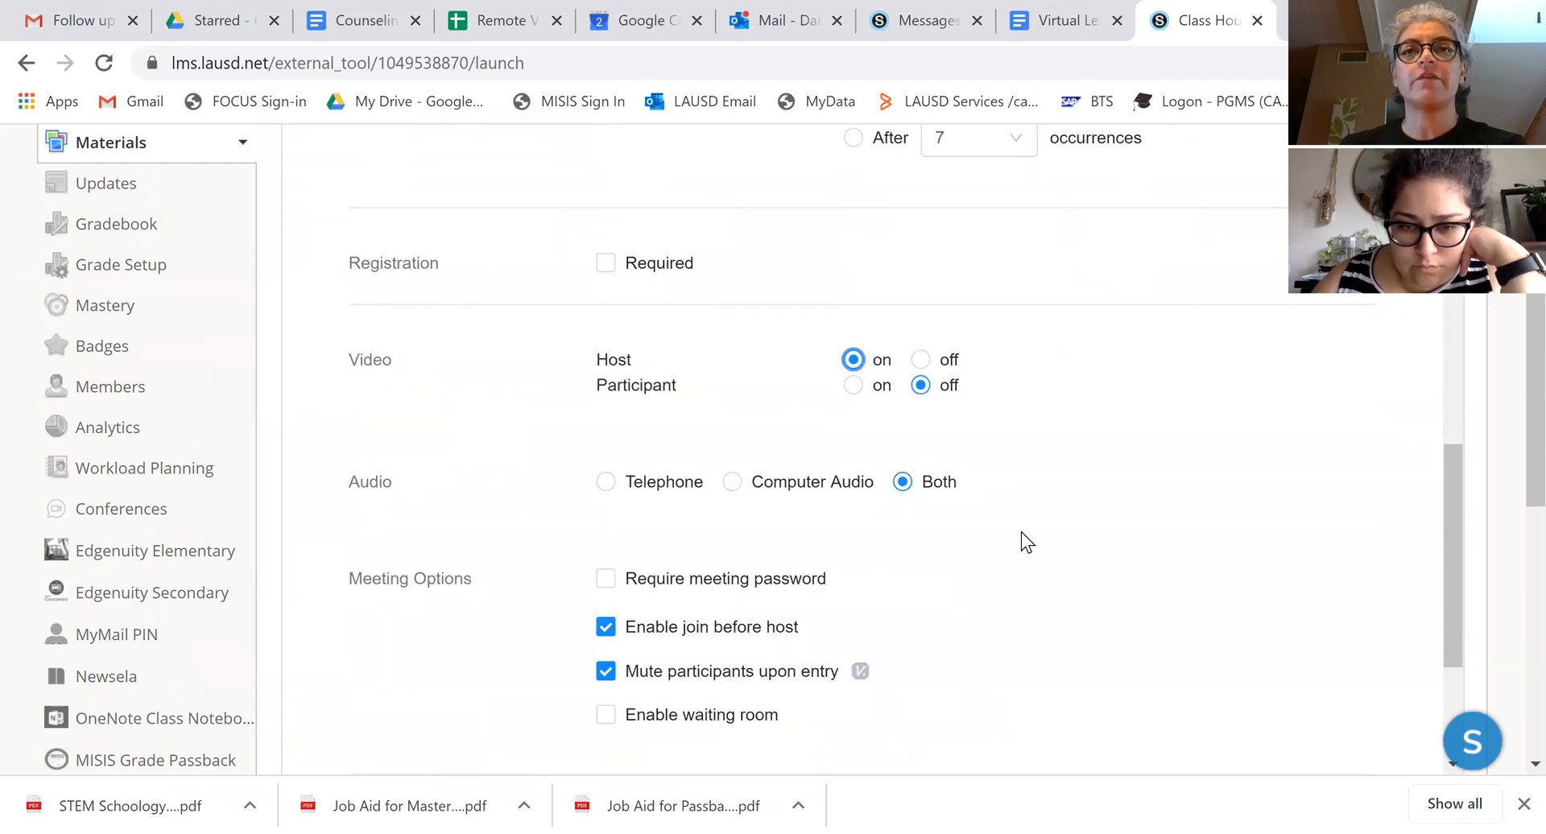
{"action": "scroll", "scroll_direction": "down", "scroll_amount": 3}
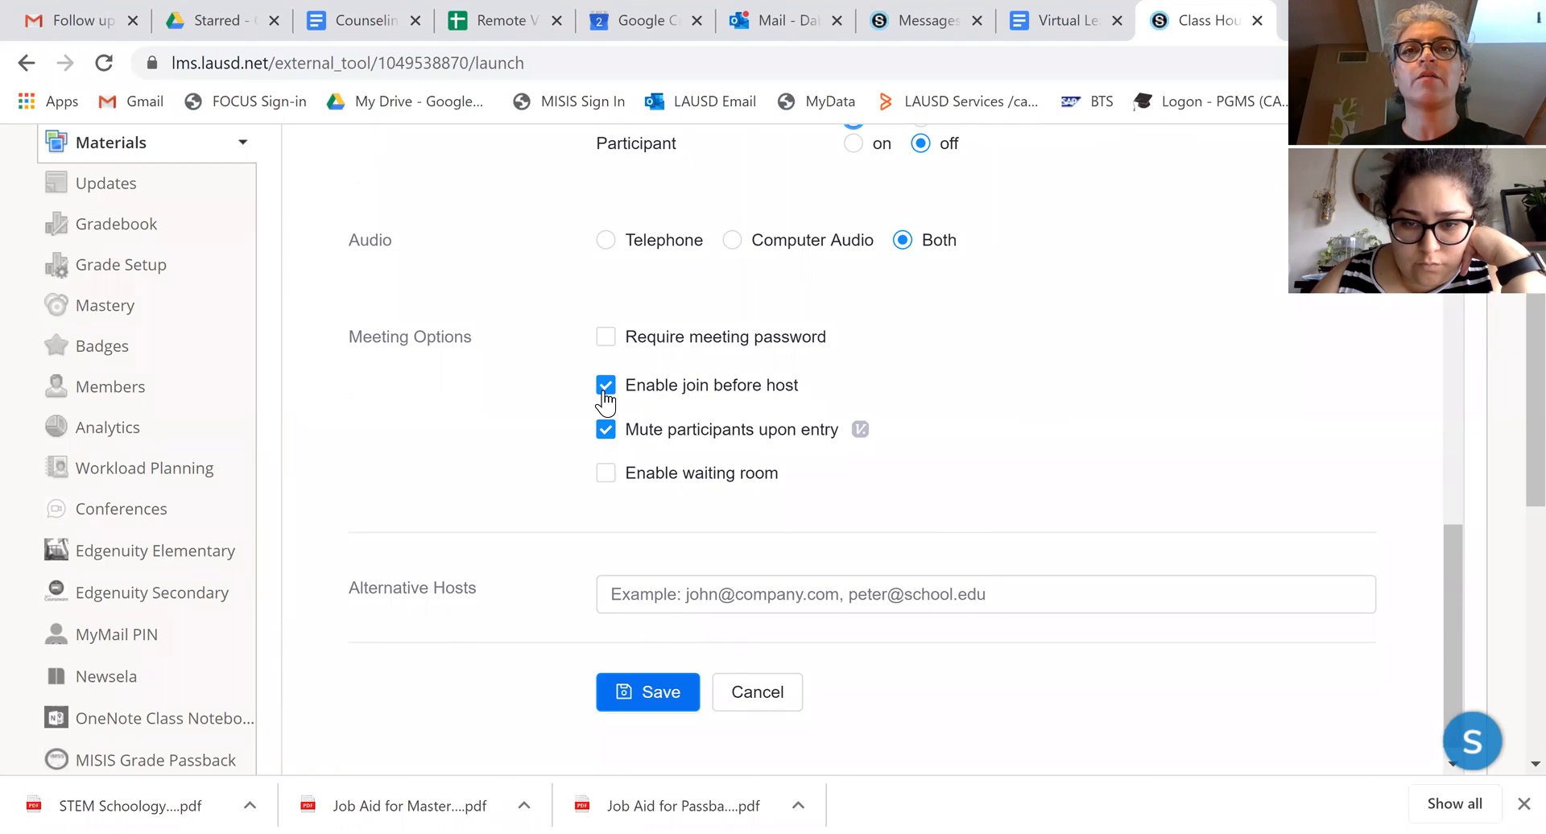
{"action": "left_click", "coordinate": [606, 385]}
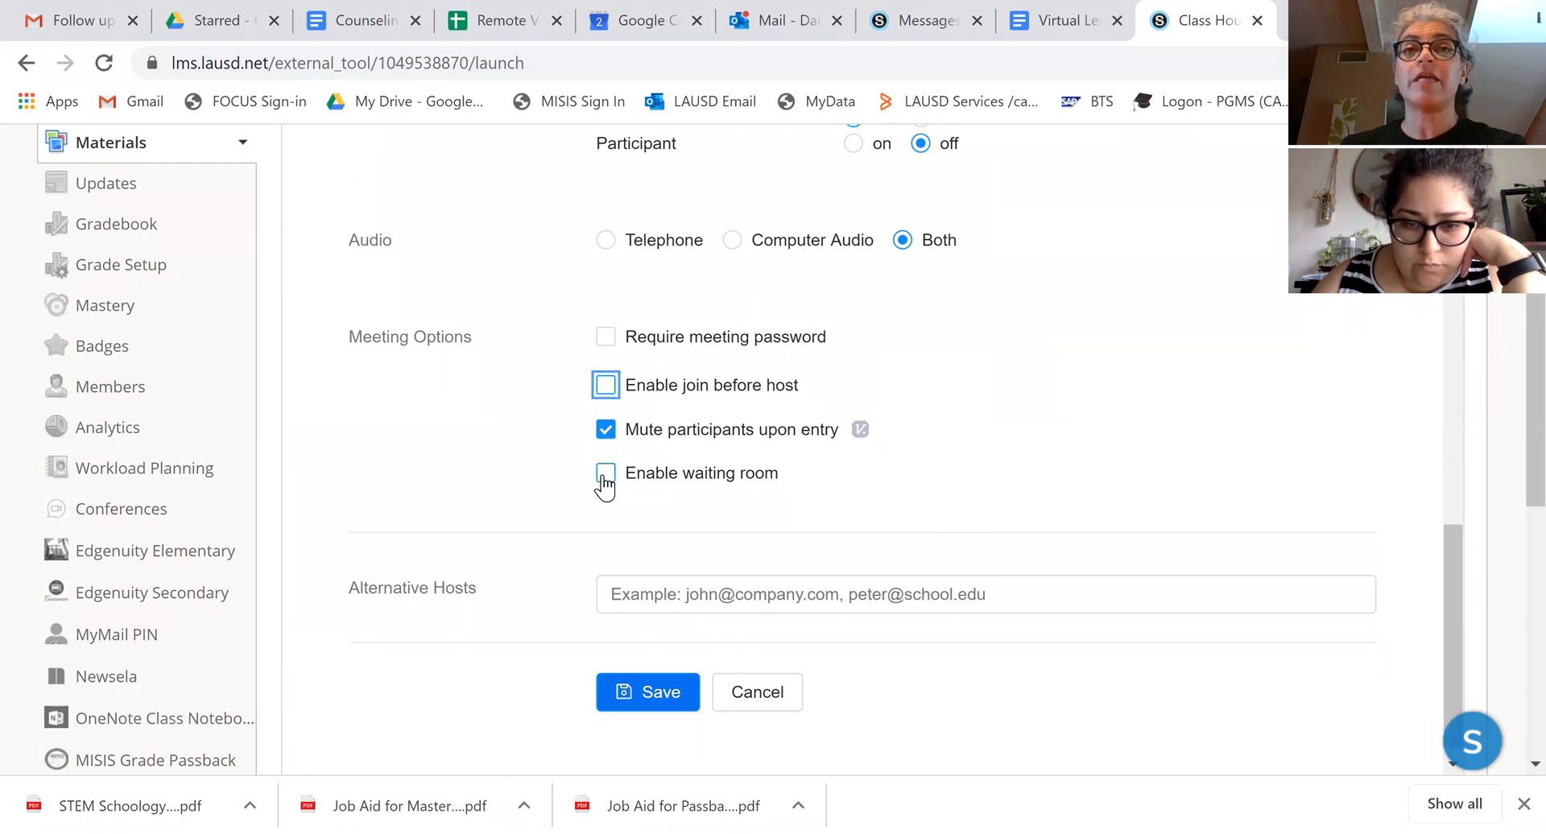
{"action": "left_click", "coordinate": [606, 473]}
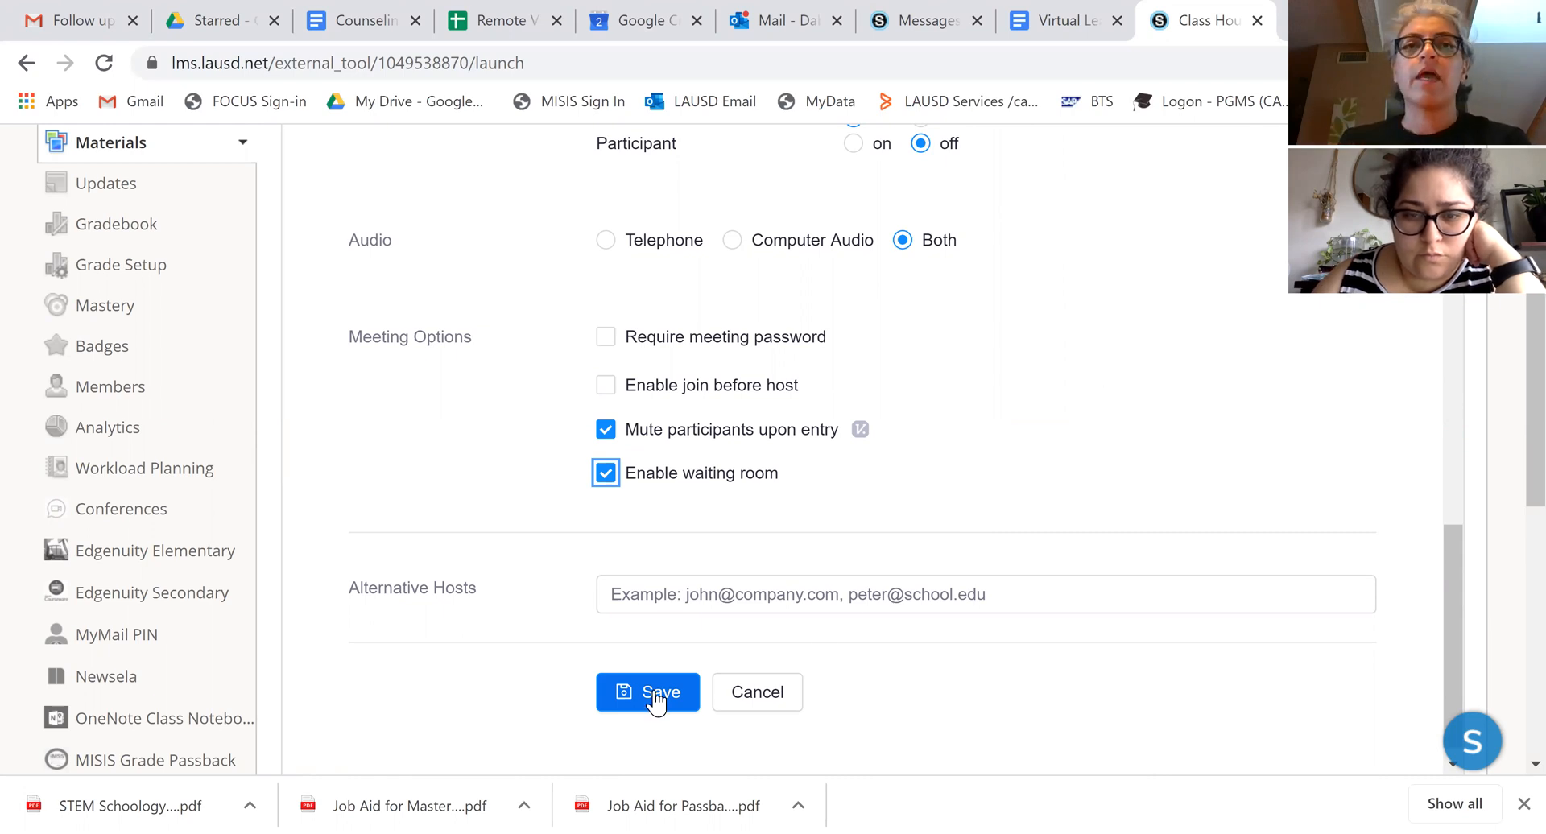
- Save the recurring meeting and copy its full invitation text to the clipboard
{"action": "left_click", "coordinate": [647, 691]}
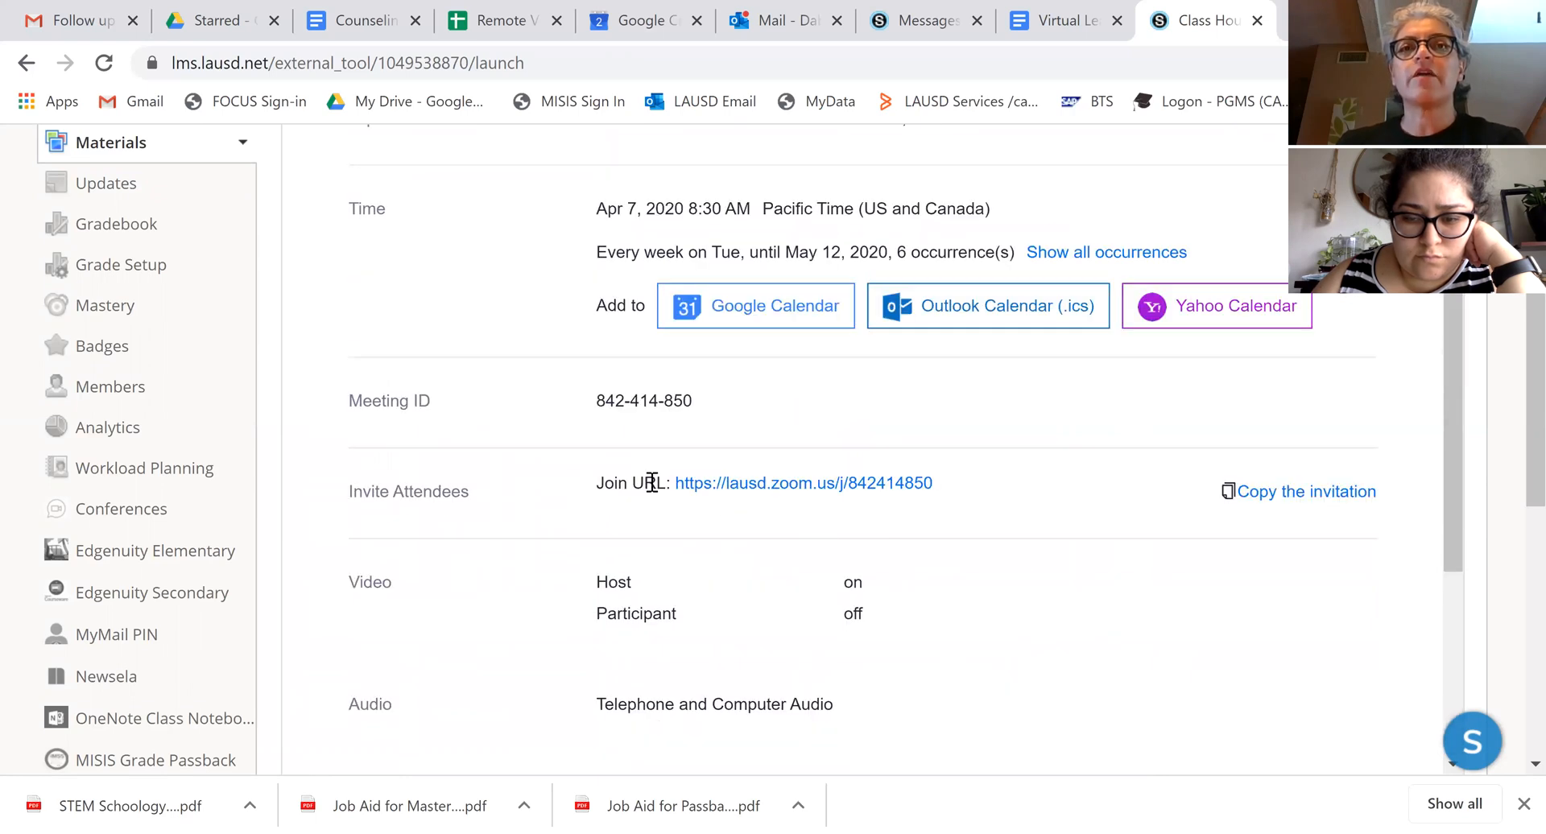
{"action": "mouse_move", "coordinate": [954, 483]}
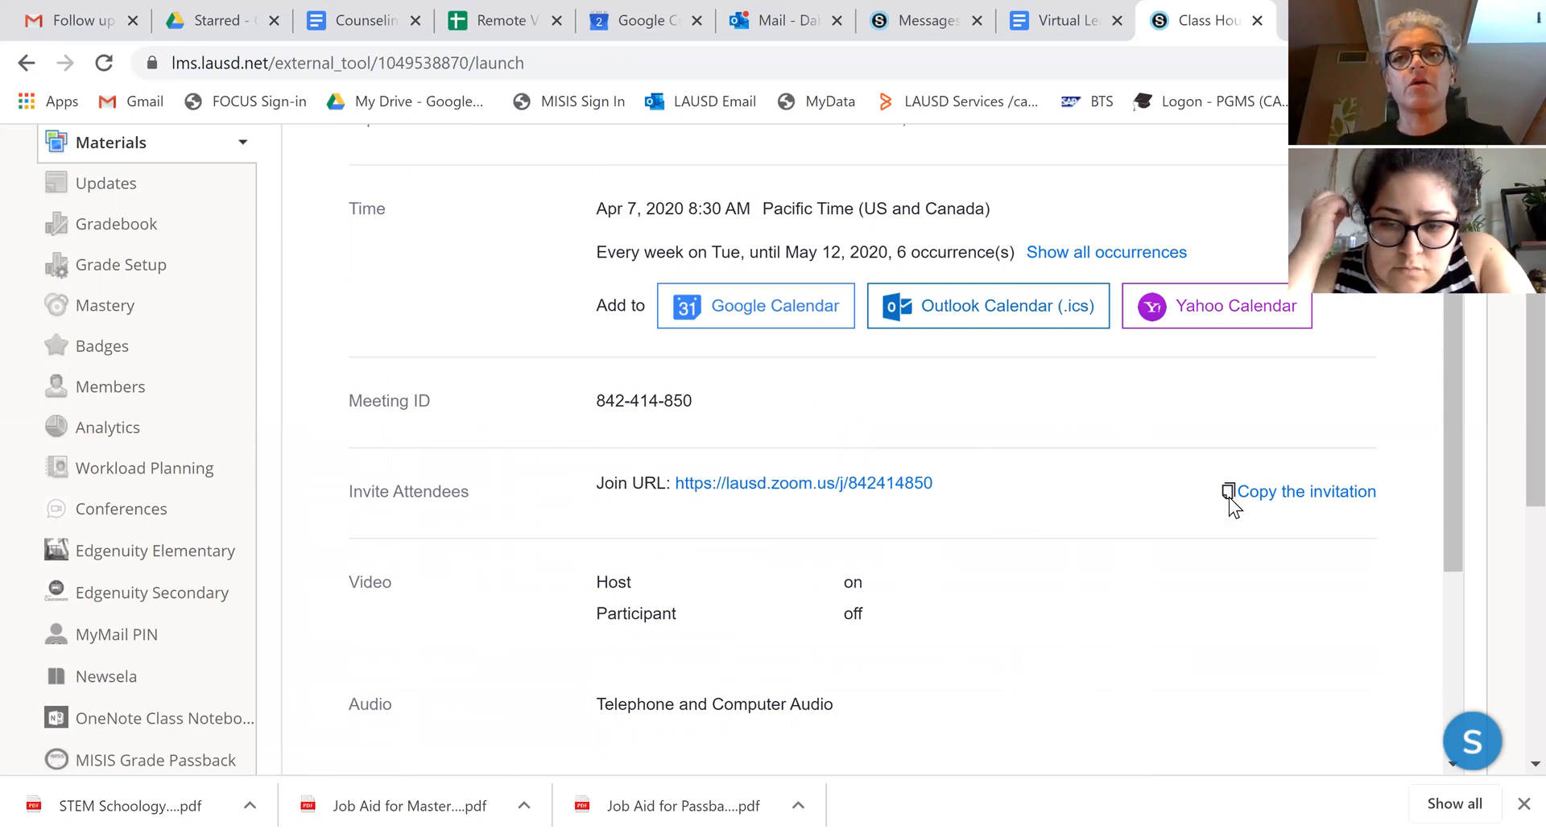
{"action": "left_click", "coordinate": [1306, 491]}
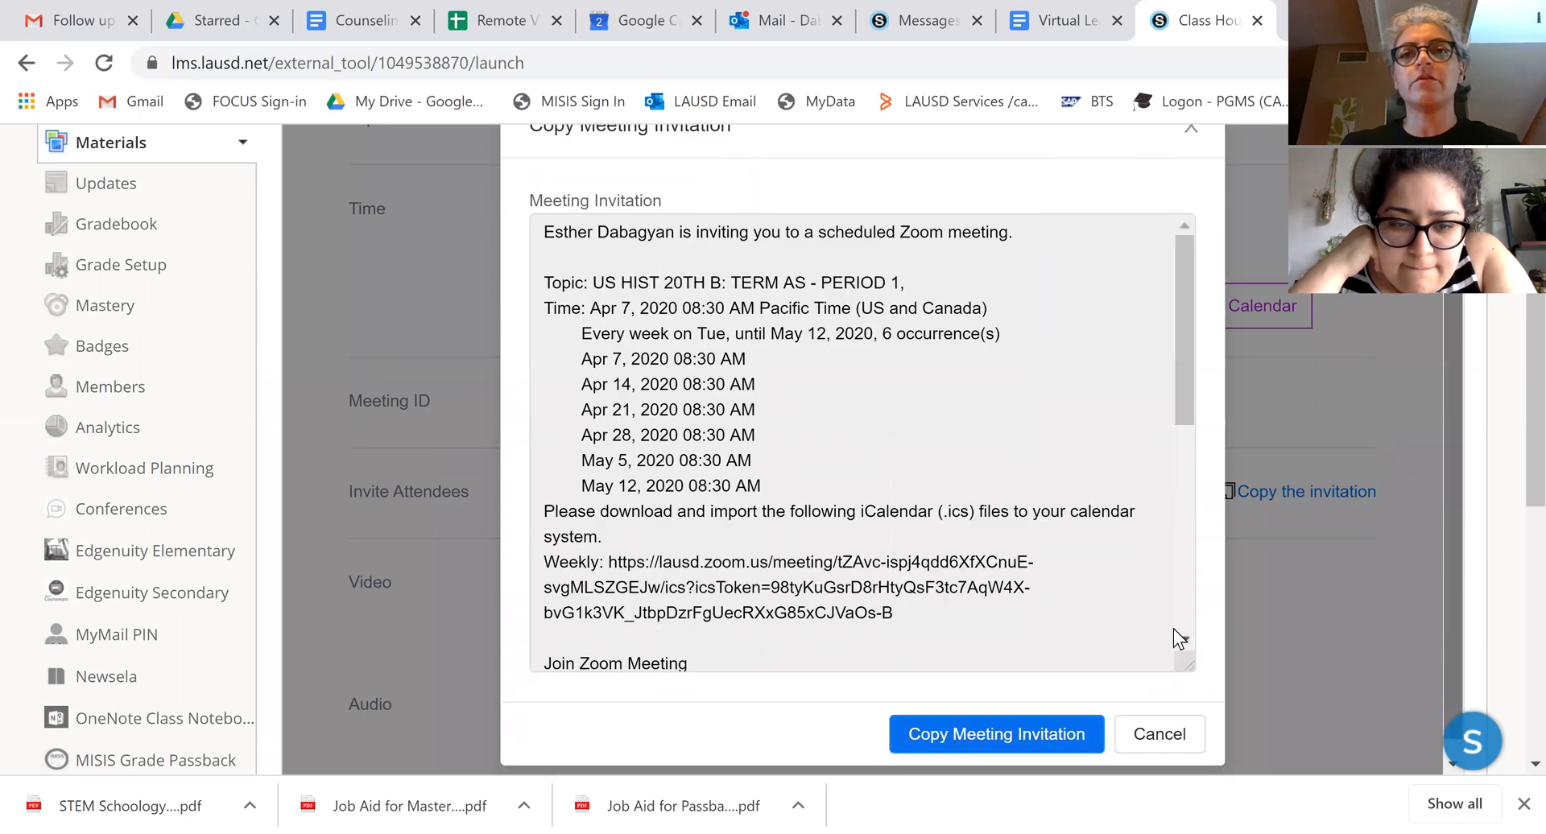
{"action": "left_click", "coordinate": [995, 734]}
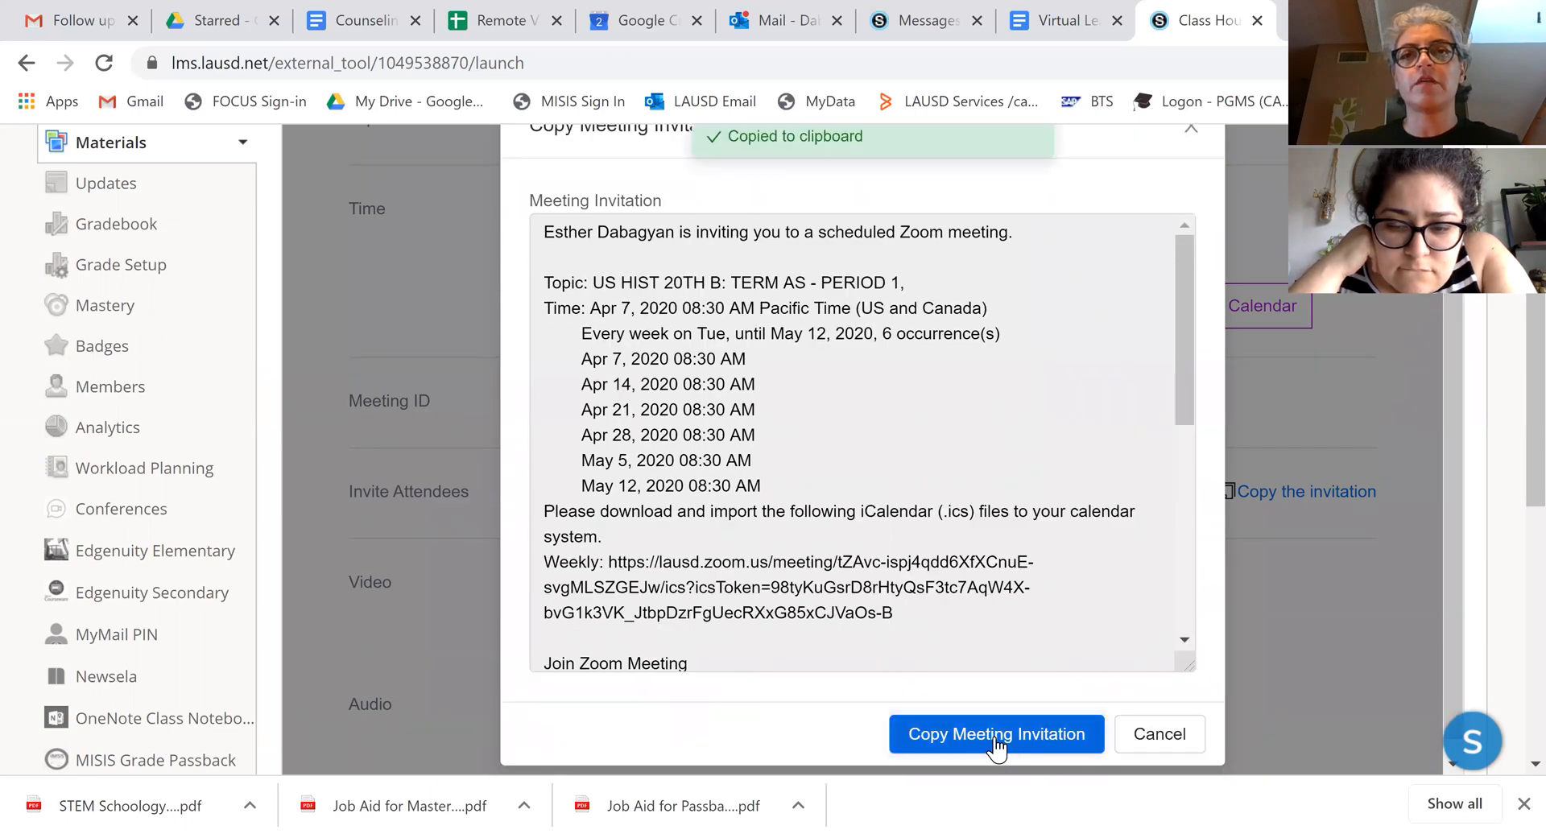
{"action": "left_click", "coordinate": [996, 733]}
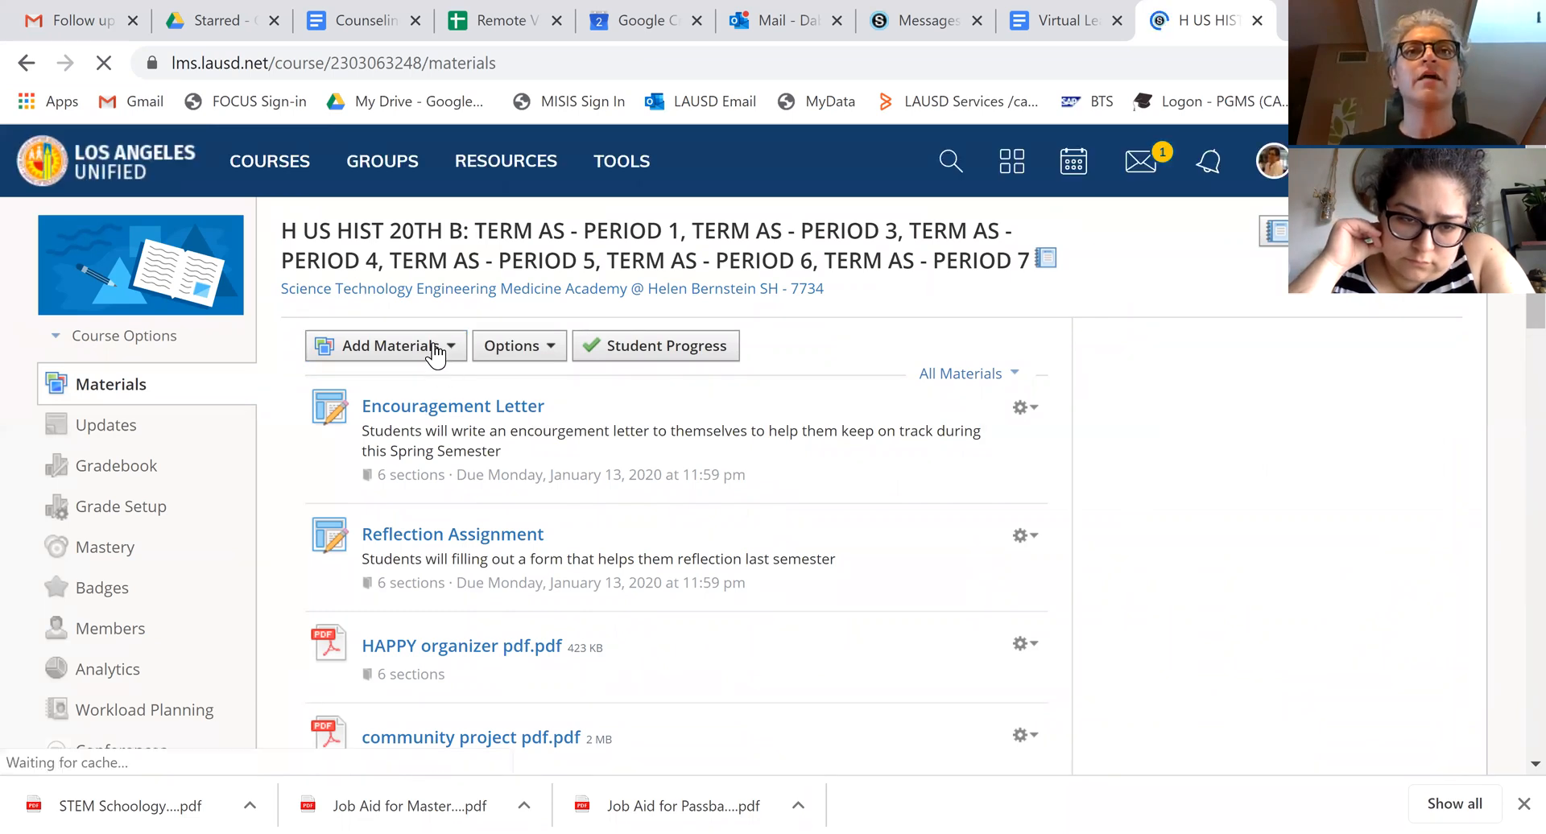
- Choose Add Page from the course Materials' Add Materials menu
{"action": "left_click", "coordinate": [386, 345]}
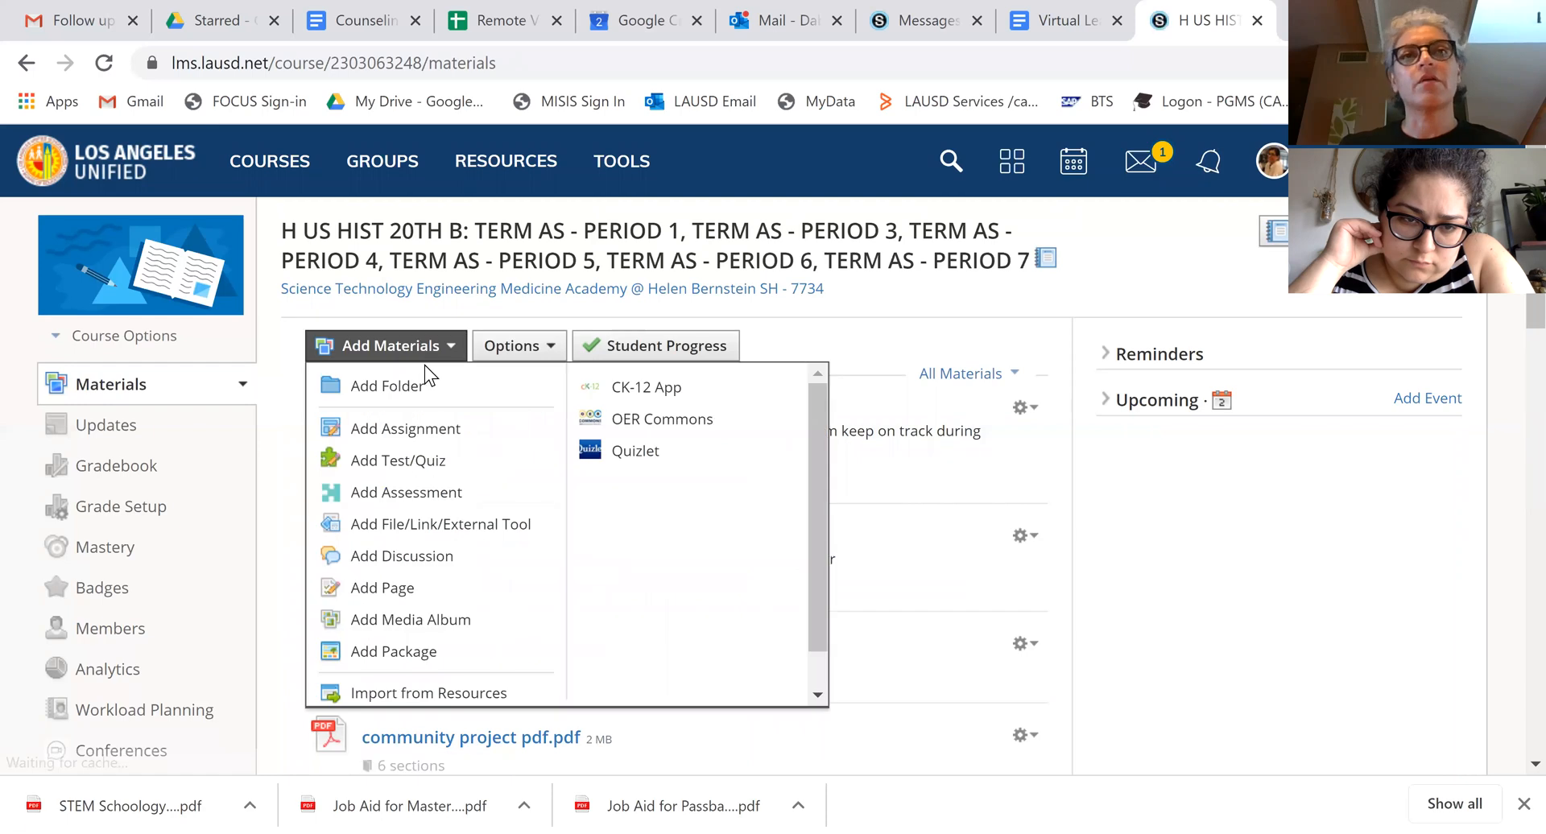
{"action": "mouse_move", "coordinate": [383, 588]}
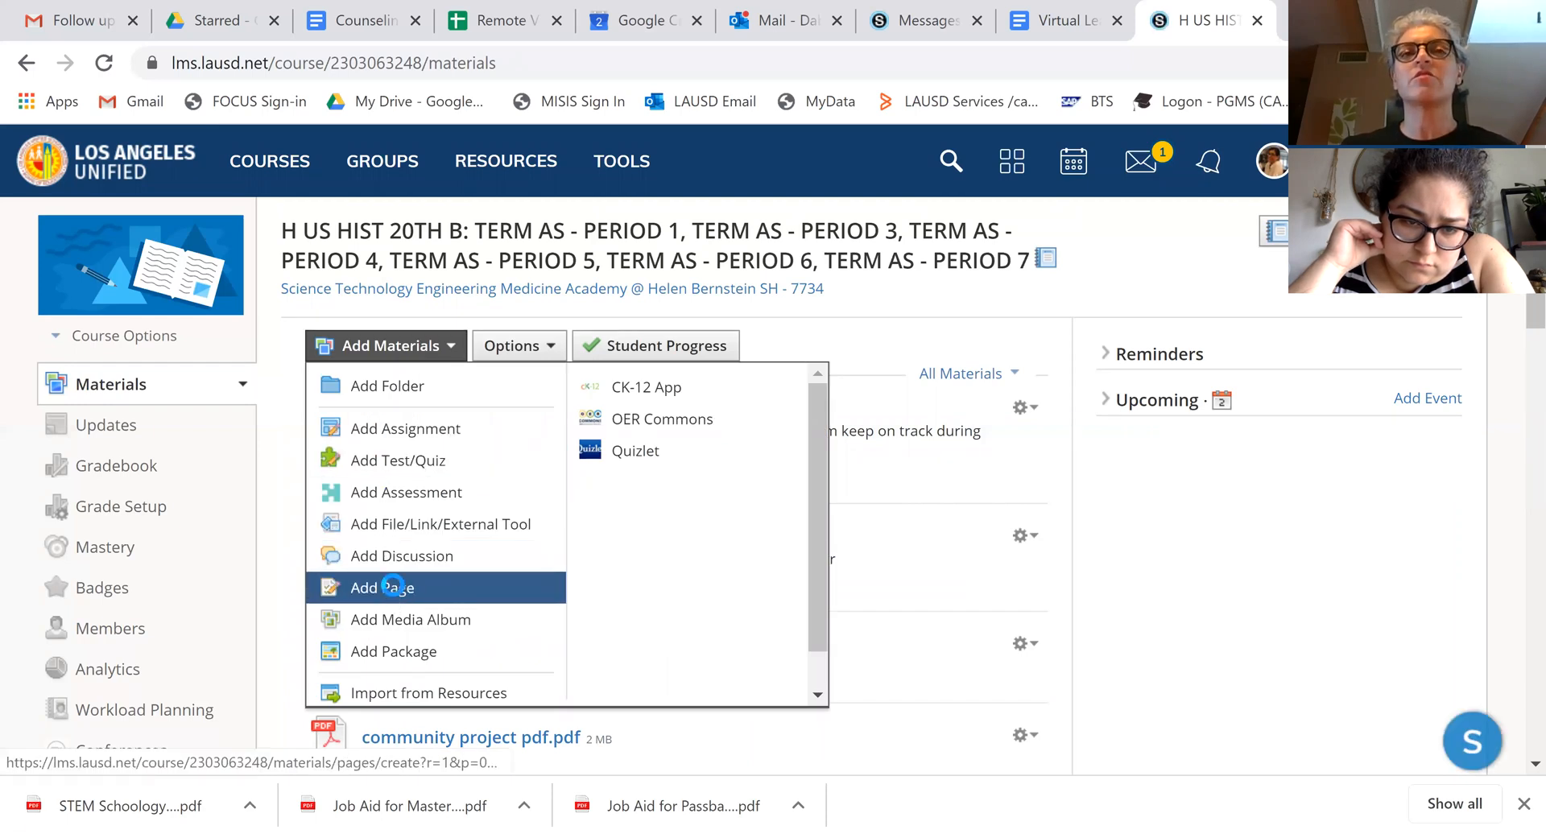
{"action": "left_click", "coordinate": [381, 587]}
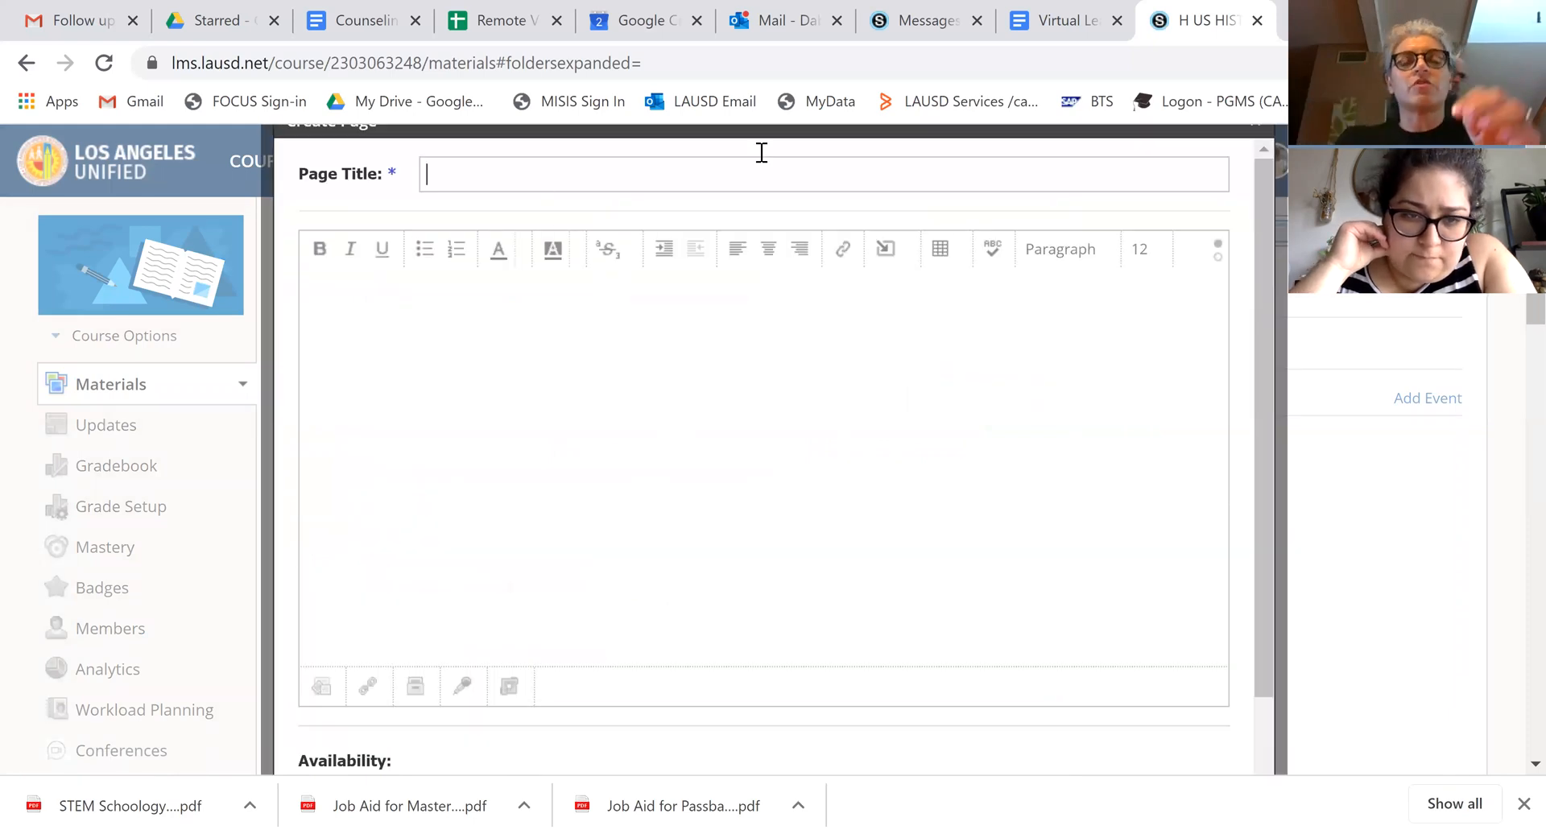
- Title the page 'Class Hours', paste the invitation, and turn the join URL into a link
{"action": "type", "text": "C"}
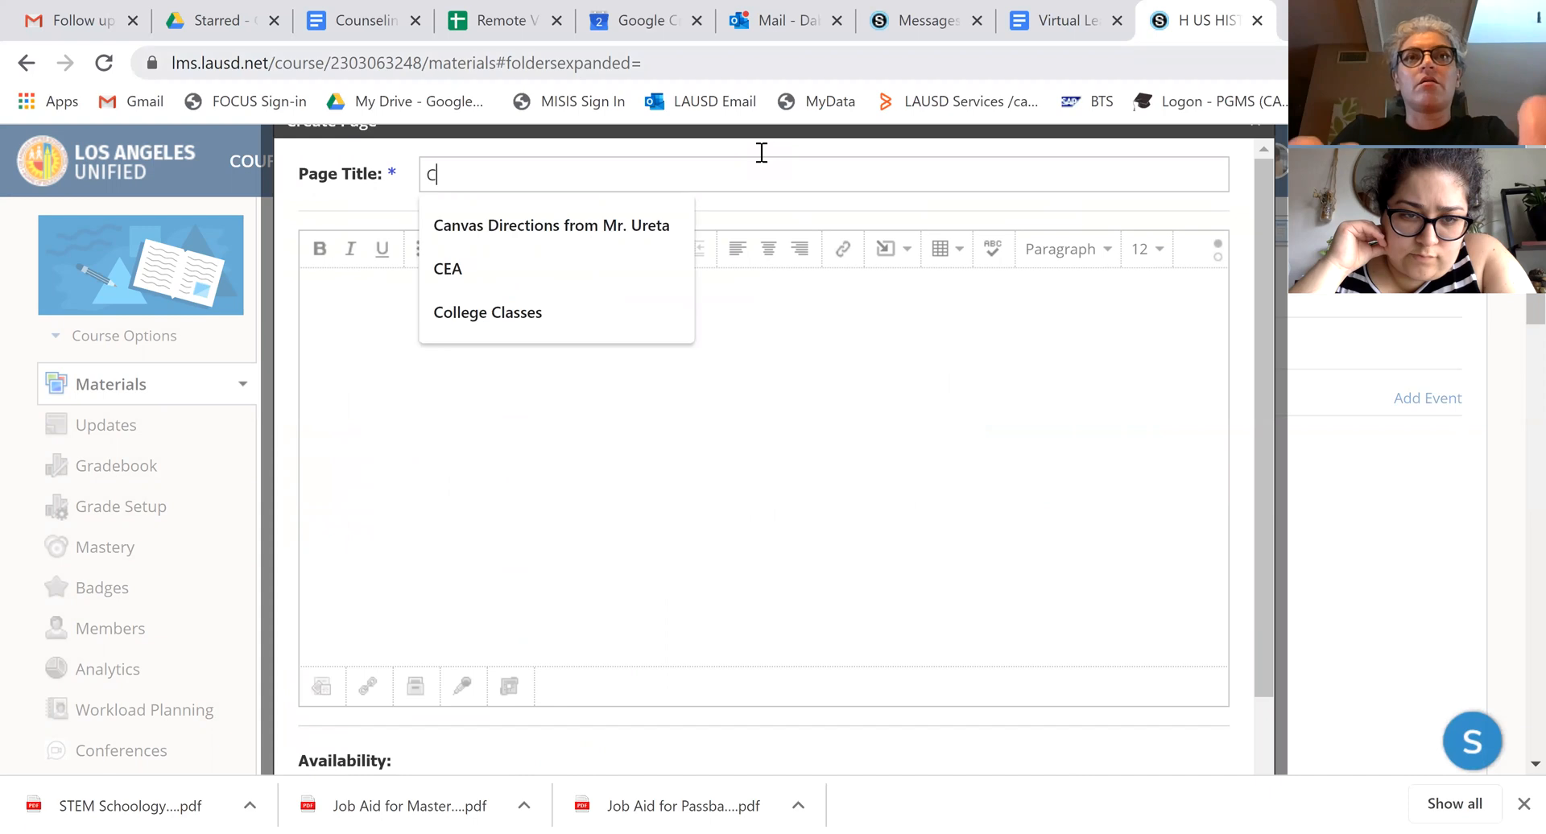
{"action": "type", "text": "lass Hours"}
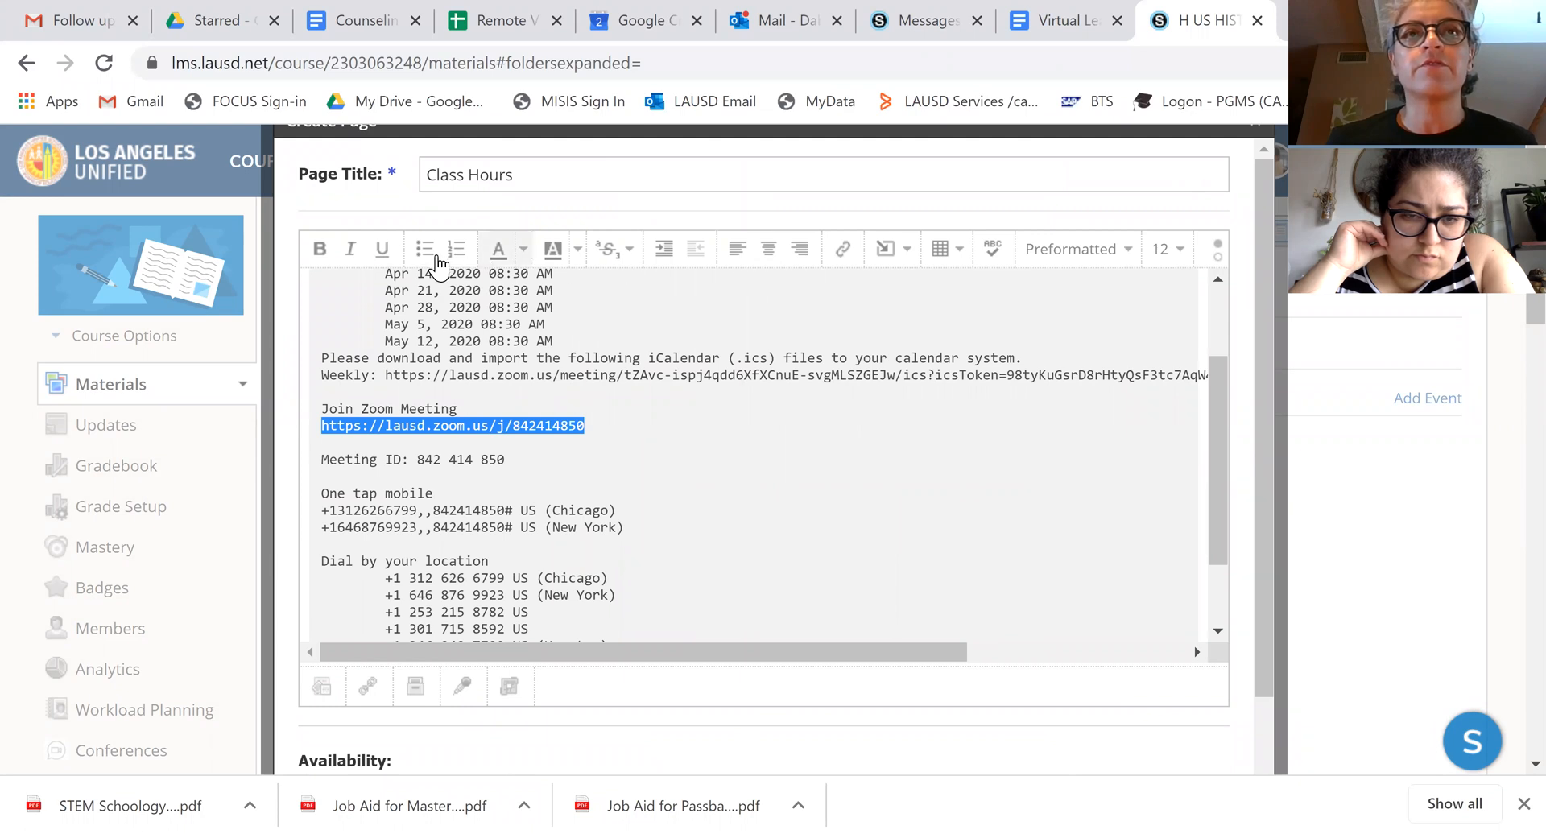
{"action": "left_click", "coordinate": [841, 249]}
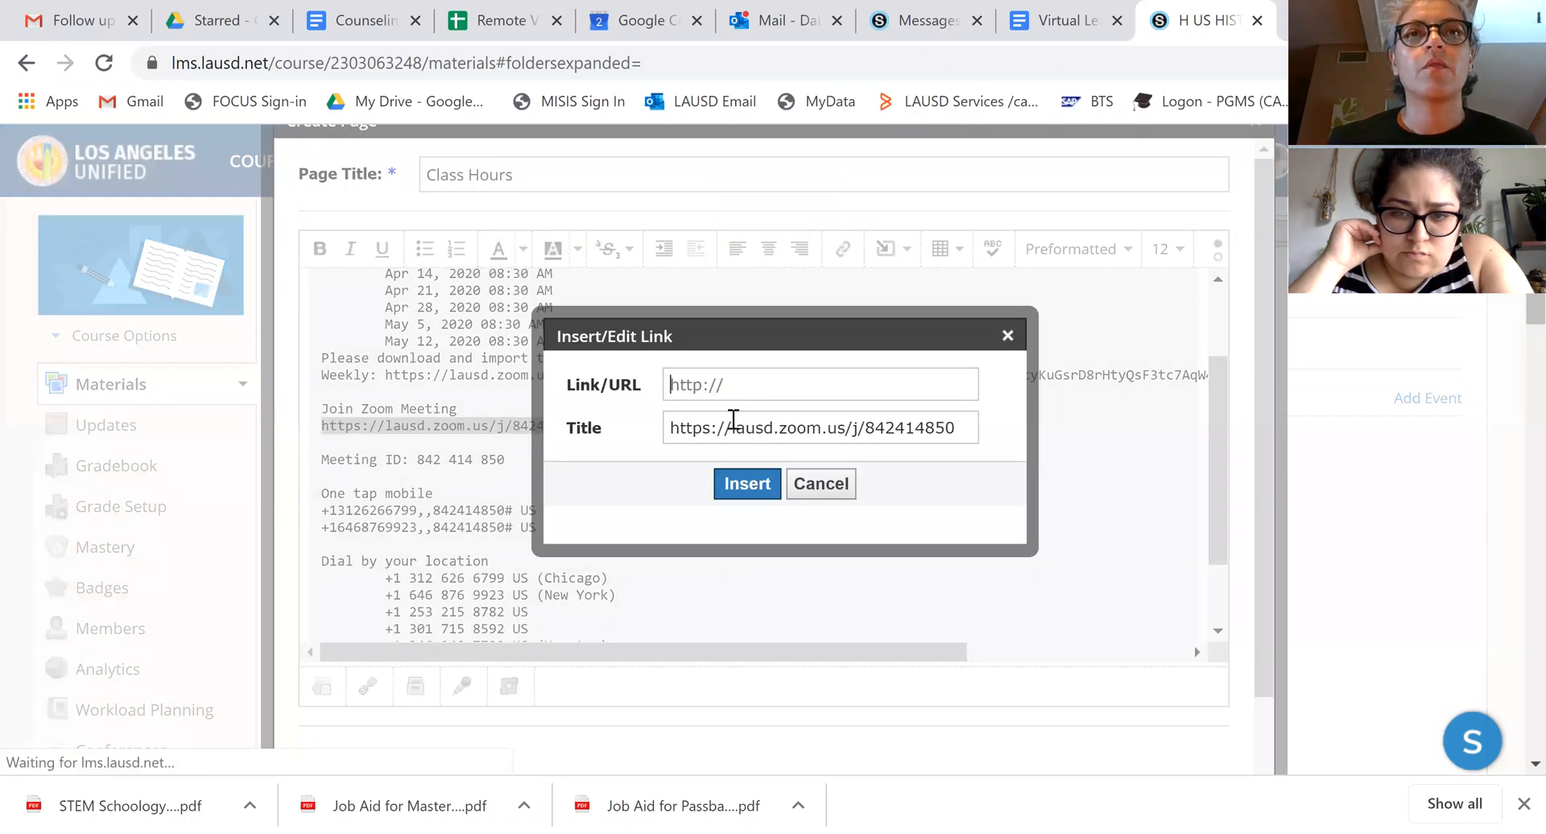
{"action": "left_click", "coordinate": [747, 483]}
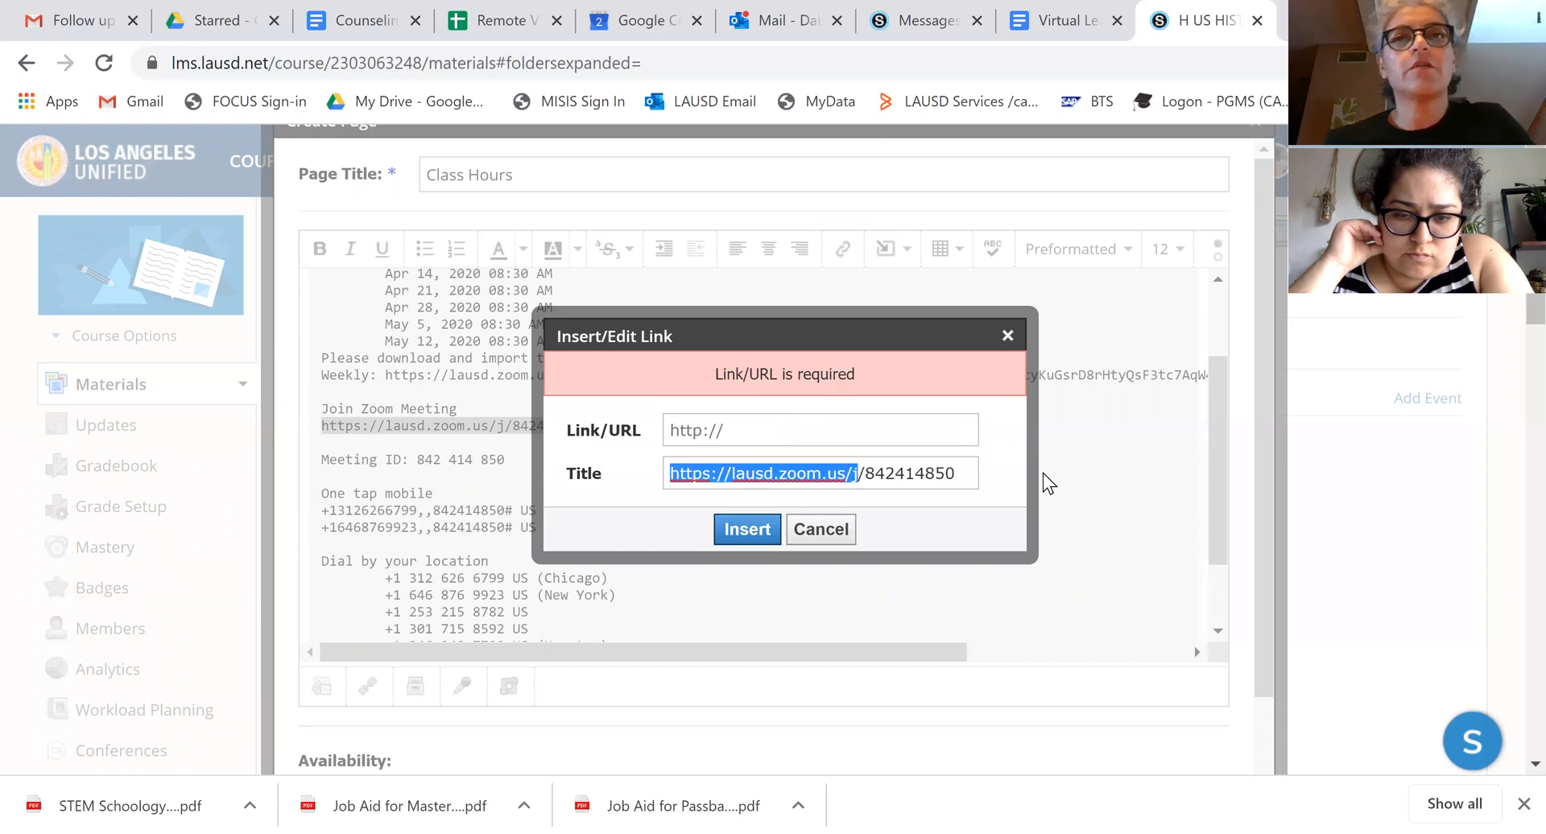
{"action": "left_click", "coordinate": [821, 429]}
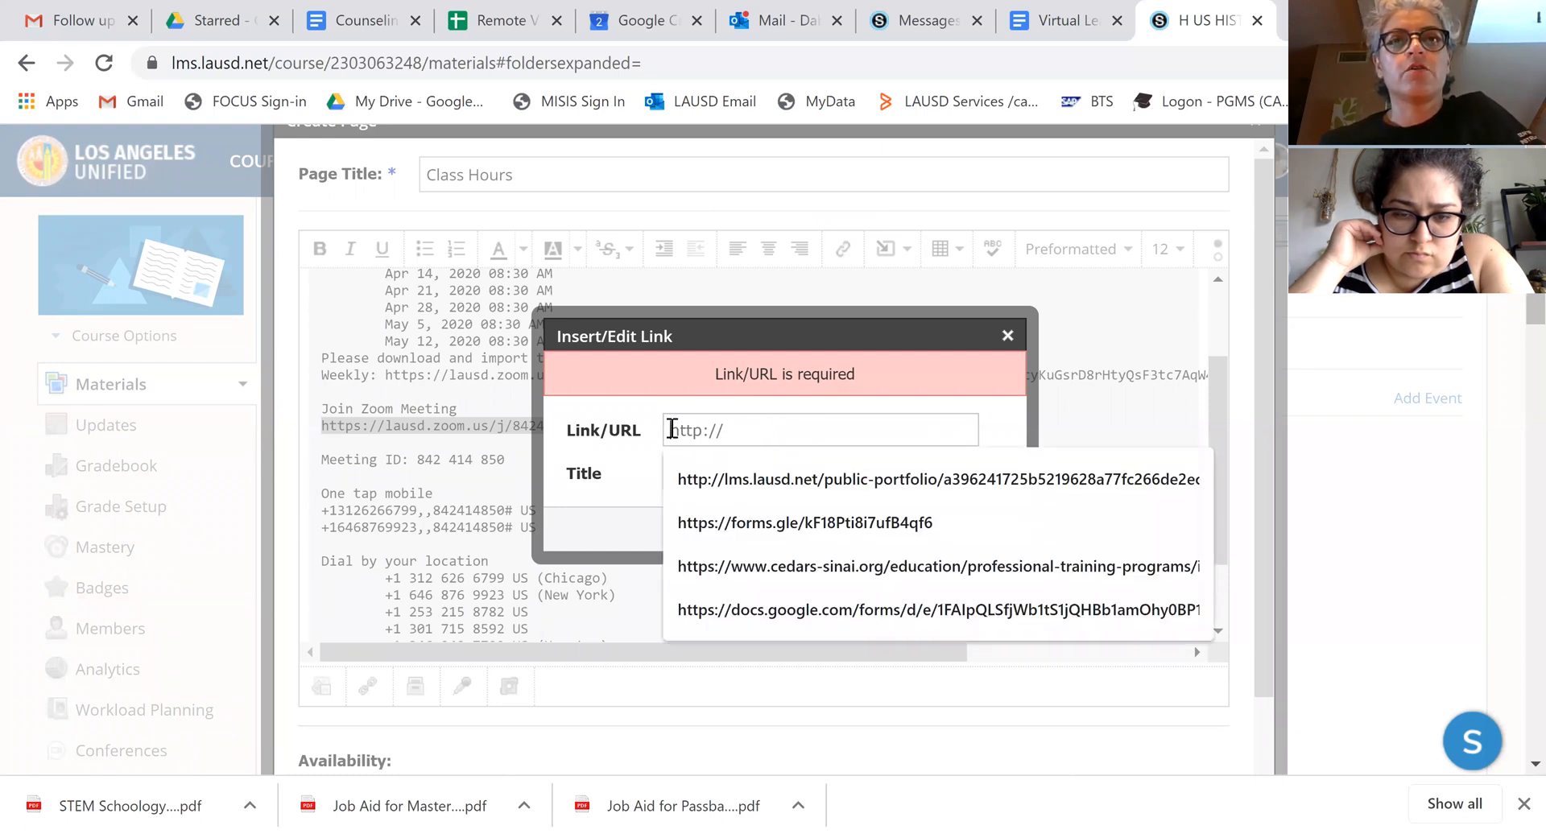
{"action": "left_click", "coordinate": [1007, 335]}
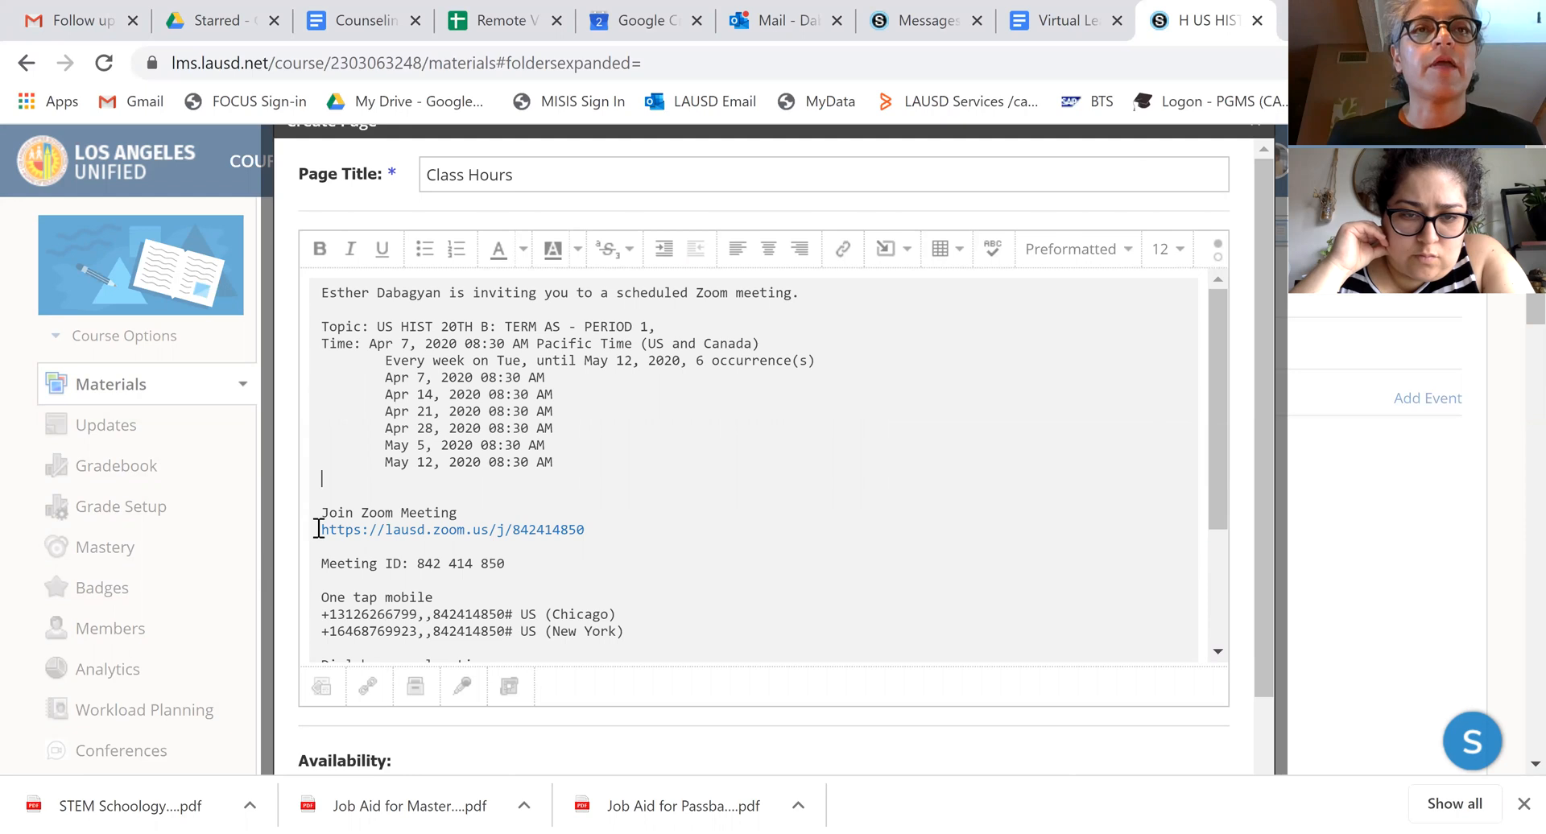
{"action": "mouse_move", "coordinate": [623, 563]}
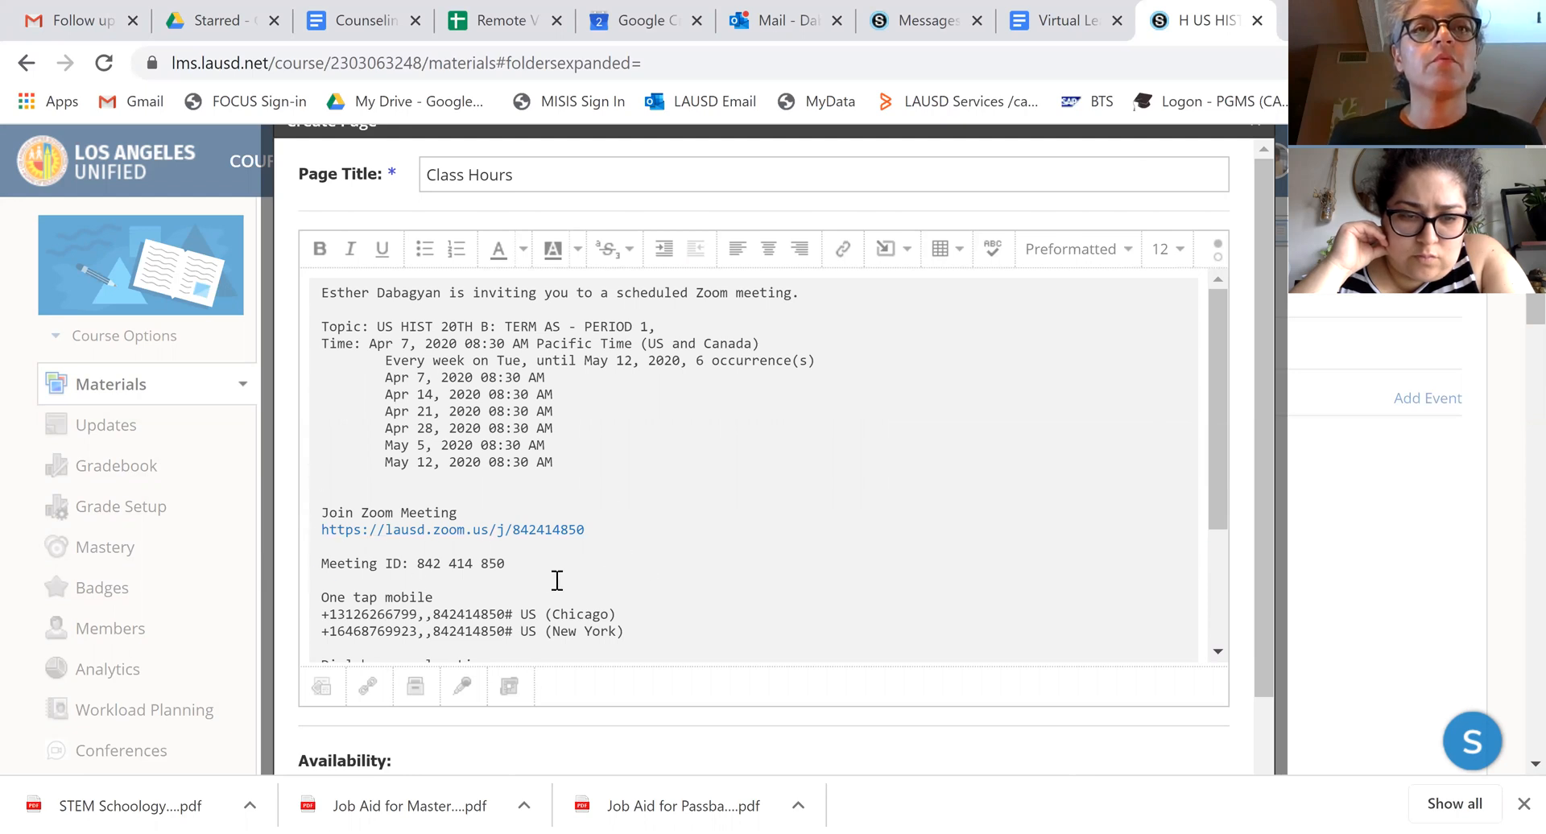
- Enlarge the Join Zoom Meeting line and its URL to font size 18
{"action": "left_click_drag", "start_coordinate": [321, 512], "coordinate": [584, 529]}
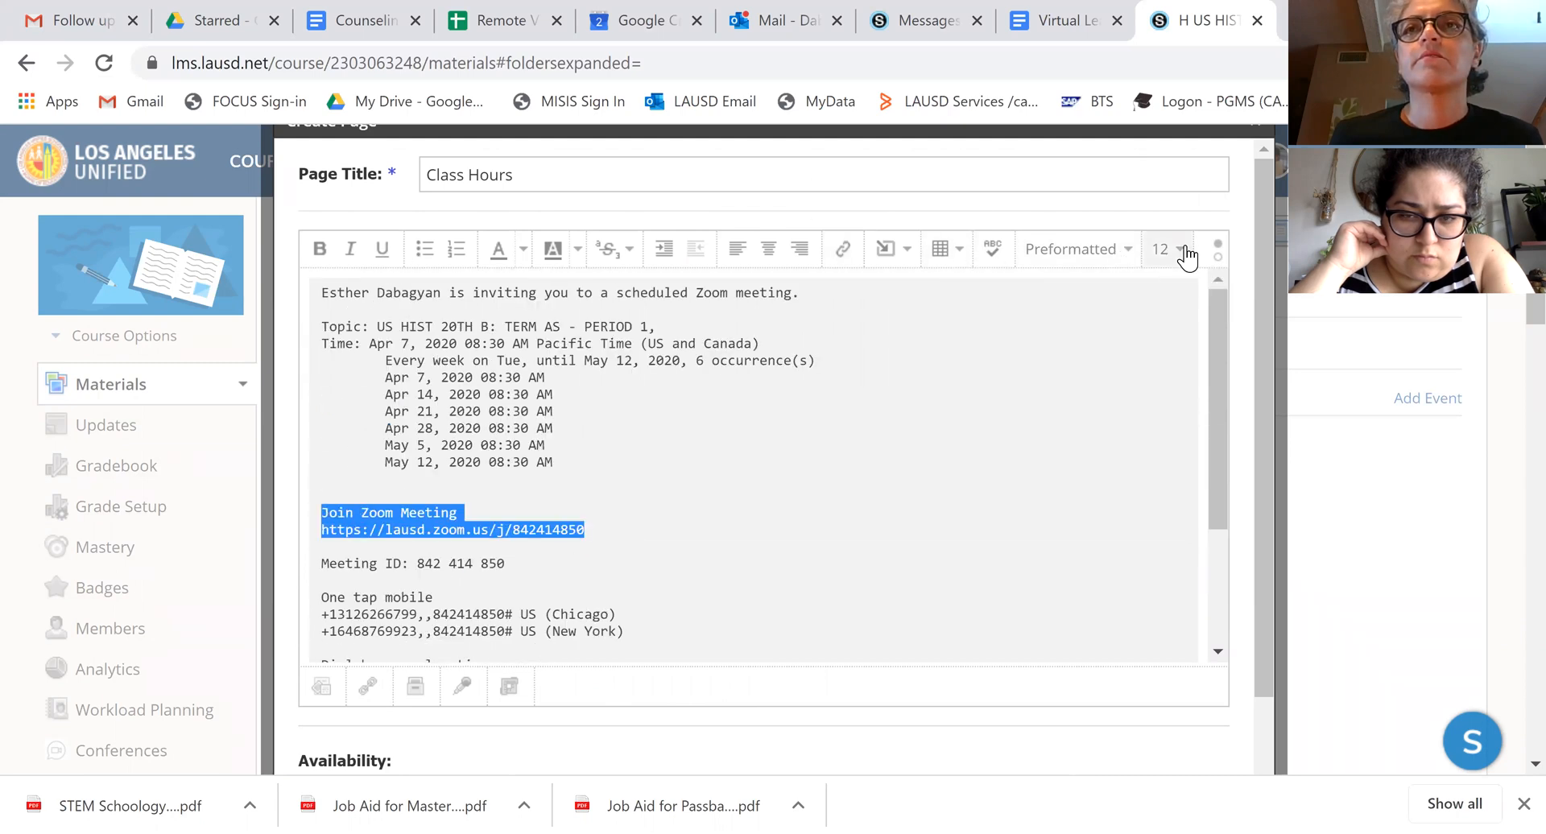
{"action": "left_click", "coordinate": [1168, 249]}
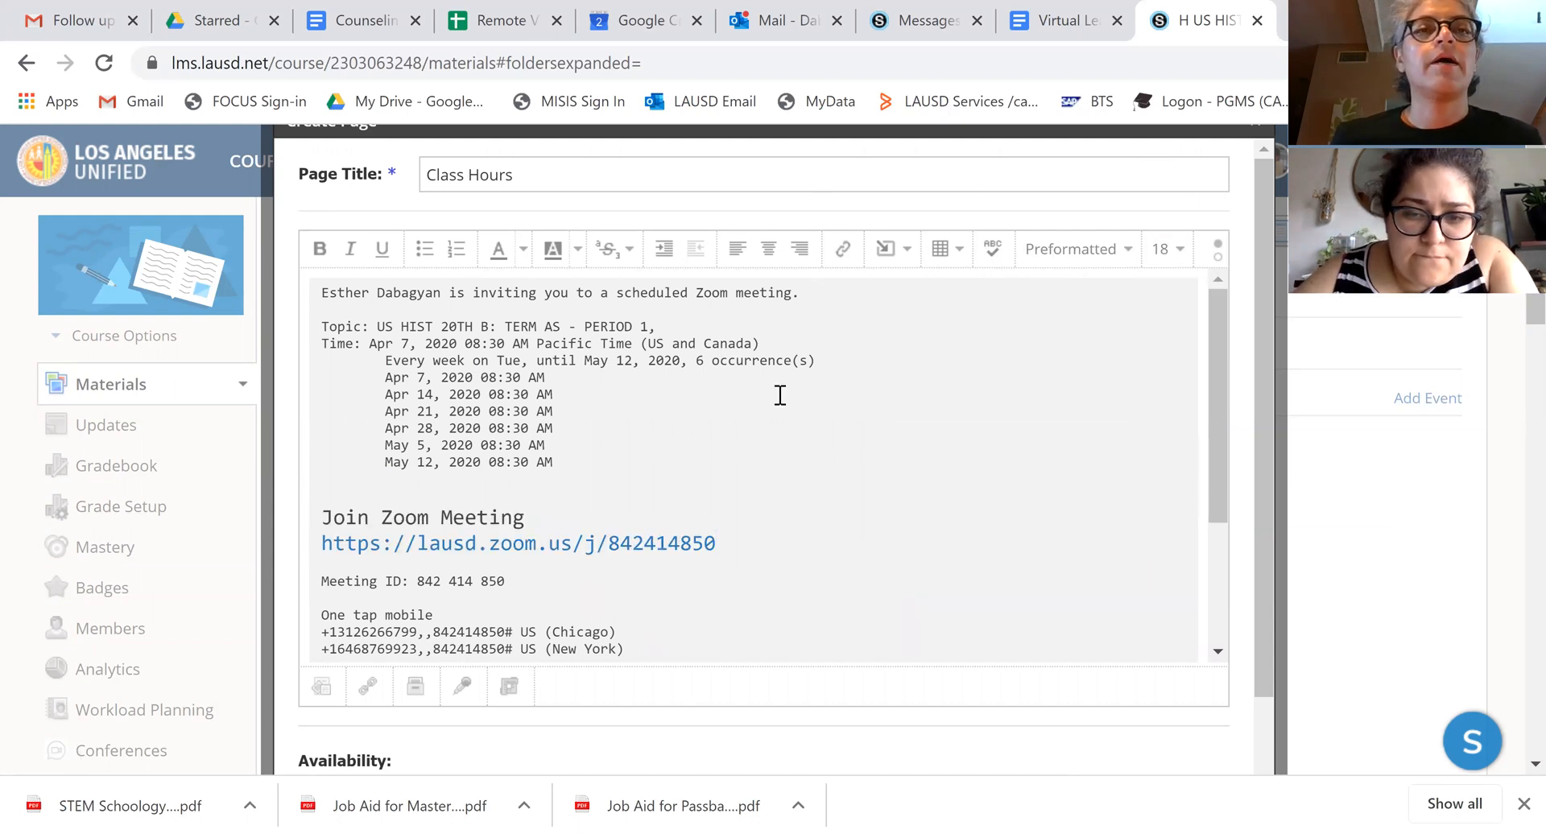
{"action": "scroll", "scroll_direction": "down", "scroll_amount": 3}
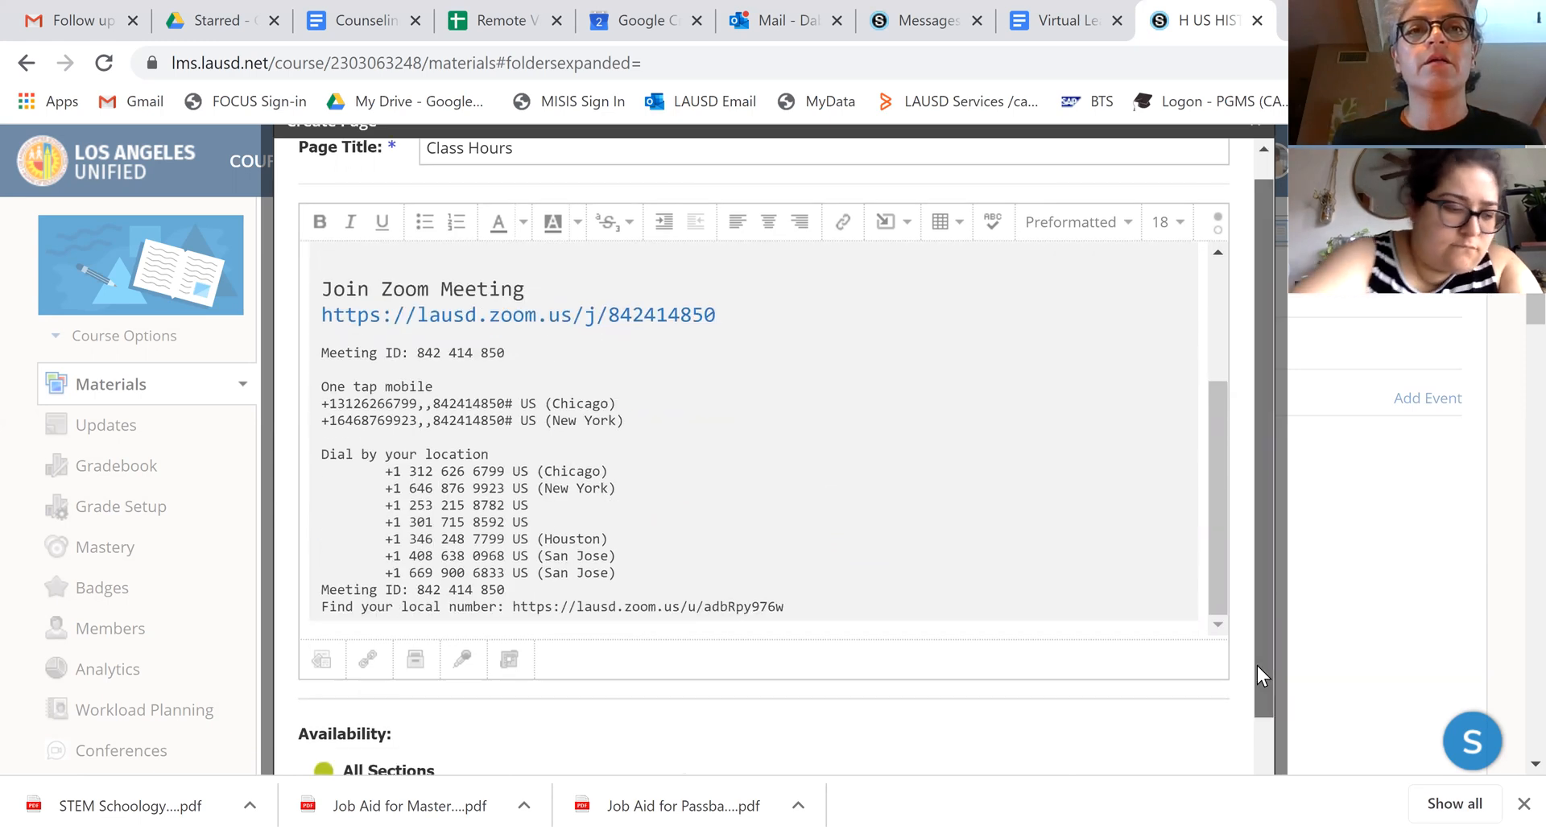
- Publish the Class Hours page for TERM AS - PERIOD 1, leaving Everyone else unpublished
{"action": "scroll", "scroll_direction": "down", "scroll_amount": 3}
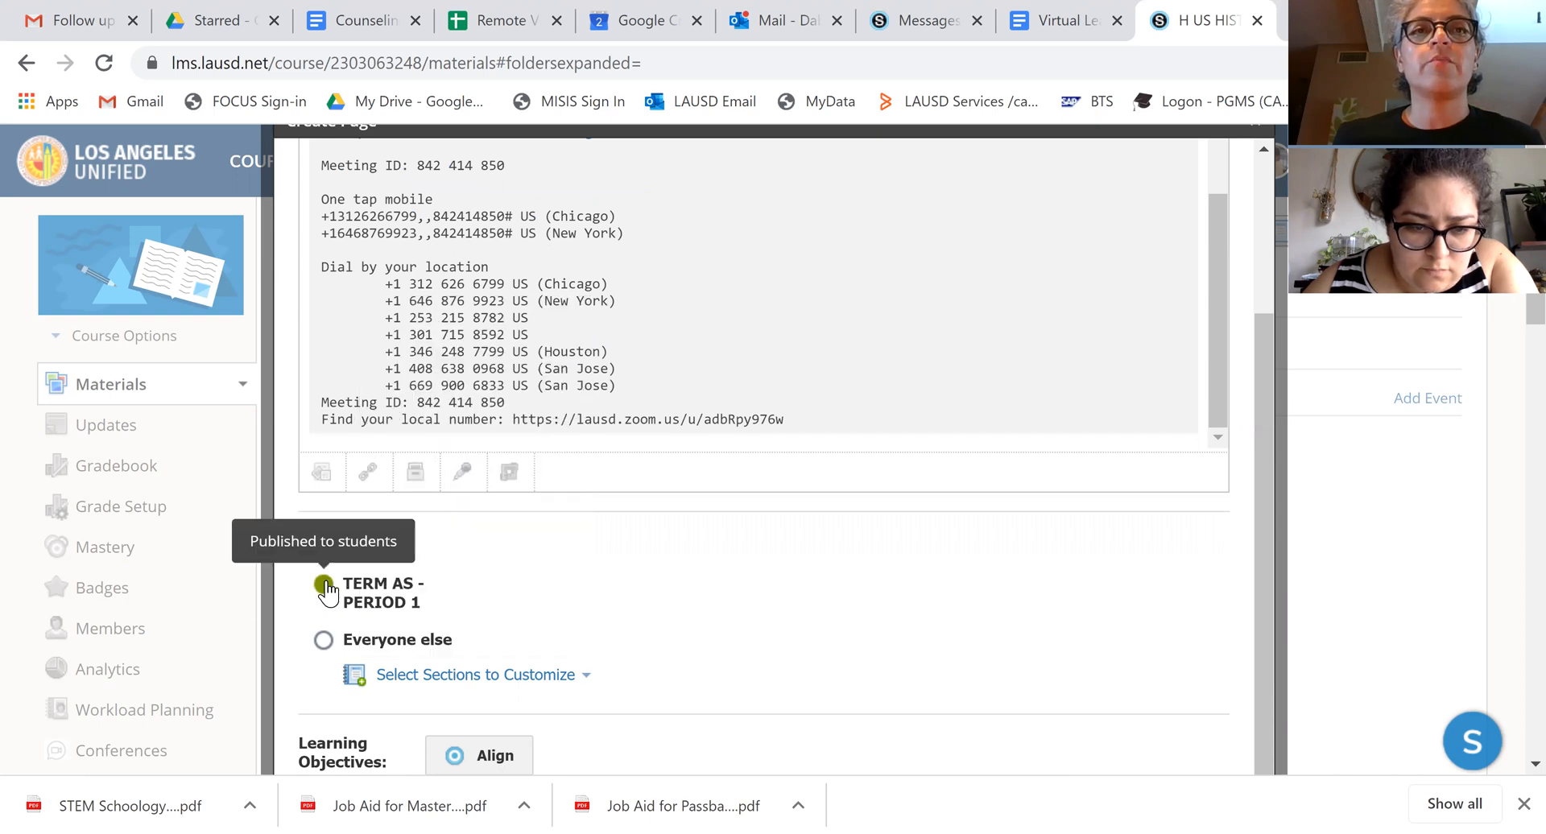
{"action": "left_click", "coordinate": [325, 640]}
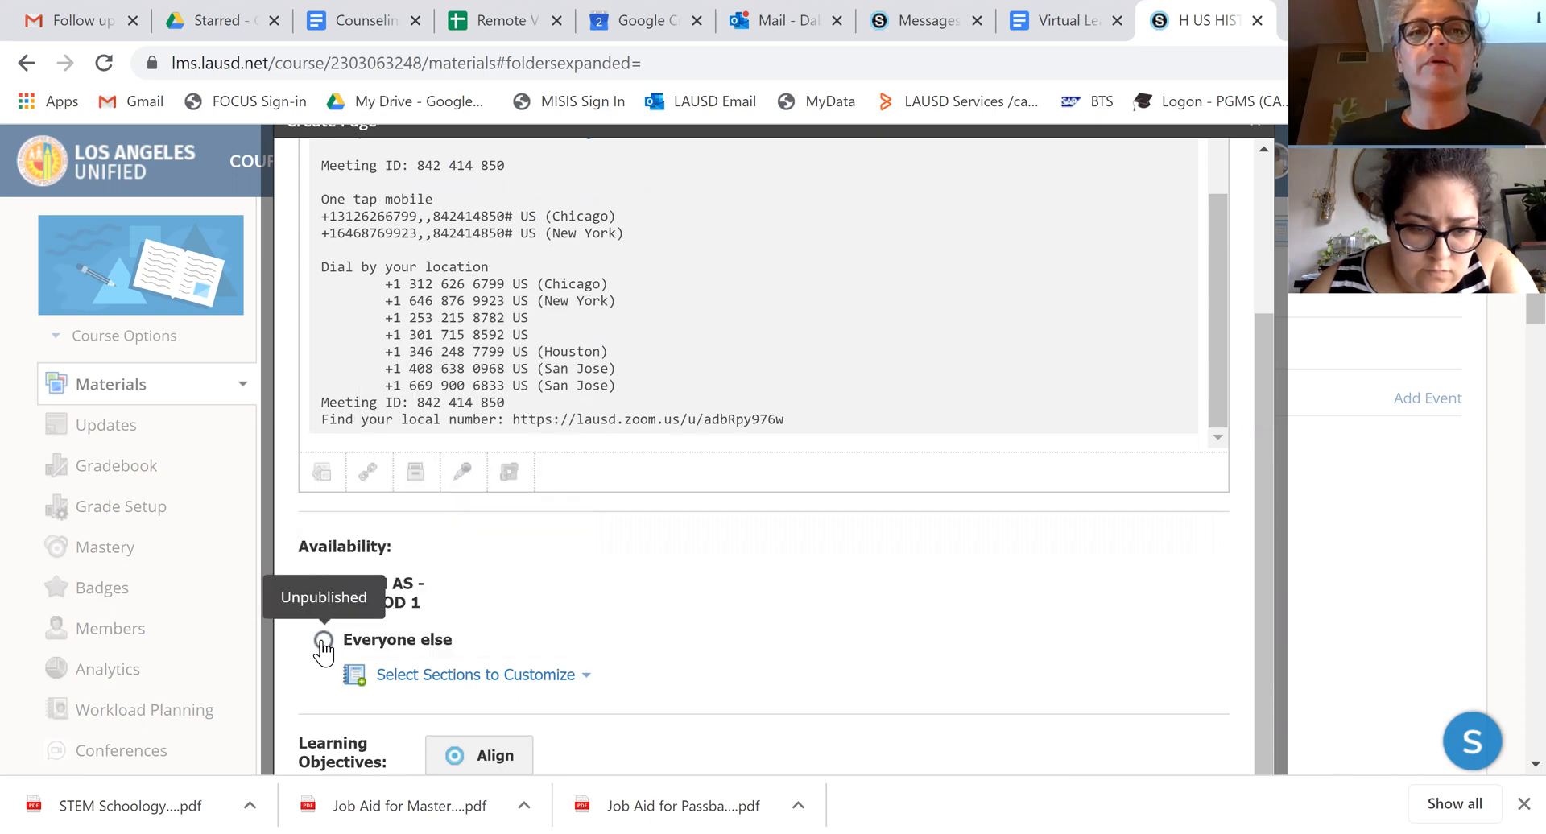
{"action": "left_click", "coordinate": [322, 584]}
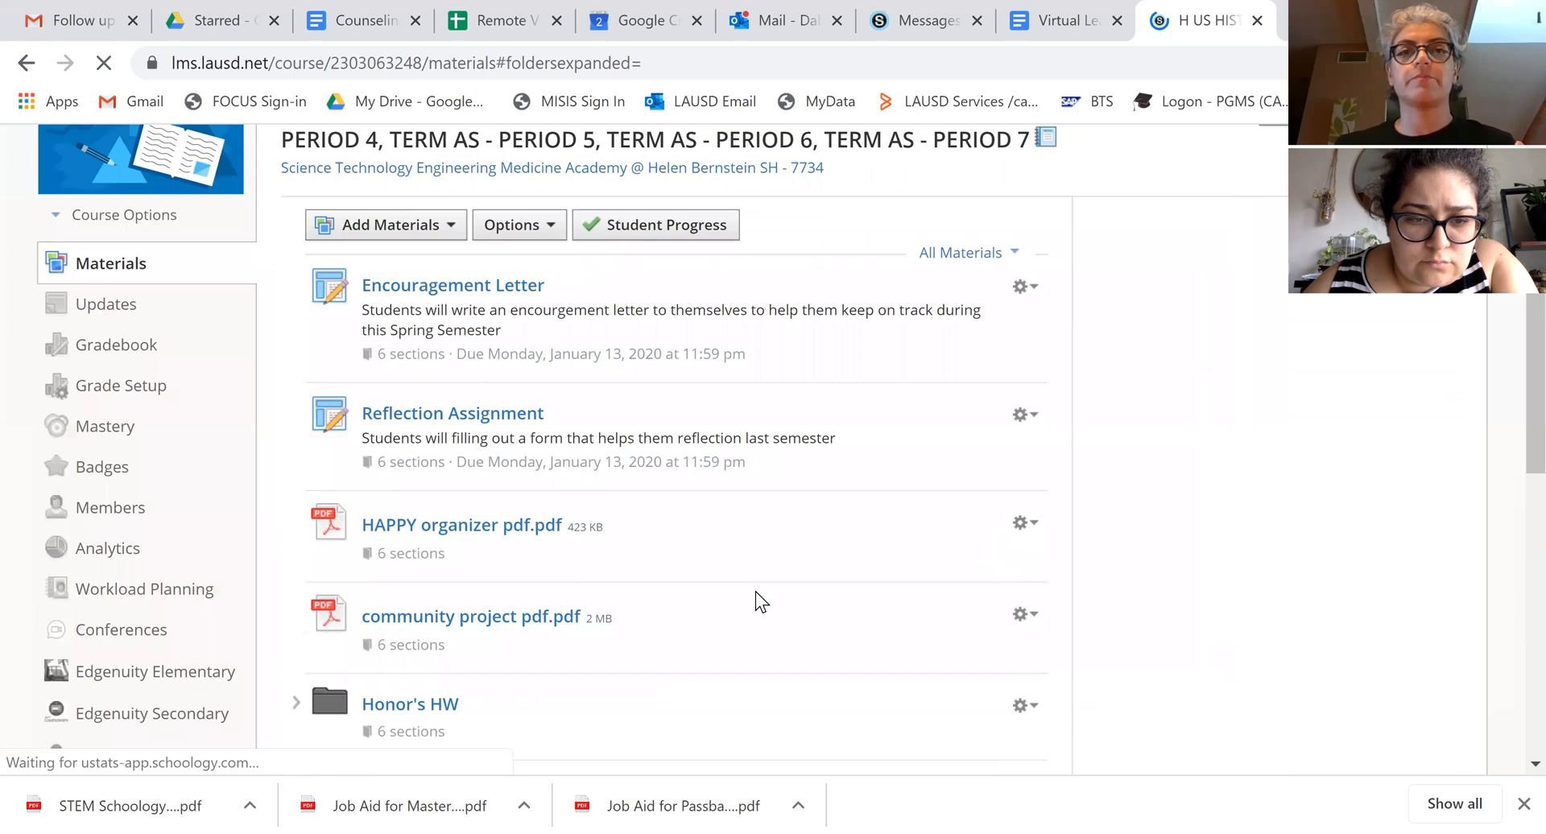
- Open the Class Hours page from the materials list to view the Zoom invitation
{"action": "scroll", "scroll_direction": "down", "scroll_amount": 3}
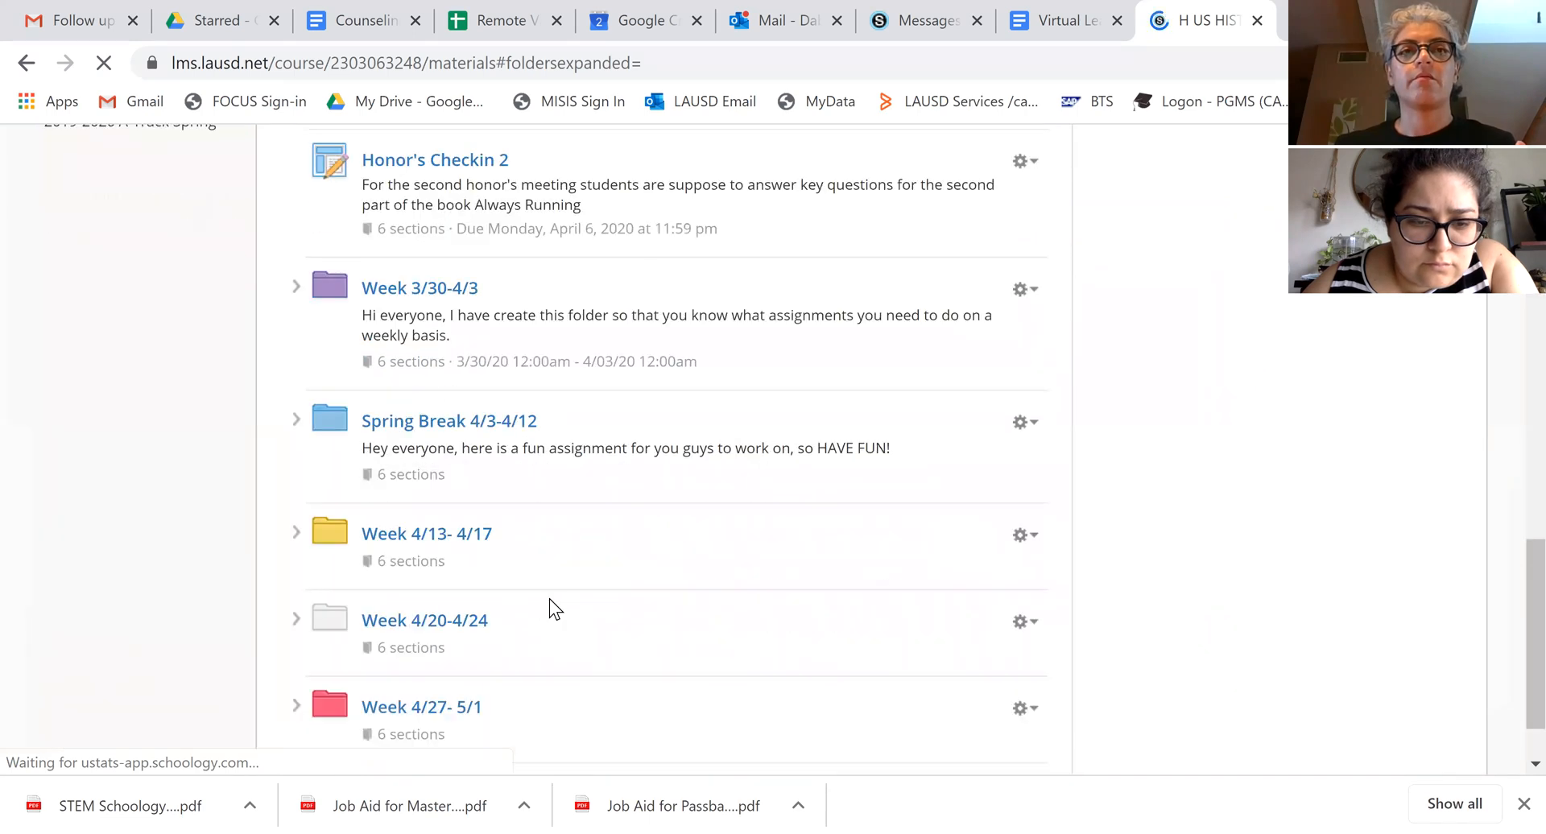
{"action": "scroll", "scroll_direction": "down", "scroll_amount": 3}
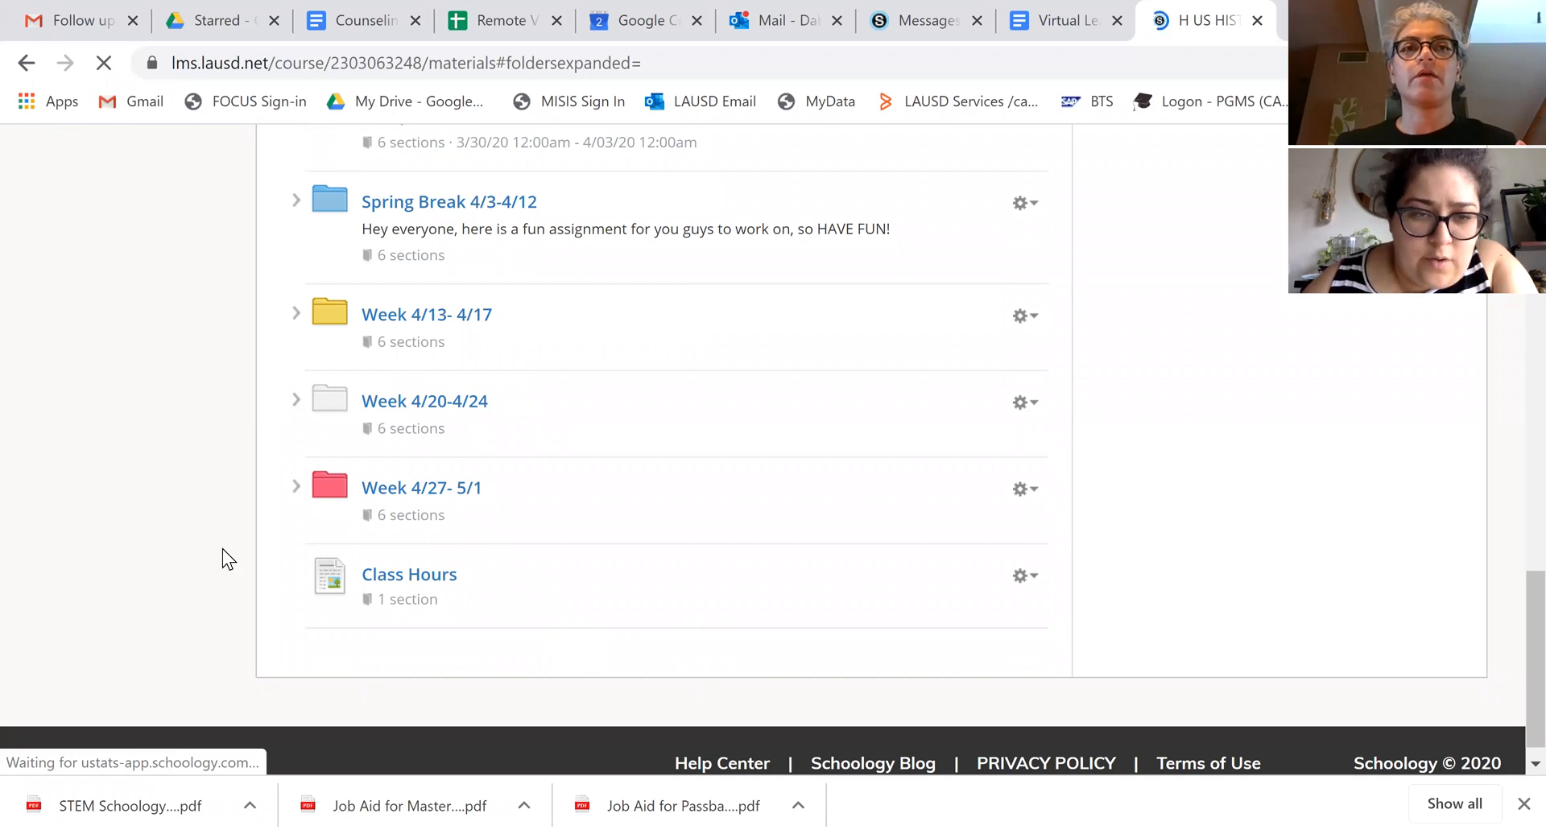
{"action": "left_click", "coordinate": [295, 297]}
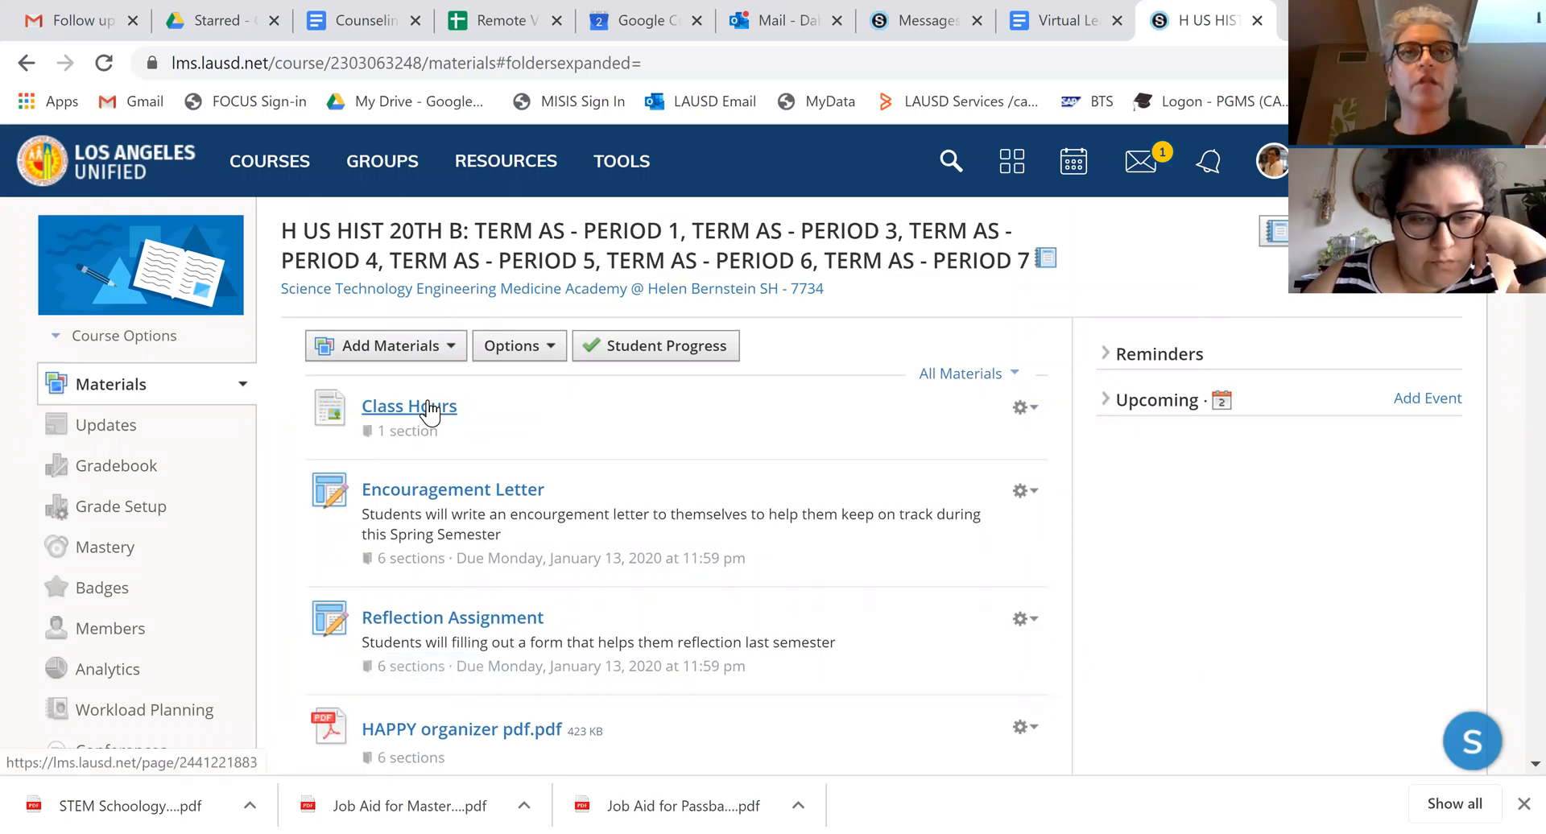
{"action": "left_click", "coordinate": [409, 405]}
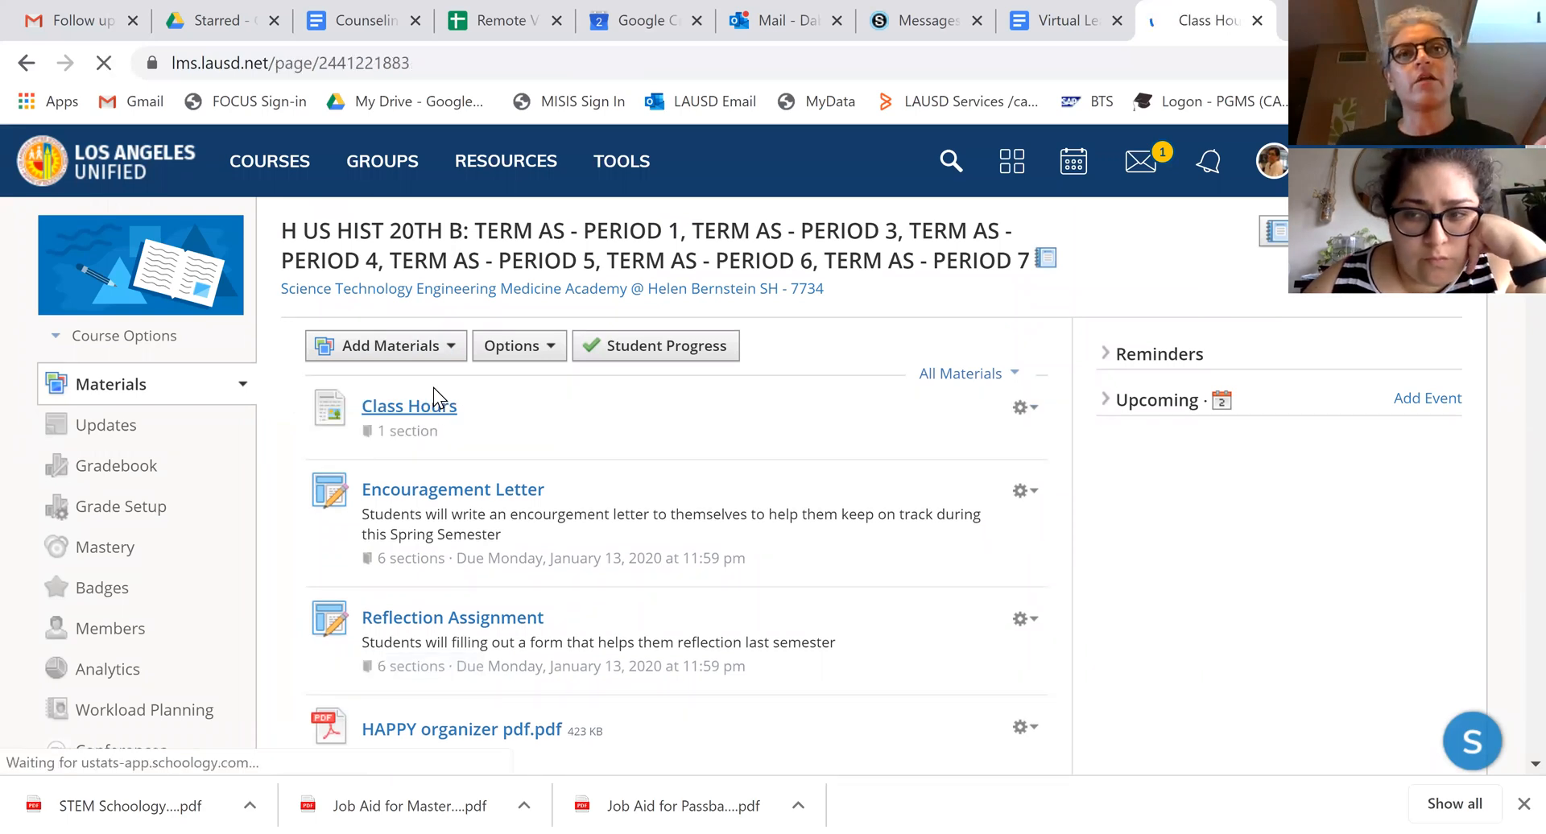
{"action": "left_click", "coordinate": [409, 405]}
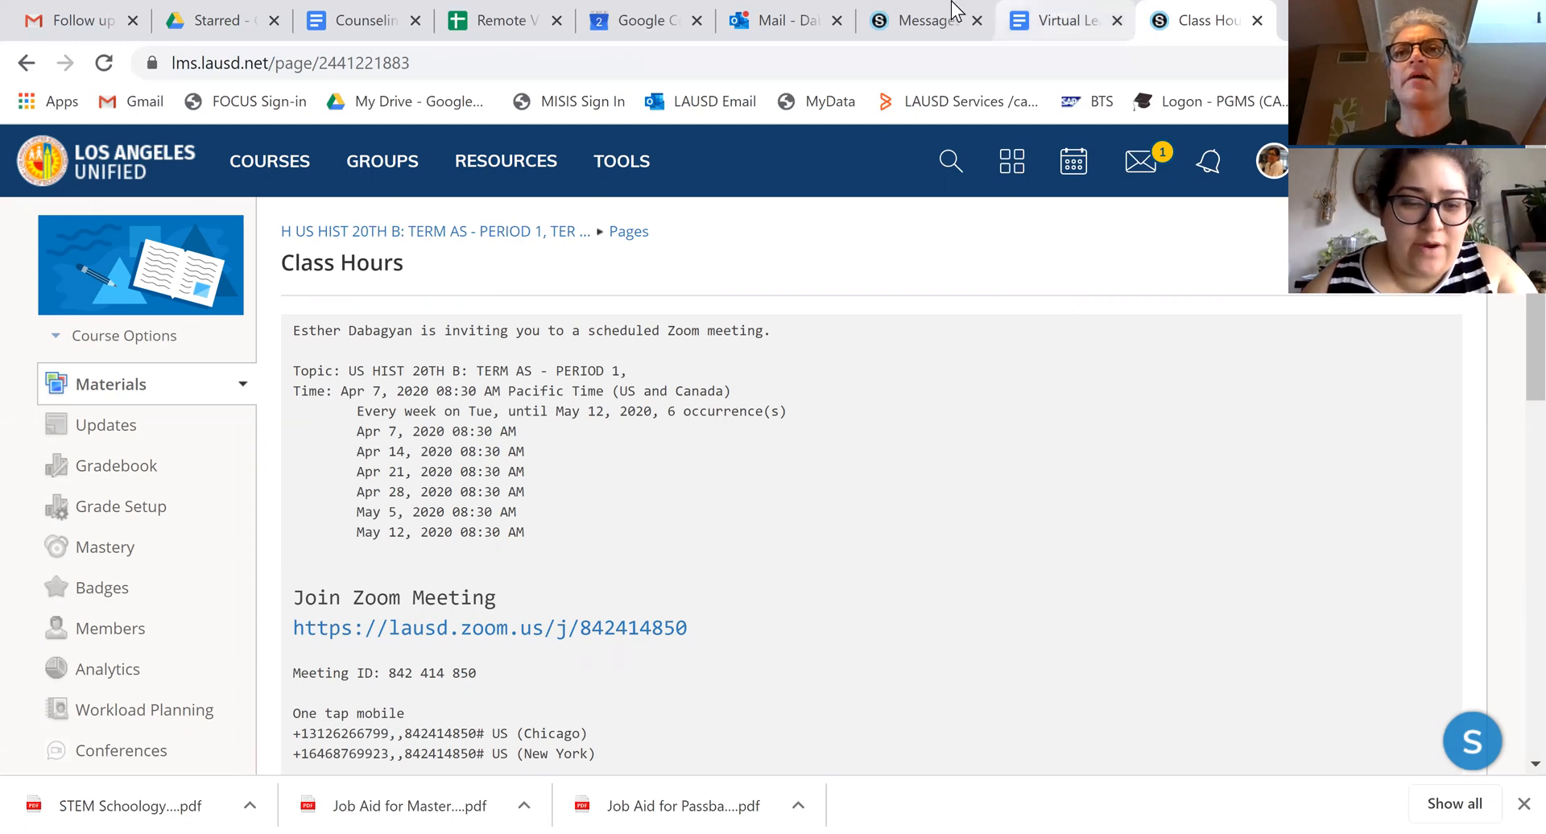
{"action": "mouse_move", "coordinate": [490, 628]}
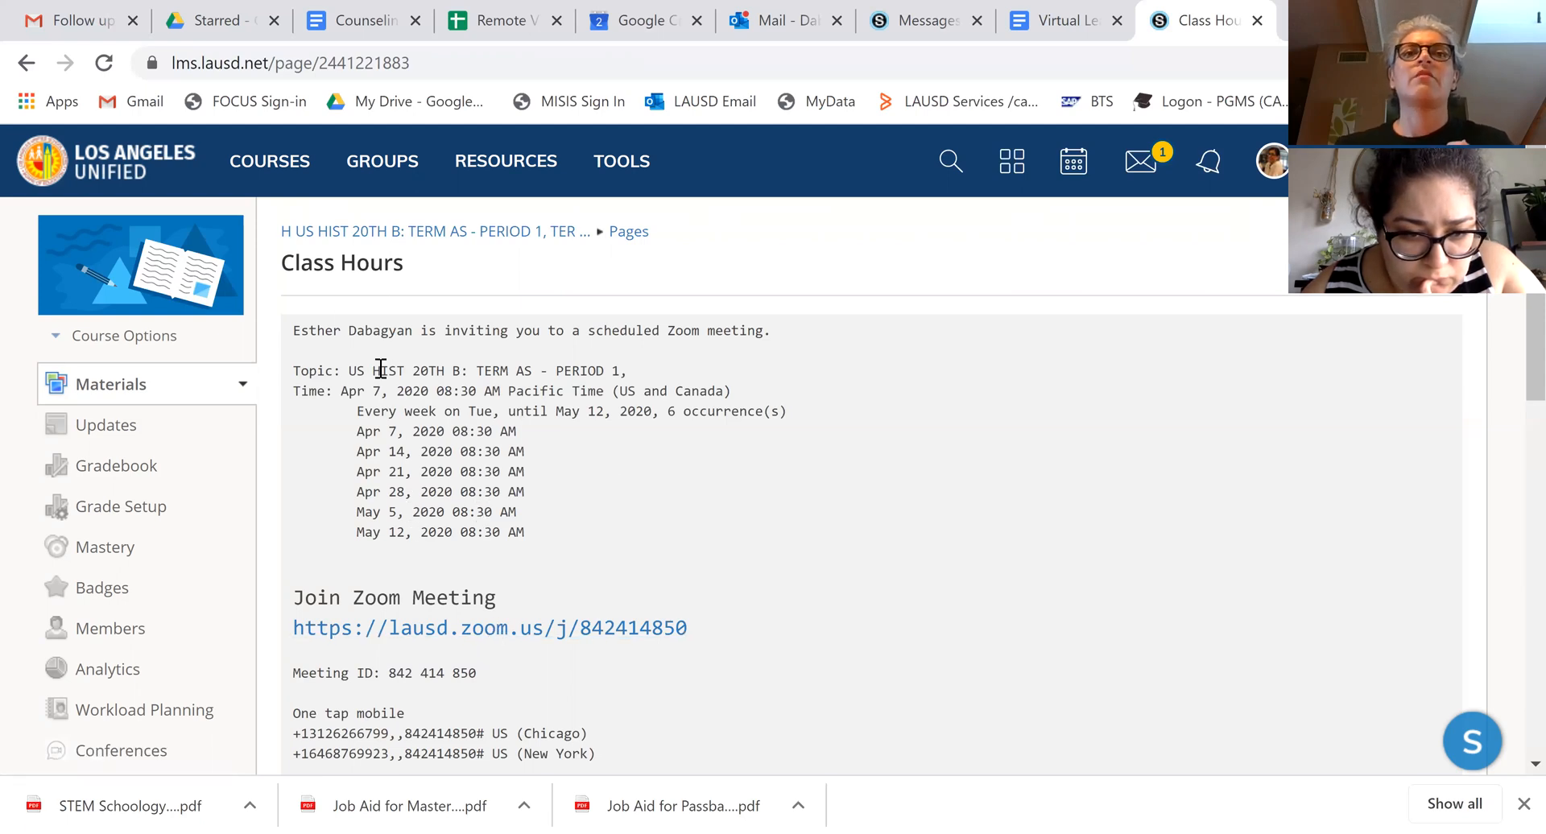
{"action": "mouse_move", "coordinate": [419, 513]}
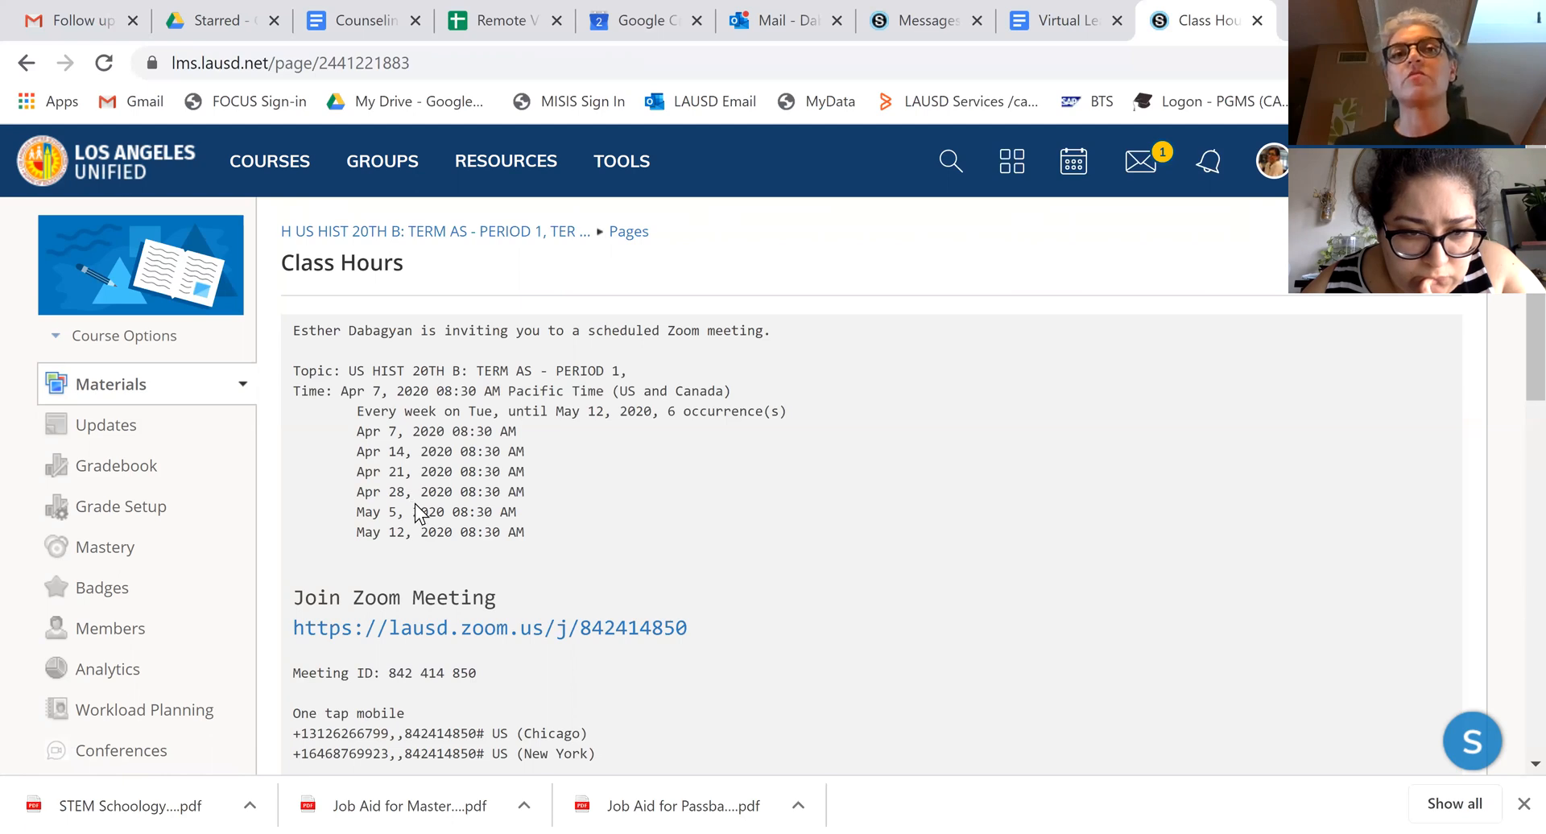
{"action": "mouse_move", "coordinate": [39, 365]}
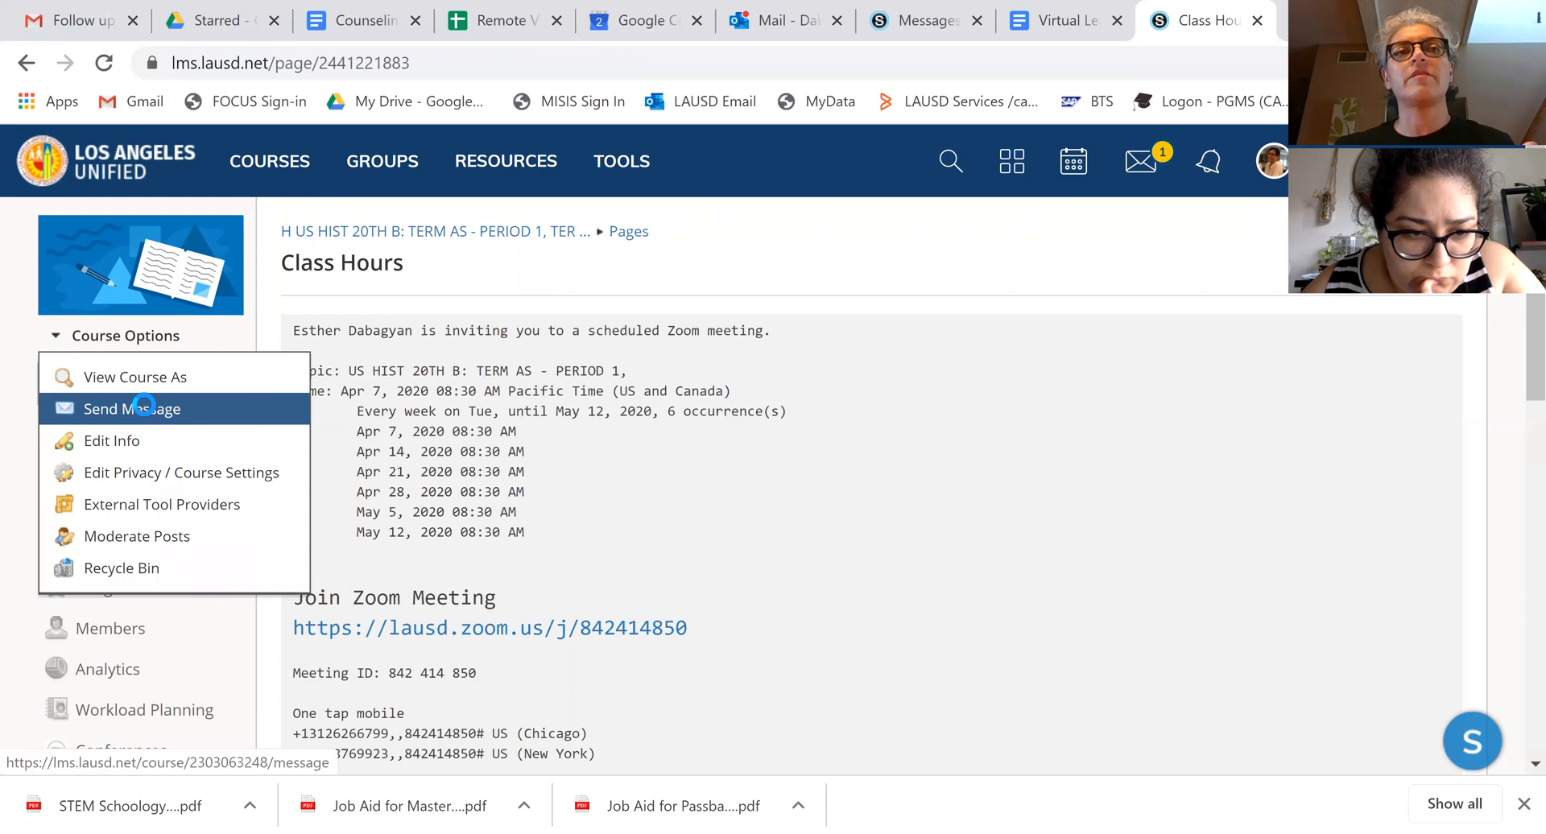
{"action": "left_click", "coordinate": [133, 408]}
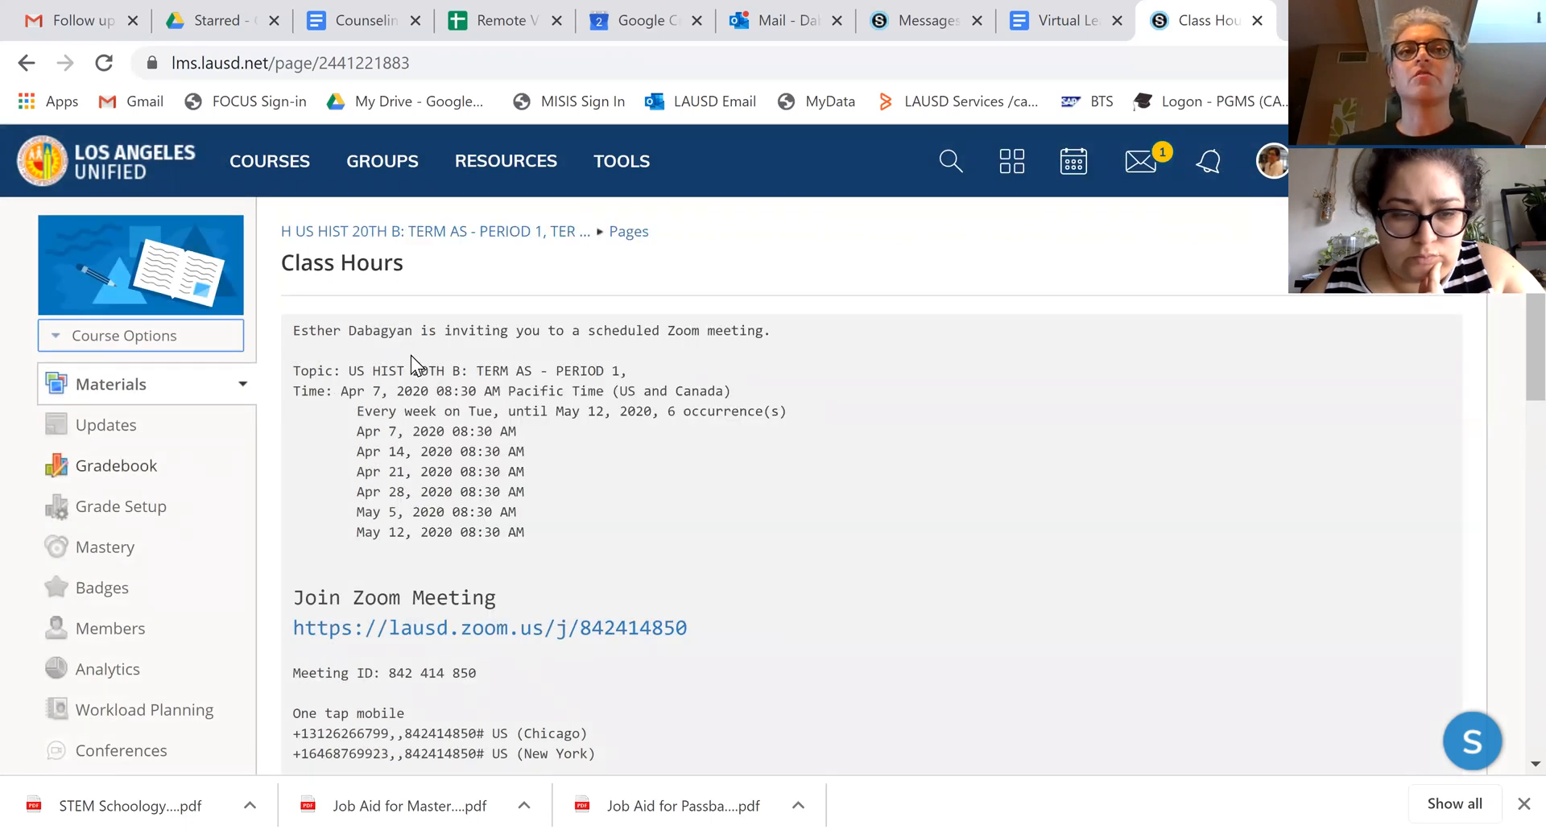
{"action": "left_click", "coordinate": [104, 424]}
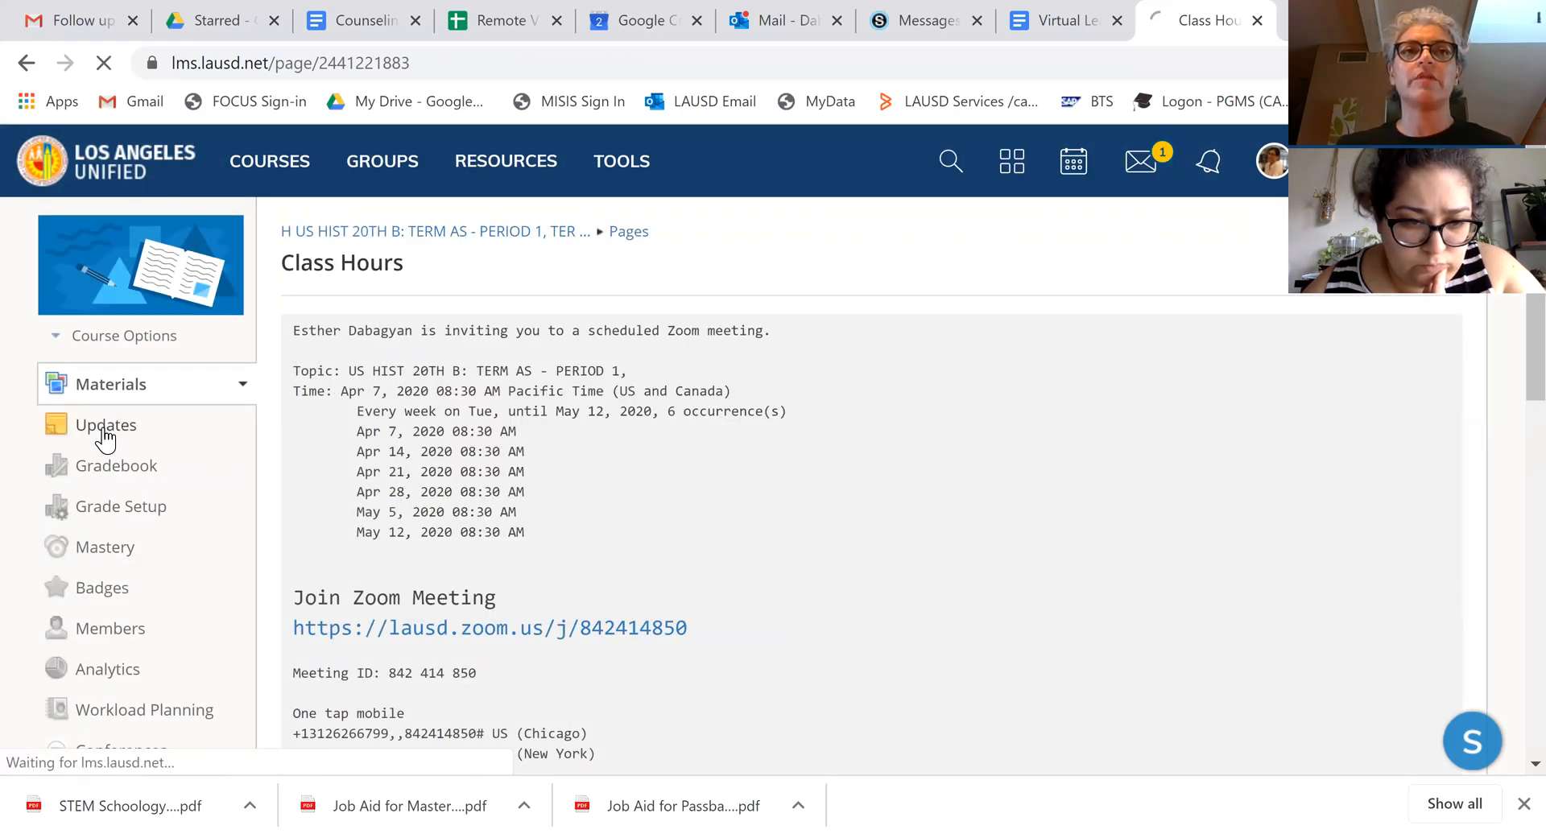
- Post 'Check the materials for new information' as an announcement to all six sections
{"action": "left_click", "coordinate": [104, 425]}
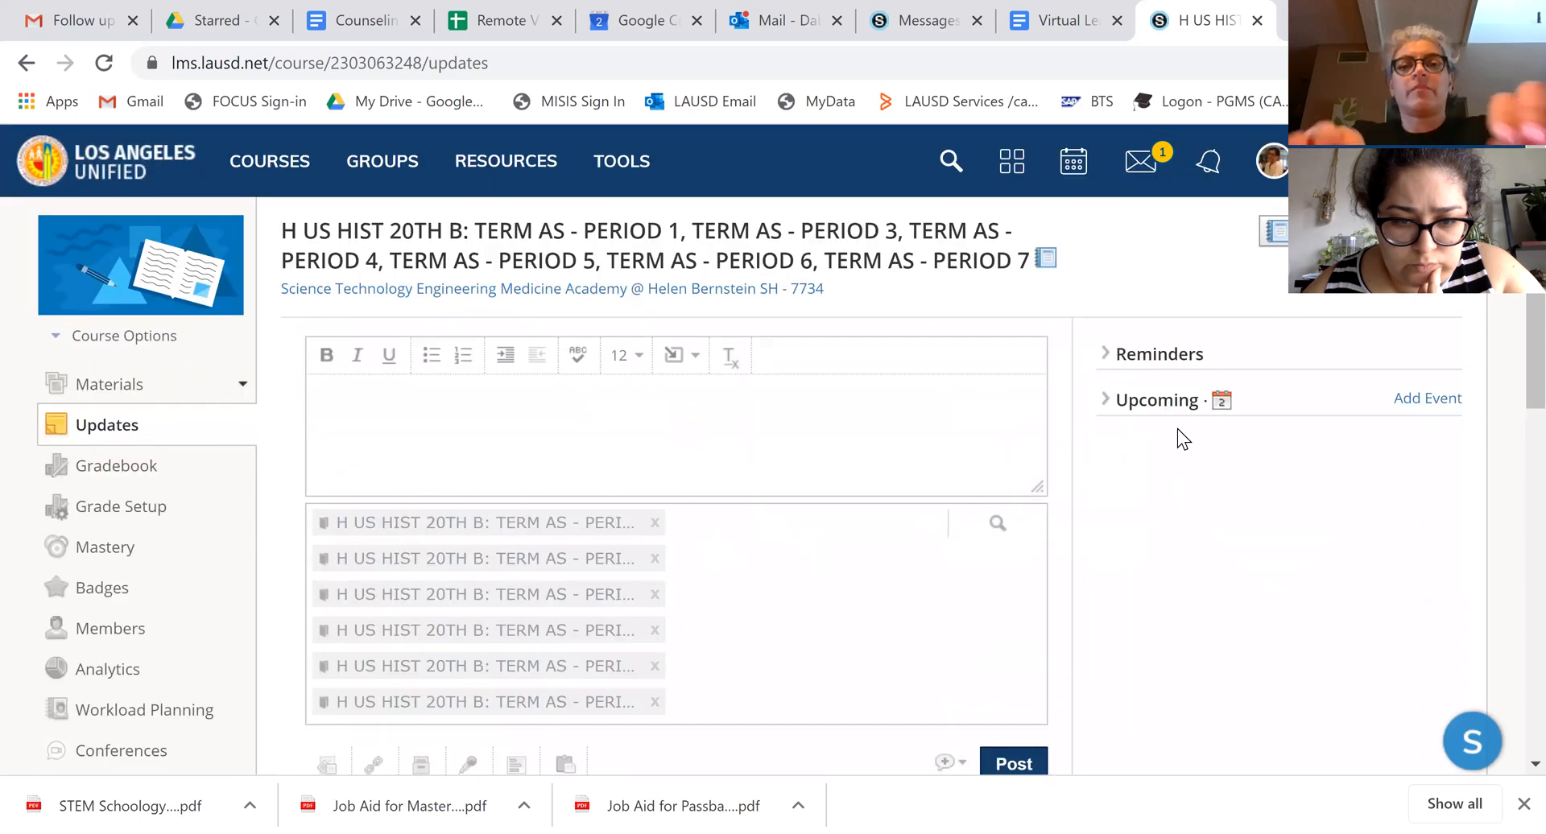
{"action": "type", "text": "Check the ma"}
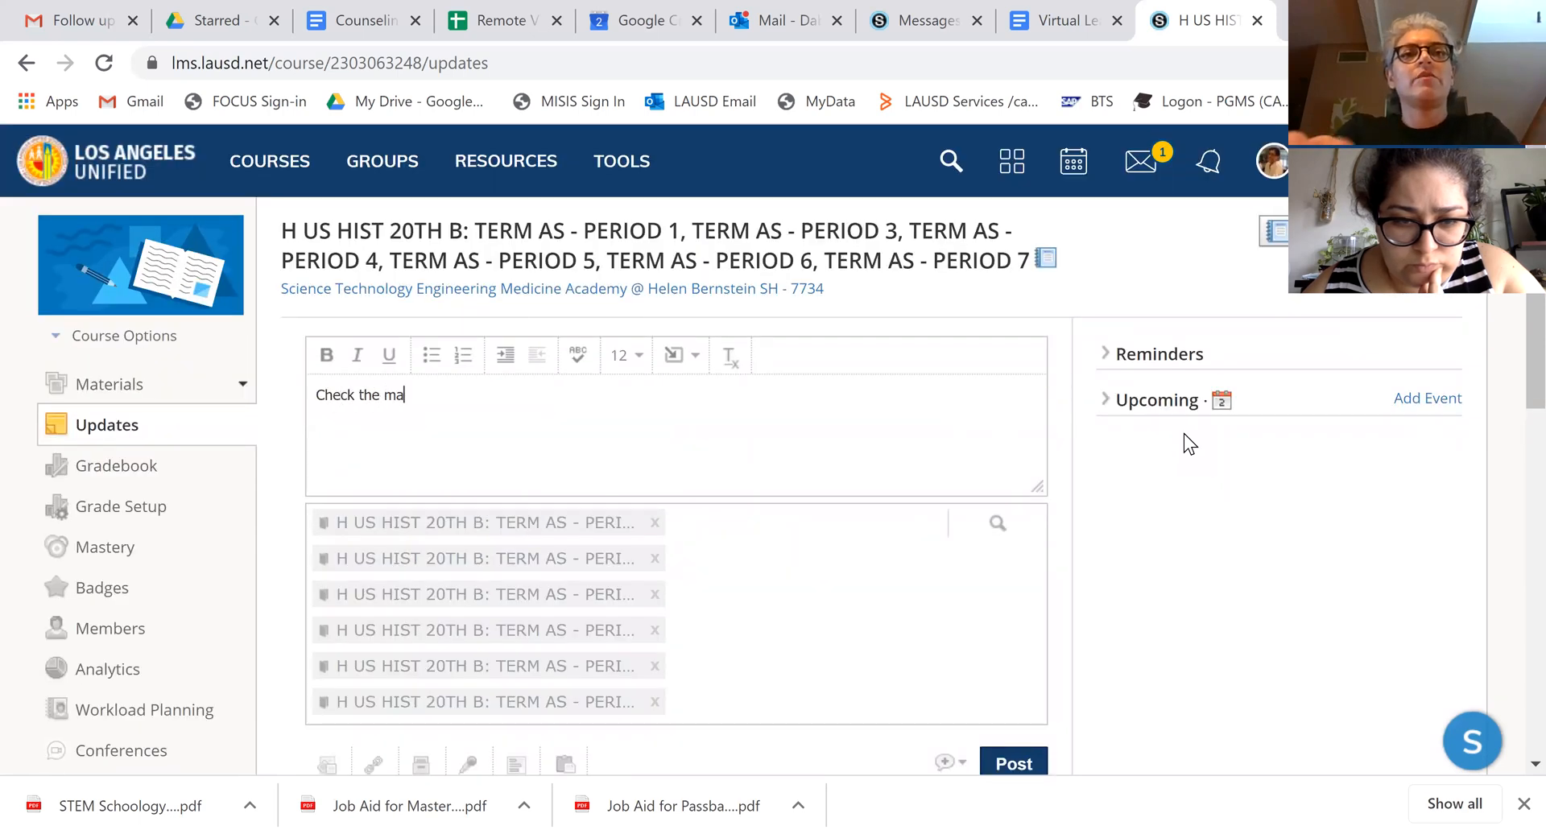
{"action": "type", "text": "terials for new information"}
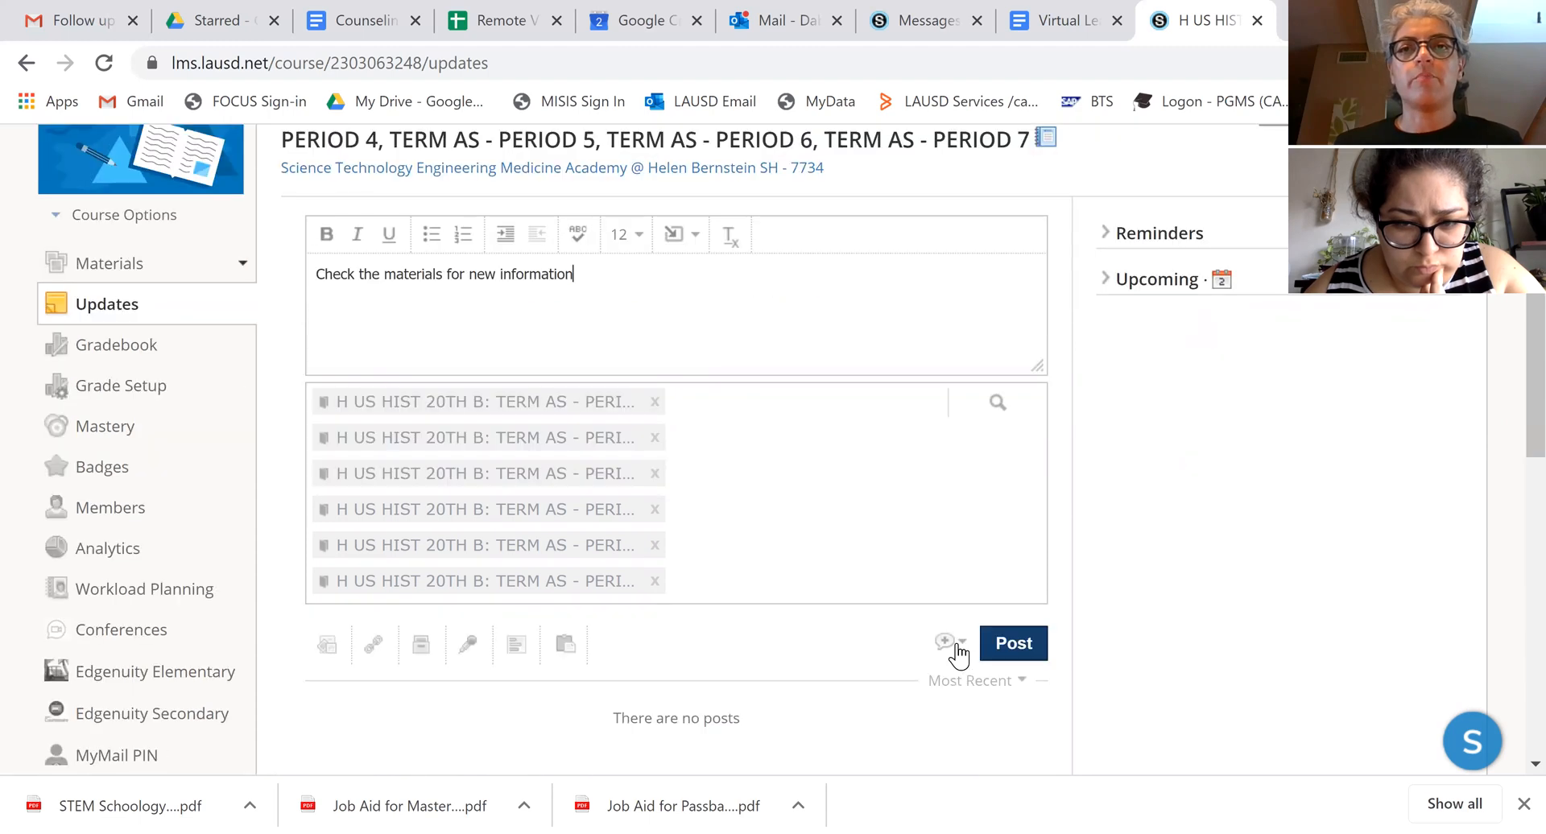
{"action": "left_click", "coordinate": [959, 643]}
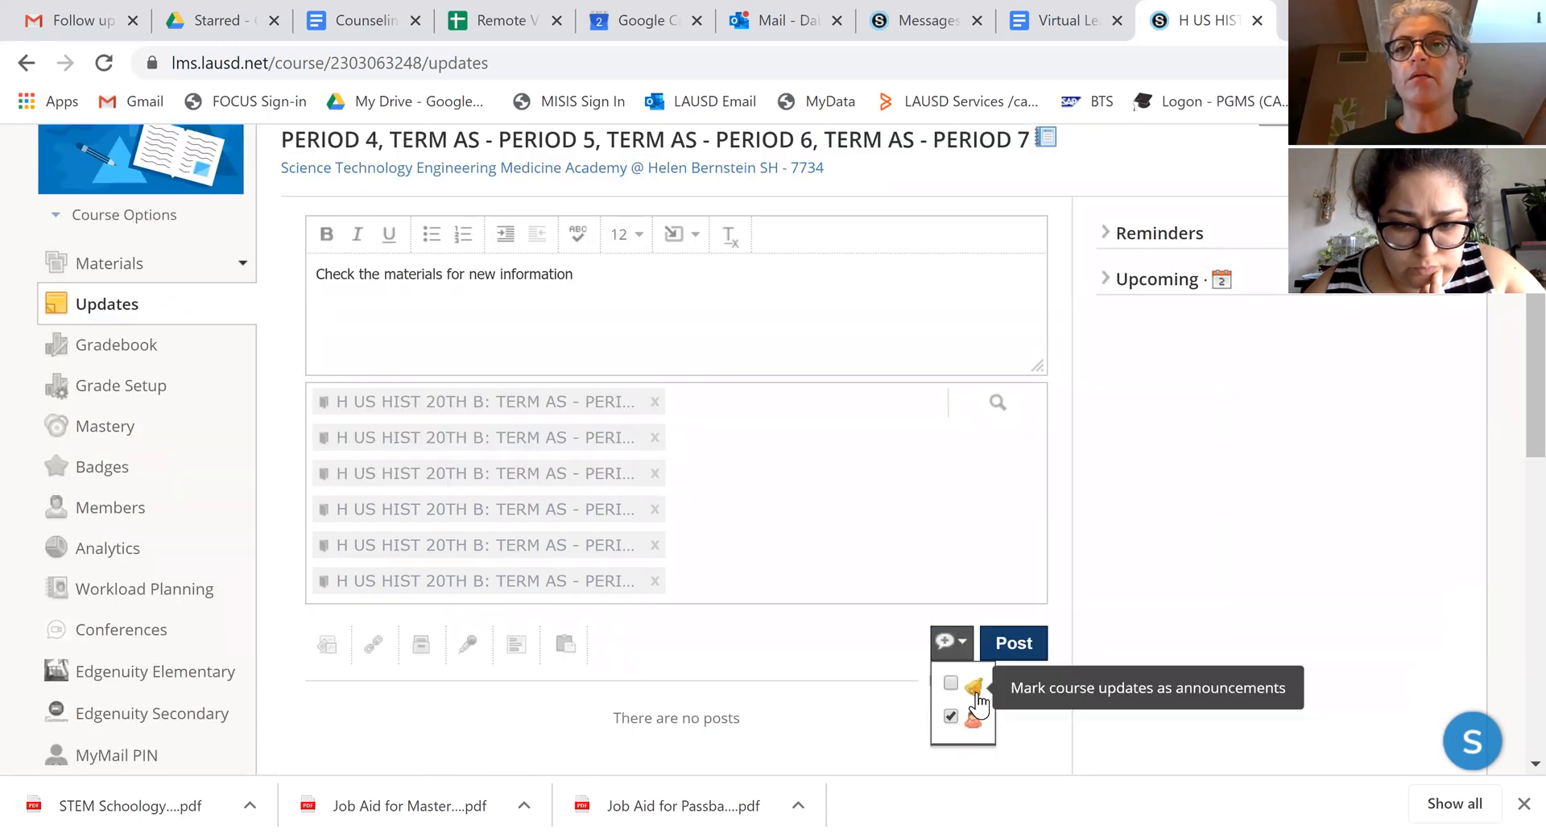
{"action": "left_click", "coordinate": [949, 682]}
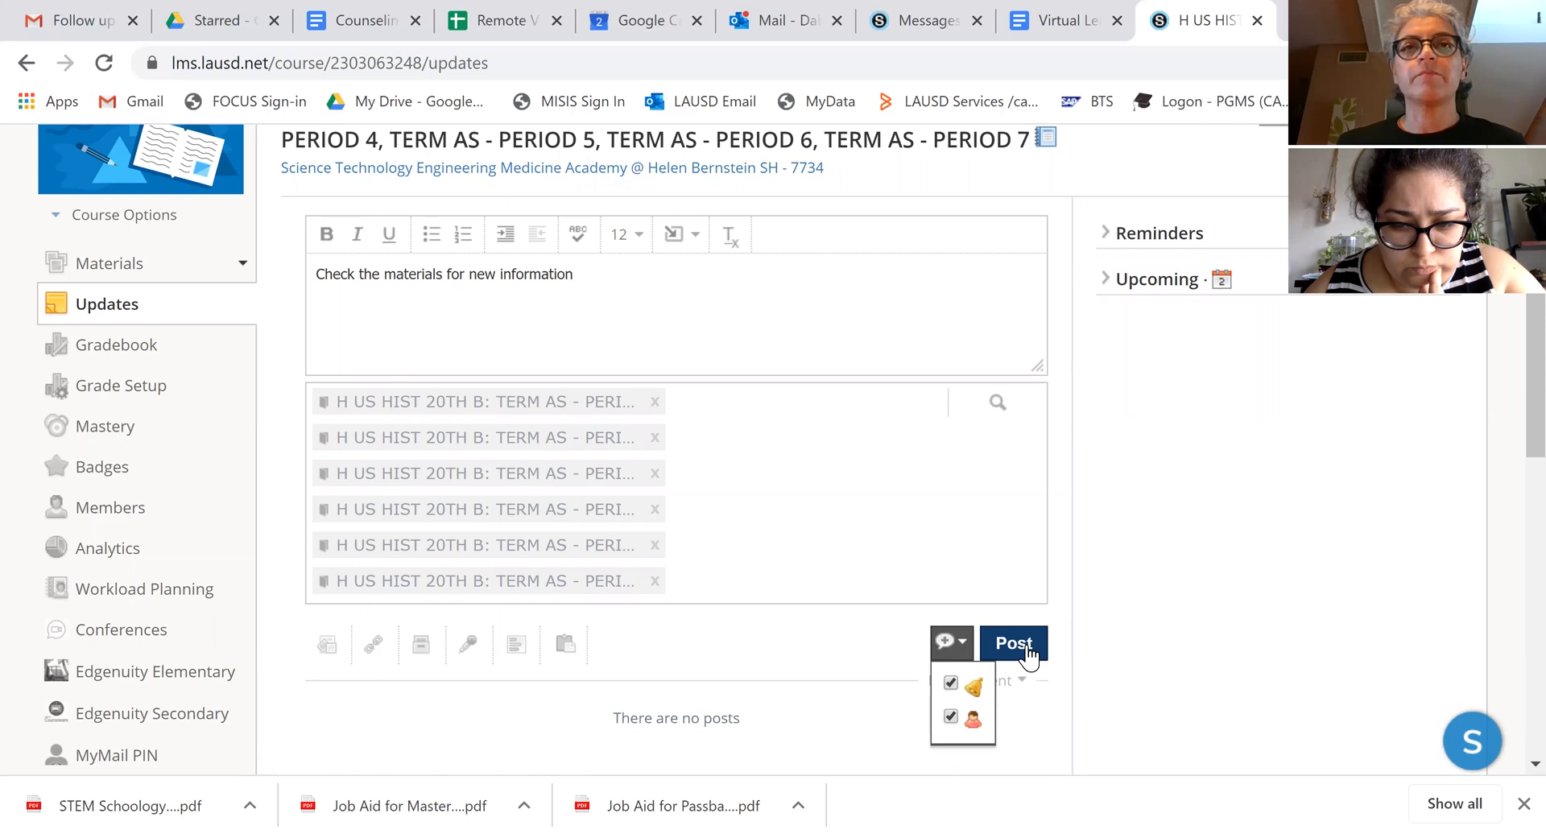
{"action": "left_click", "coordinate": [1013, 643]}
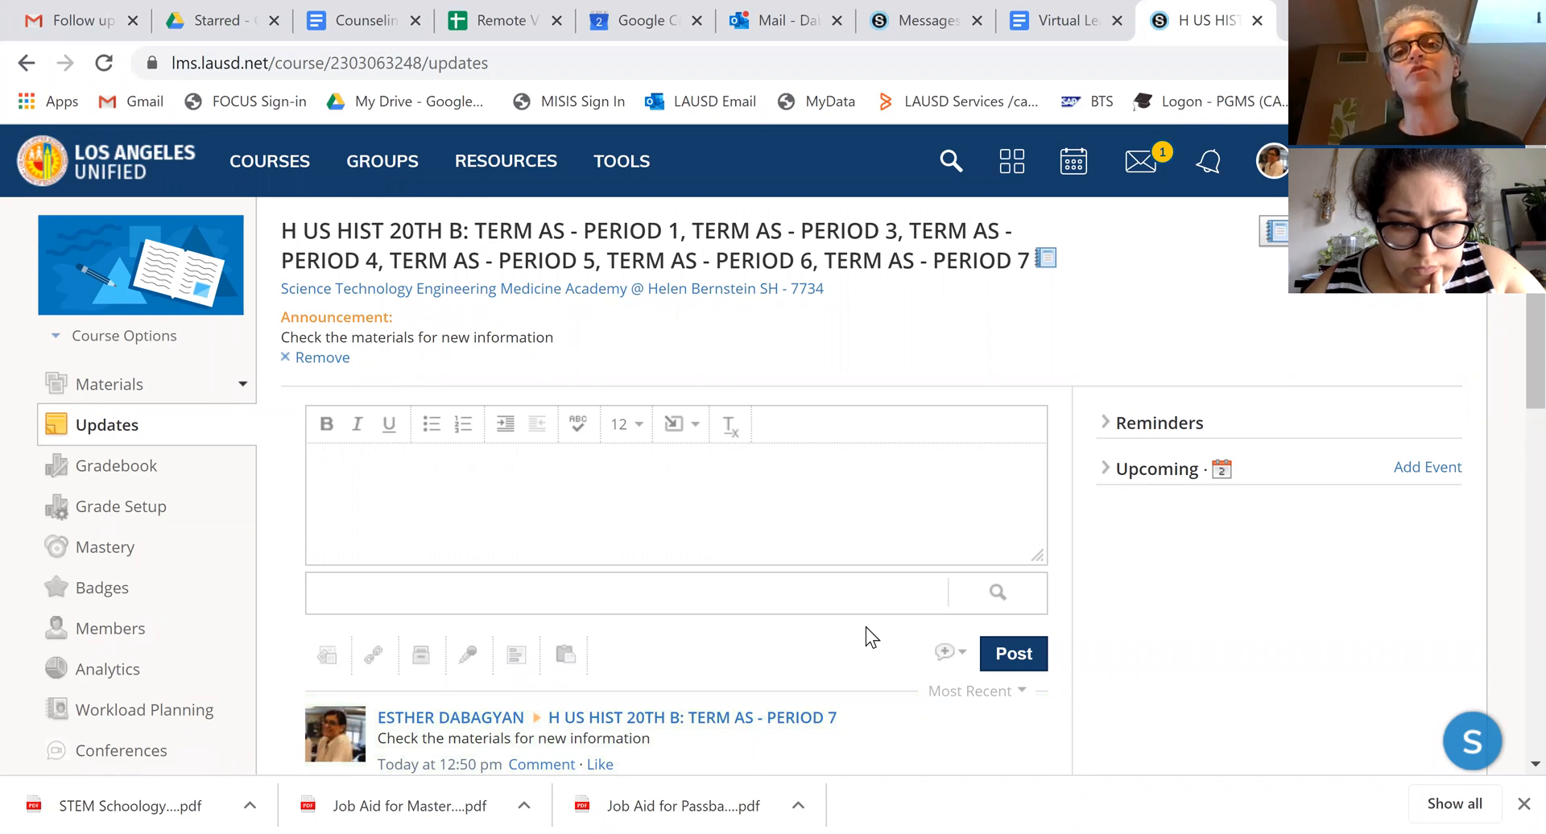
{"action": "left_click", "coordinate": [944, 653]}
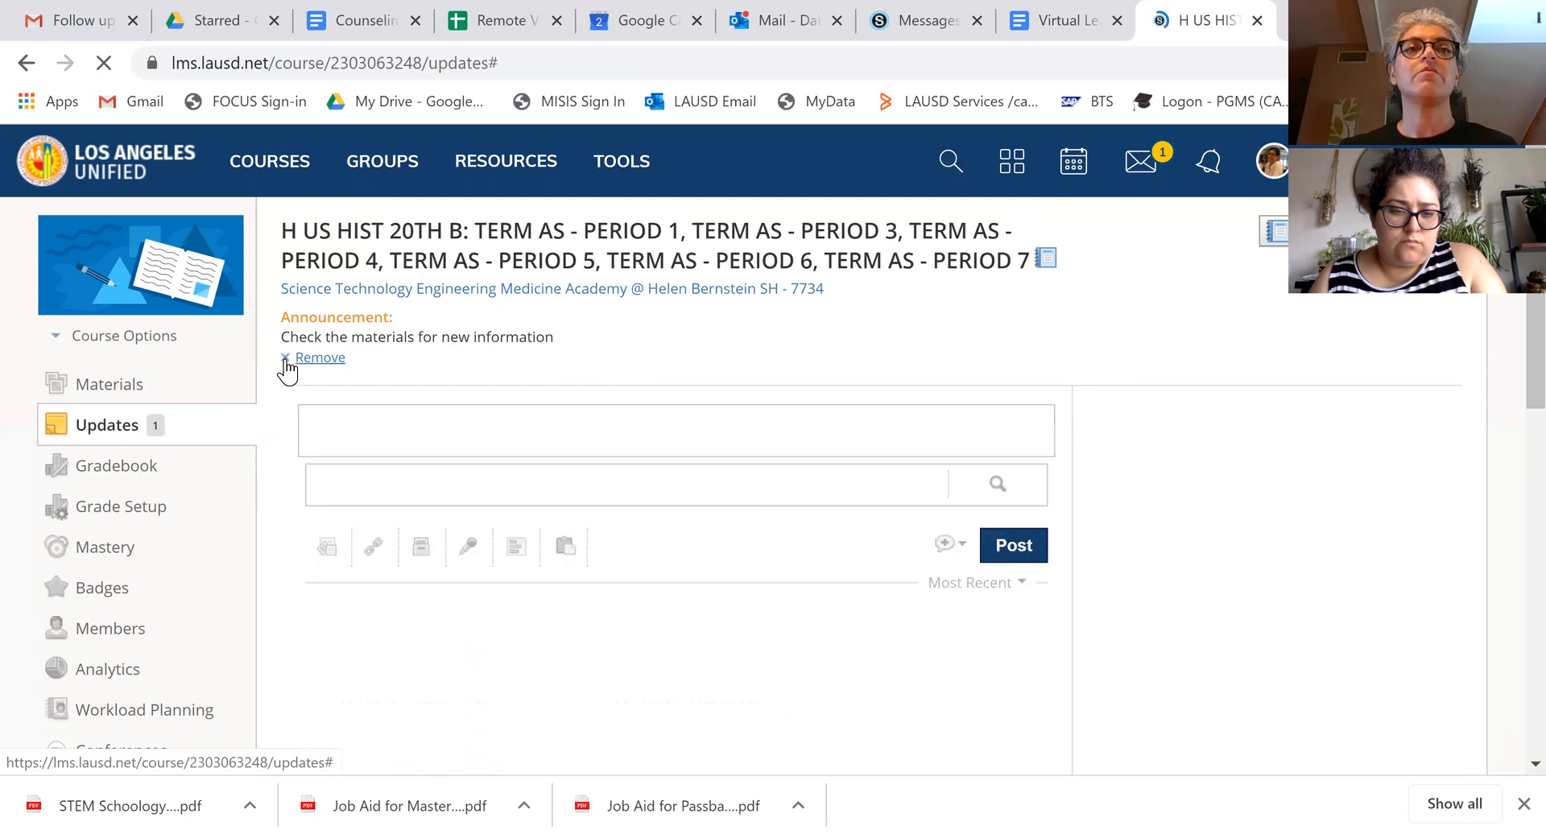
- Scroll down the feed to the new update box and its section tags
{"action": "scroll", "scroll_direction": "down", "scroll_amount": 3}
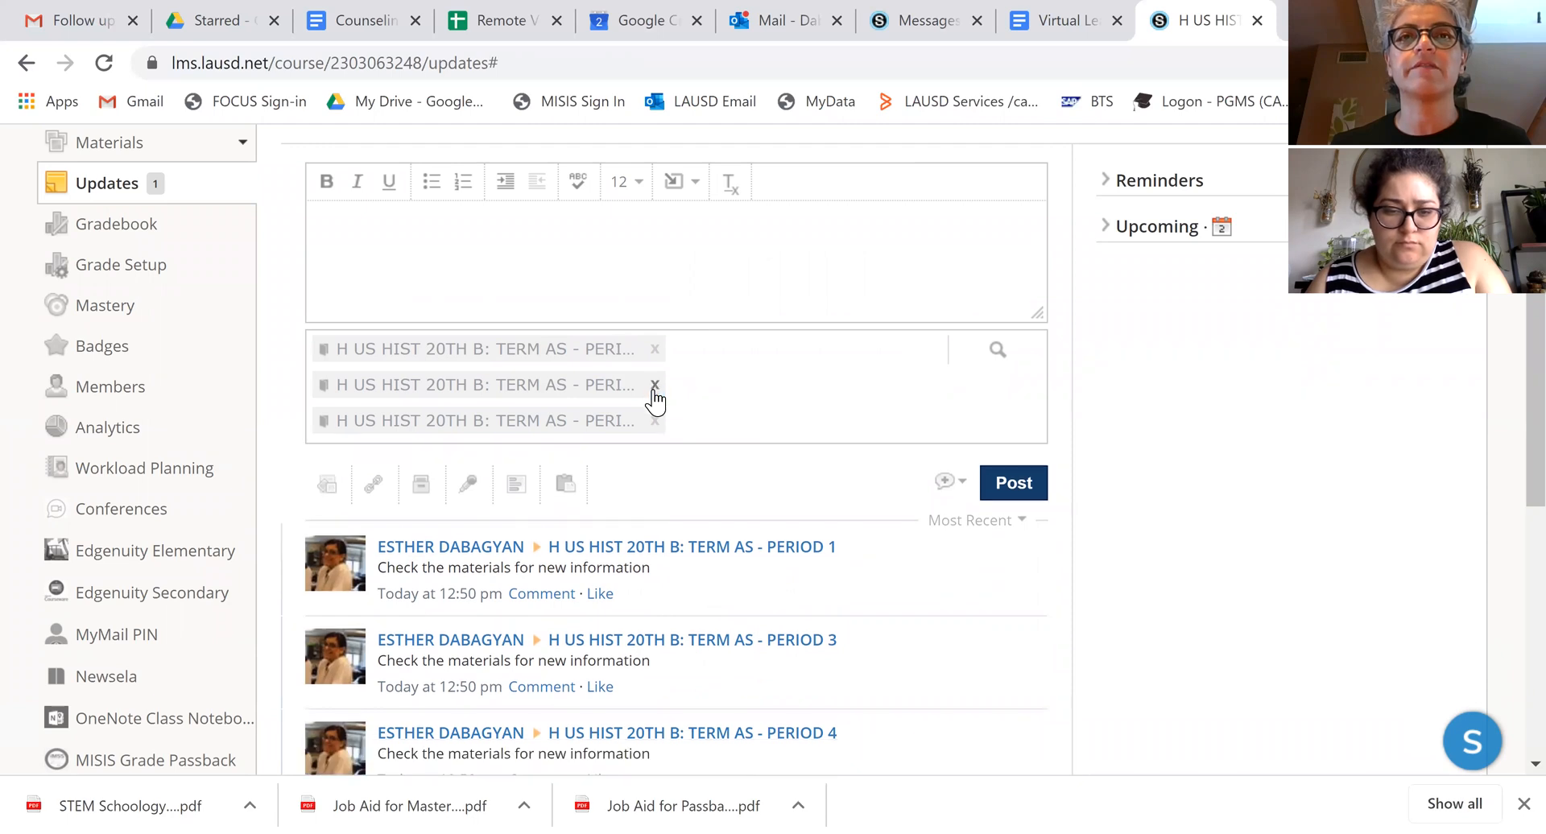
- Remove the last extra section and post 'Class hours have been posted with a link in materials' to Period 1
{"action": "left_click", "coordinate": [655, 385]}
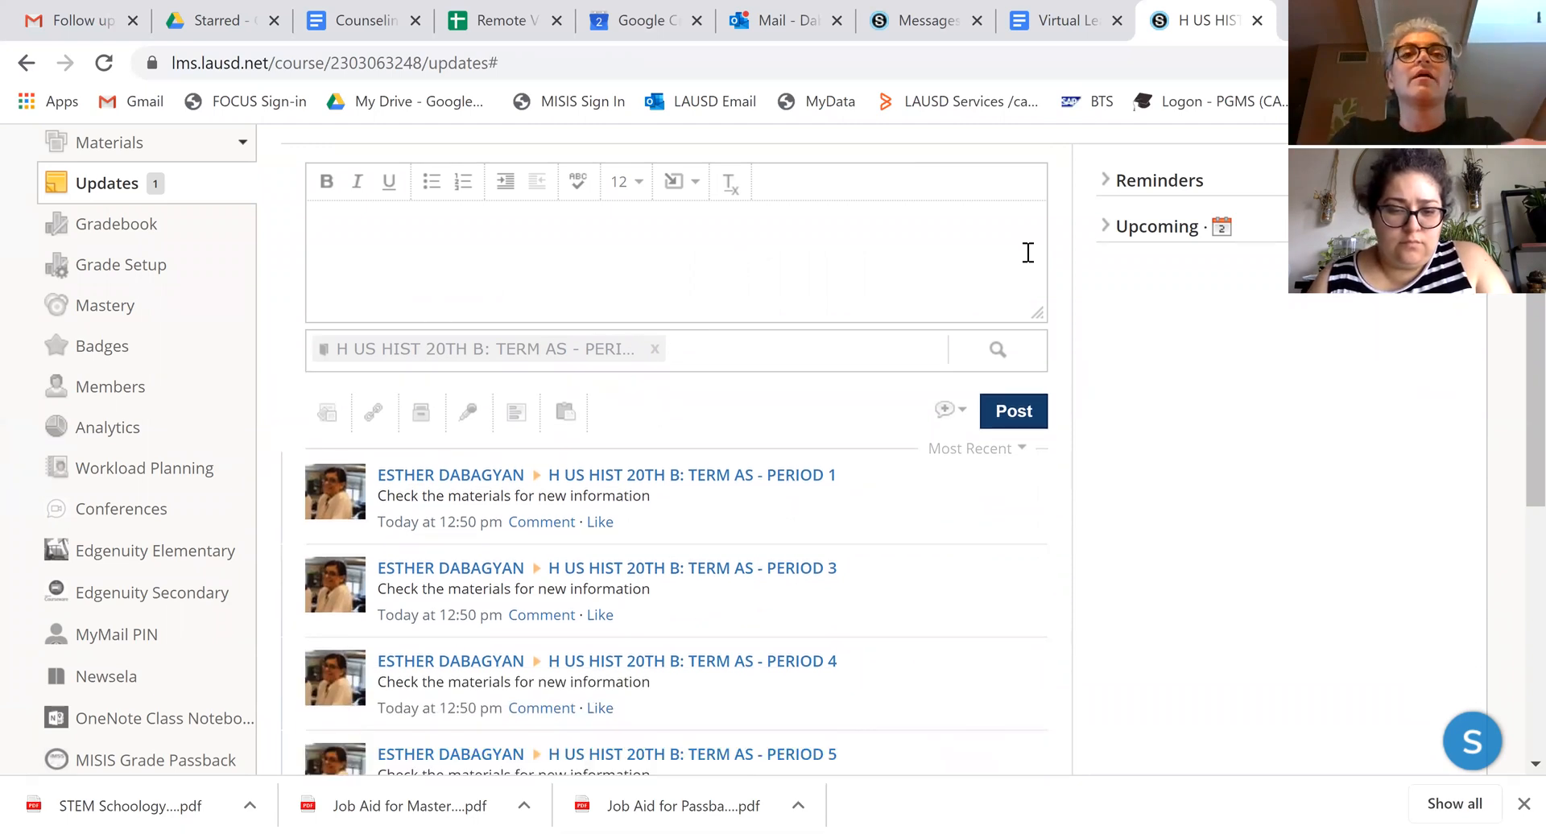
{"action": "type", "text": "Class hours have been posted with a link in mate"}
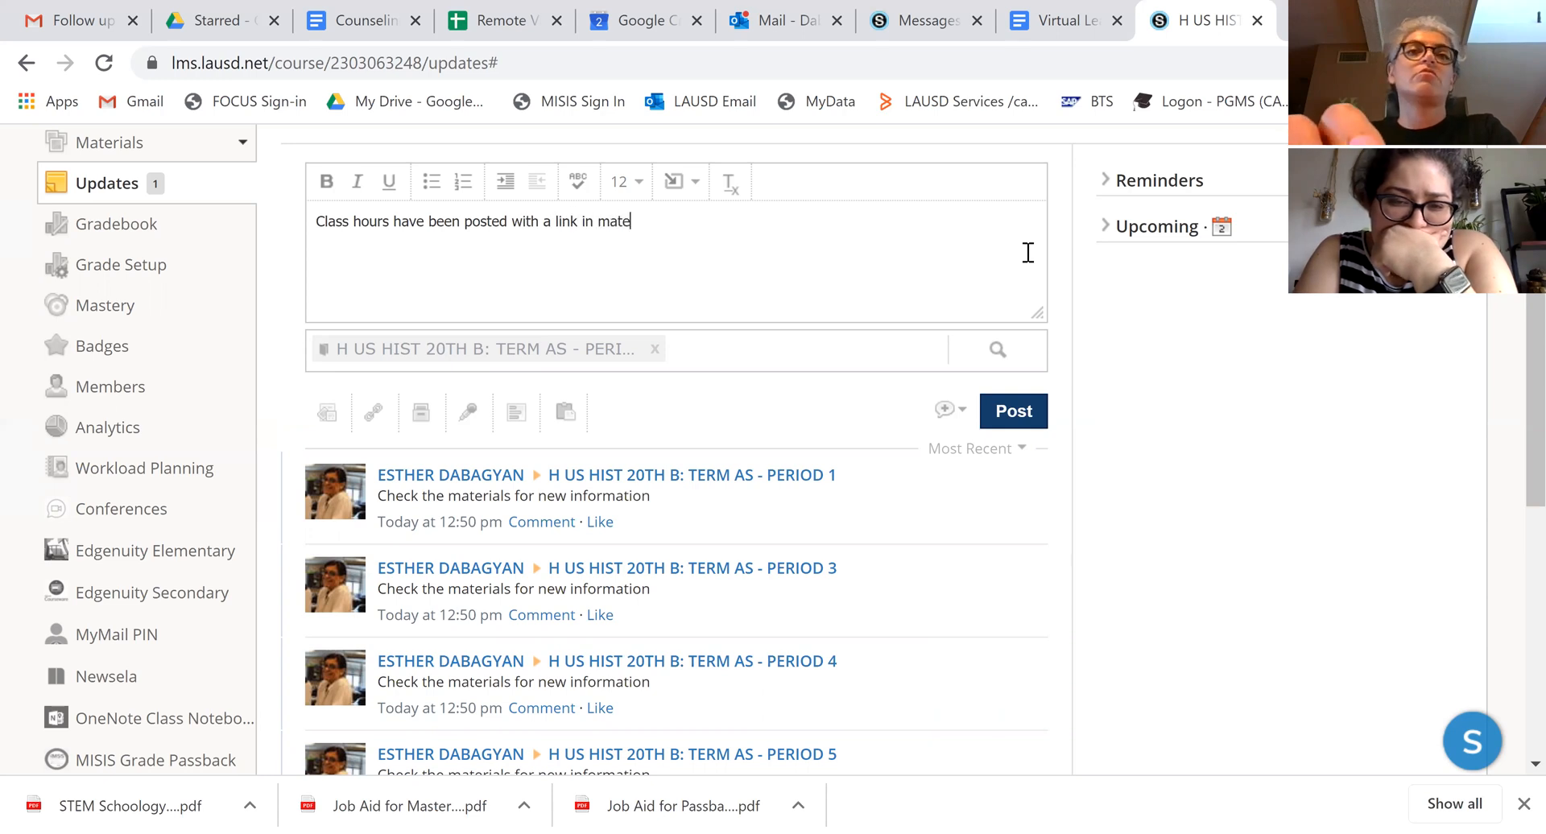
{"action": "type", "text": "rials"}
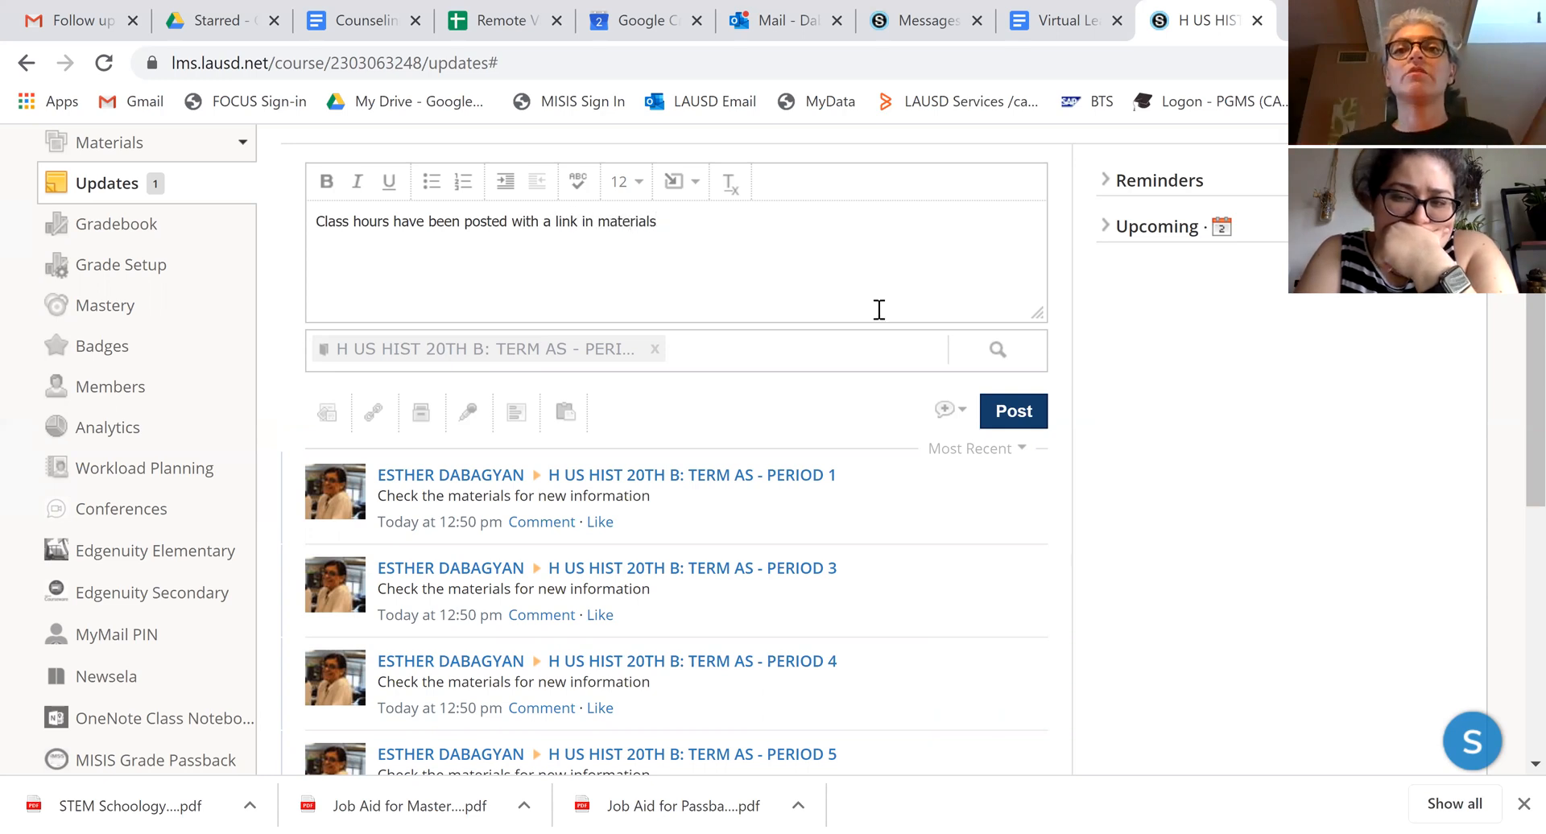
{"action": "left_click", "coordinate": [1013, 412]}
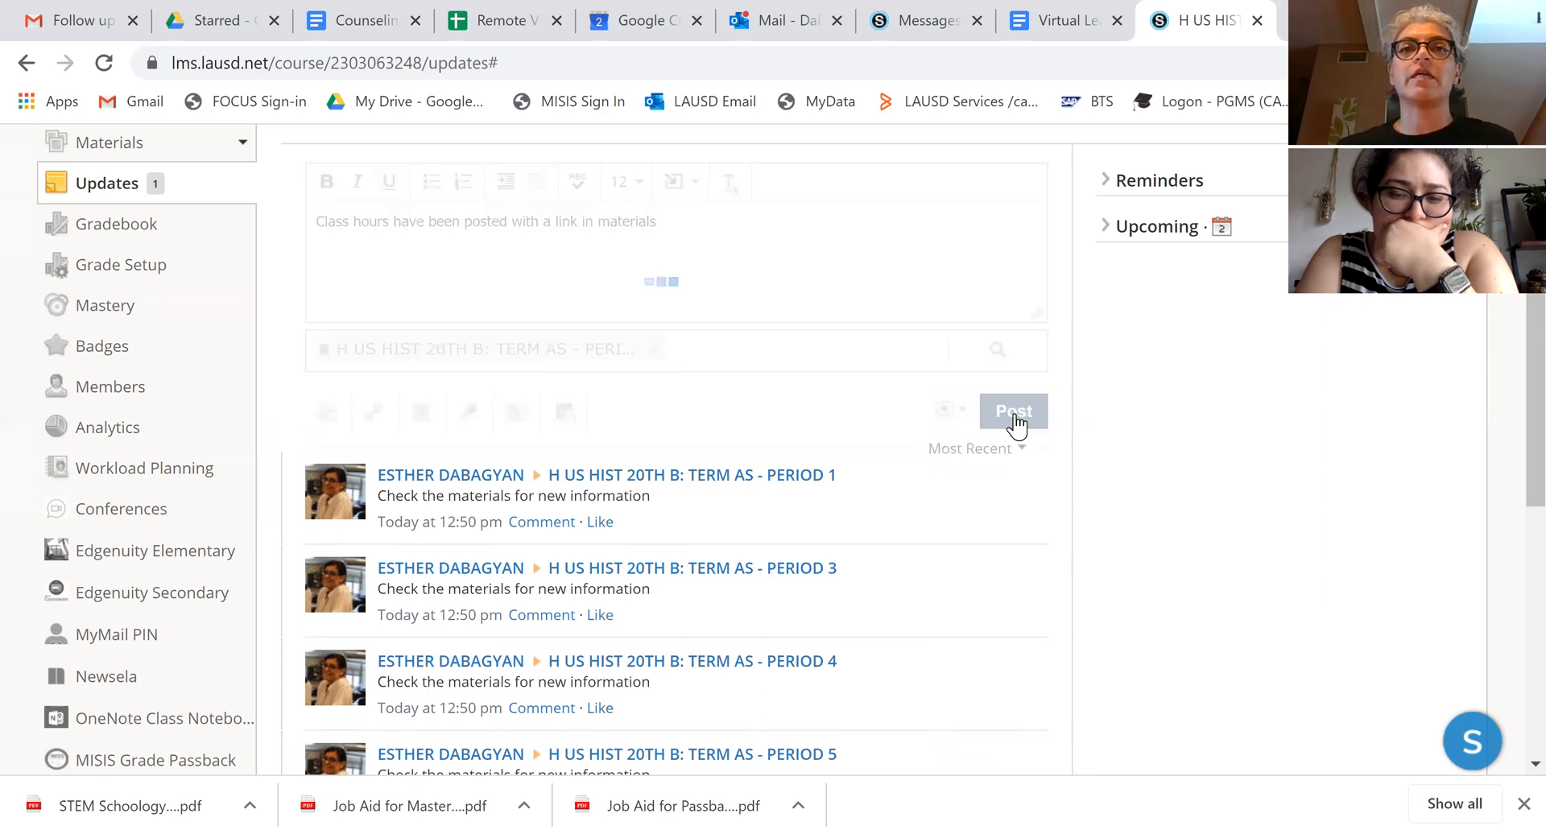
{"action": "left_click", "coordinate": [1013, 411]}
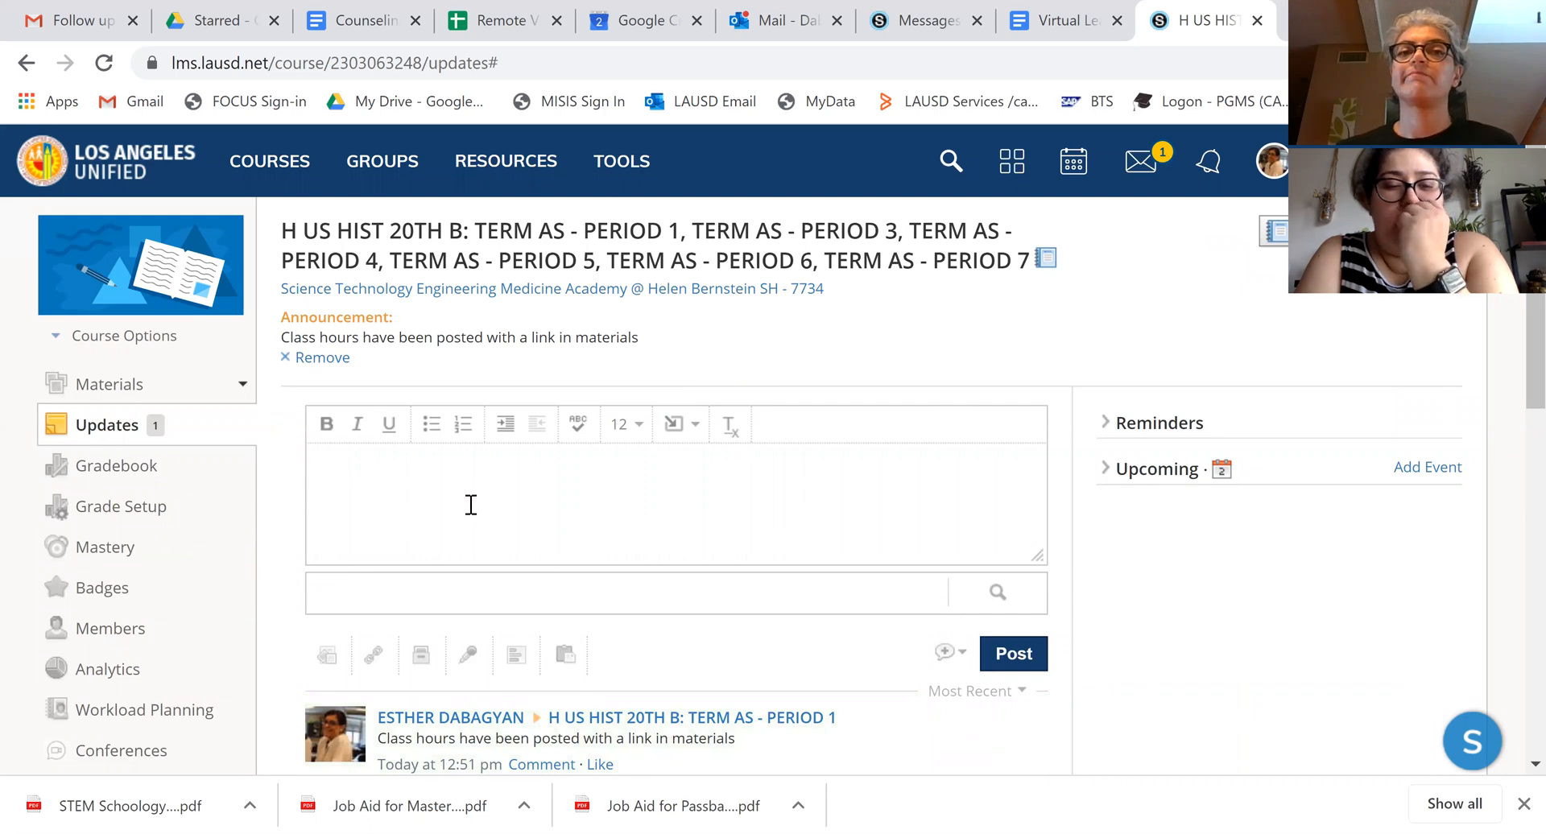
{"action": "scroll", "scroll_direction": "down", "scroll_amount": 3}
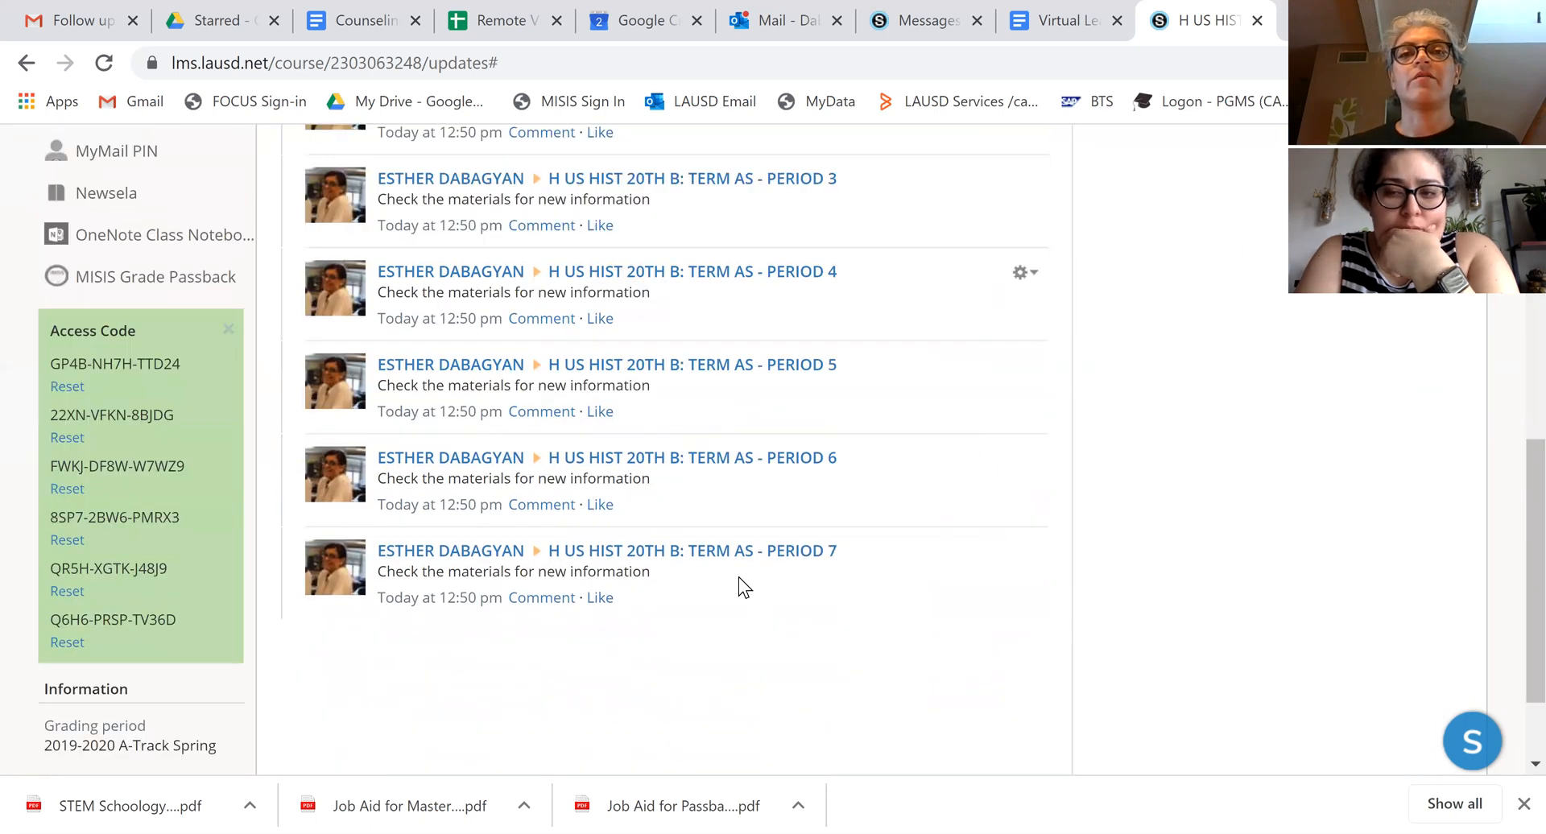
- Delete the older 'Check the materials' updates for Periods 7, 6 and 5
{"action": "left_click", "coordinate": [1023, 551]}
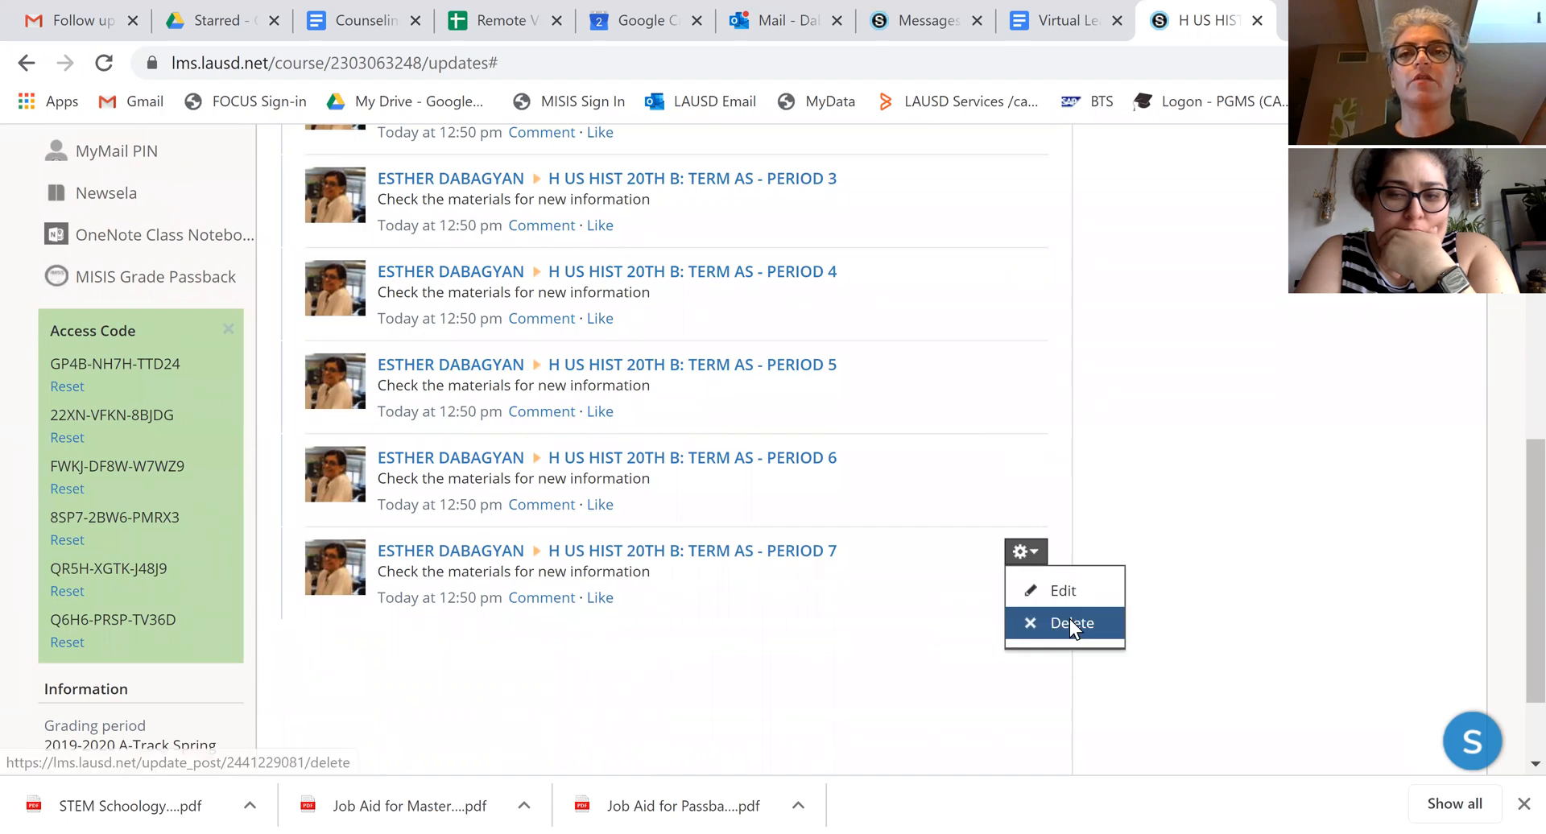
{"action": "left_click", "coordinate": [1072, 623]}
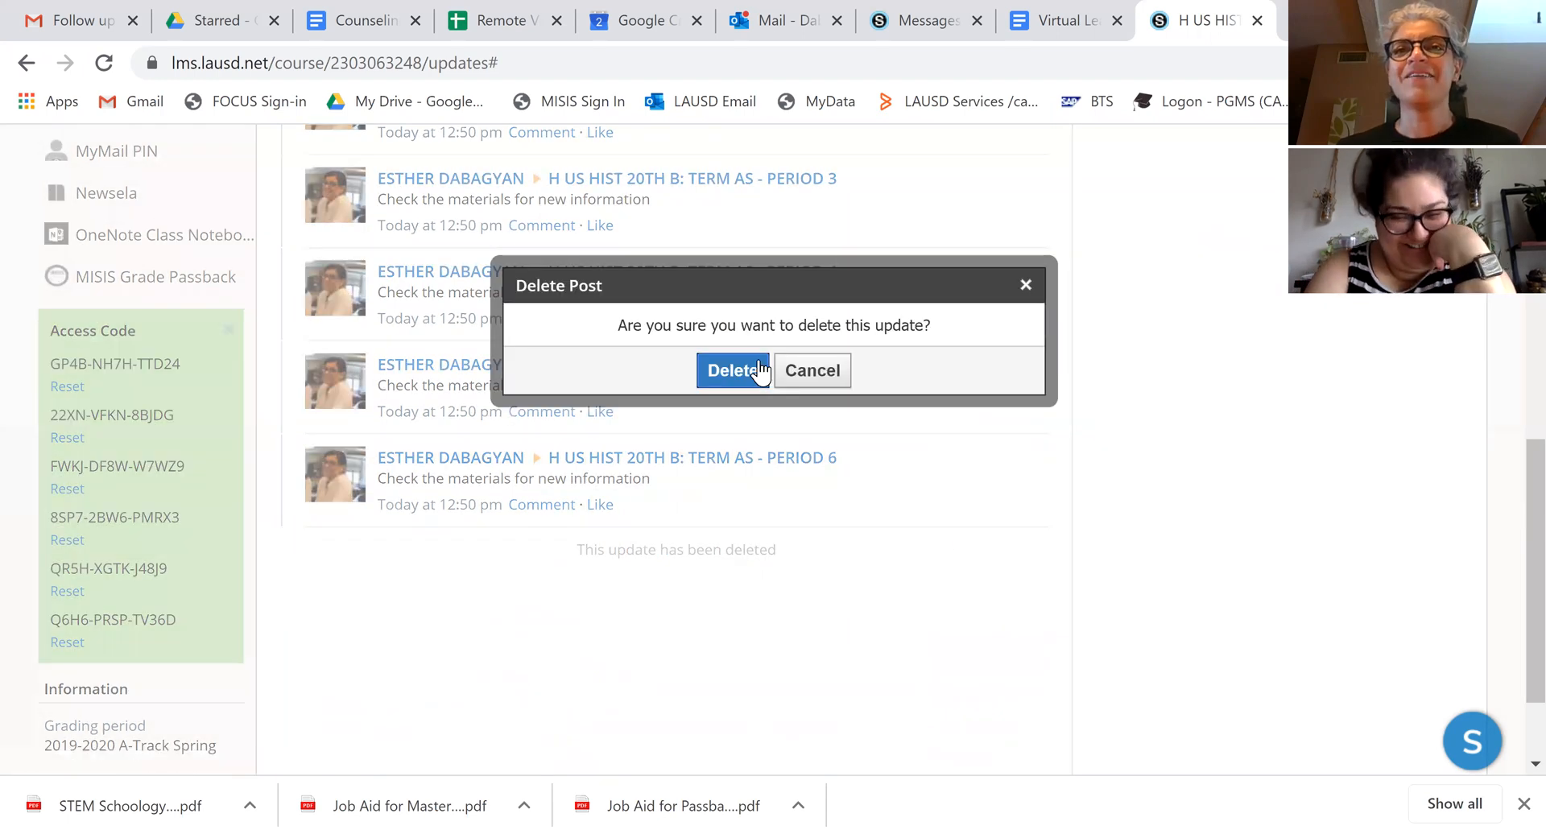
{"action": "left_click", "coordinate": [732, 369]}
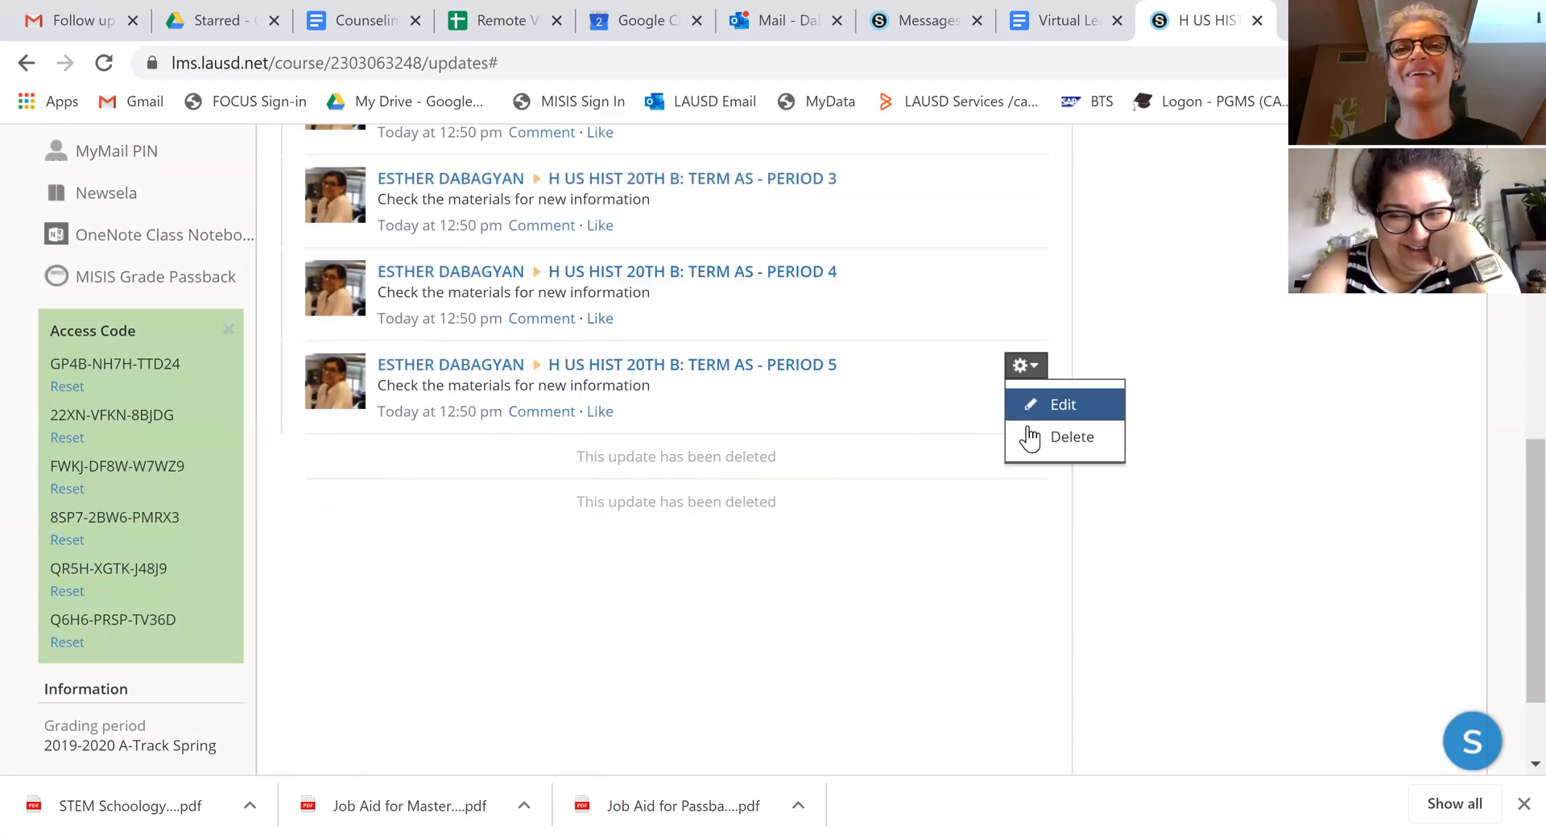
{"action": "left_click", "coordinate": [1071, 436]}
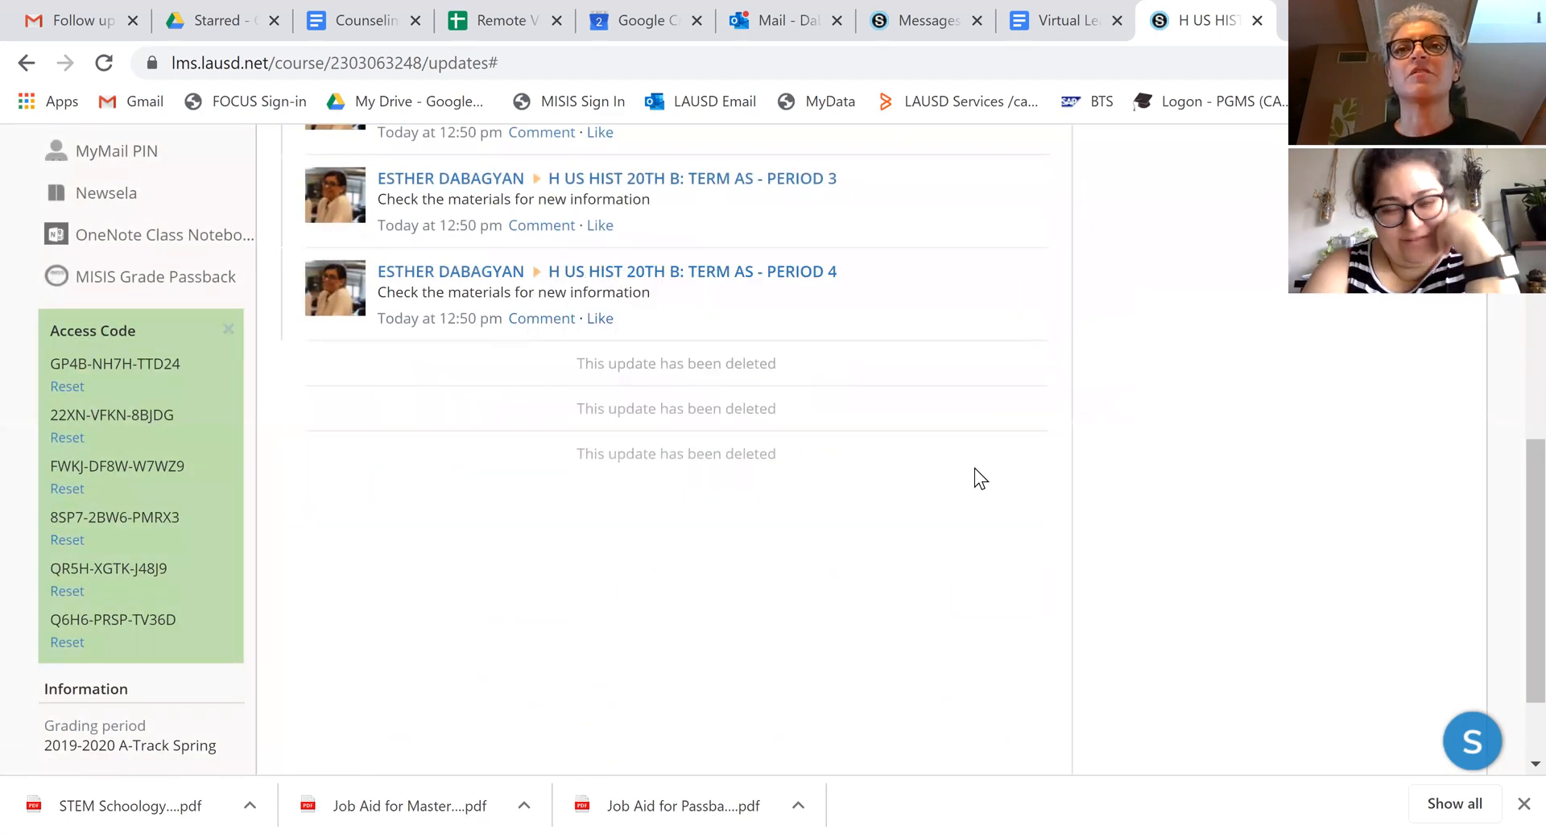